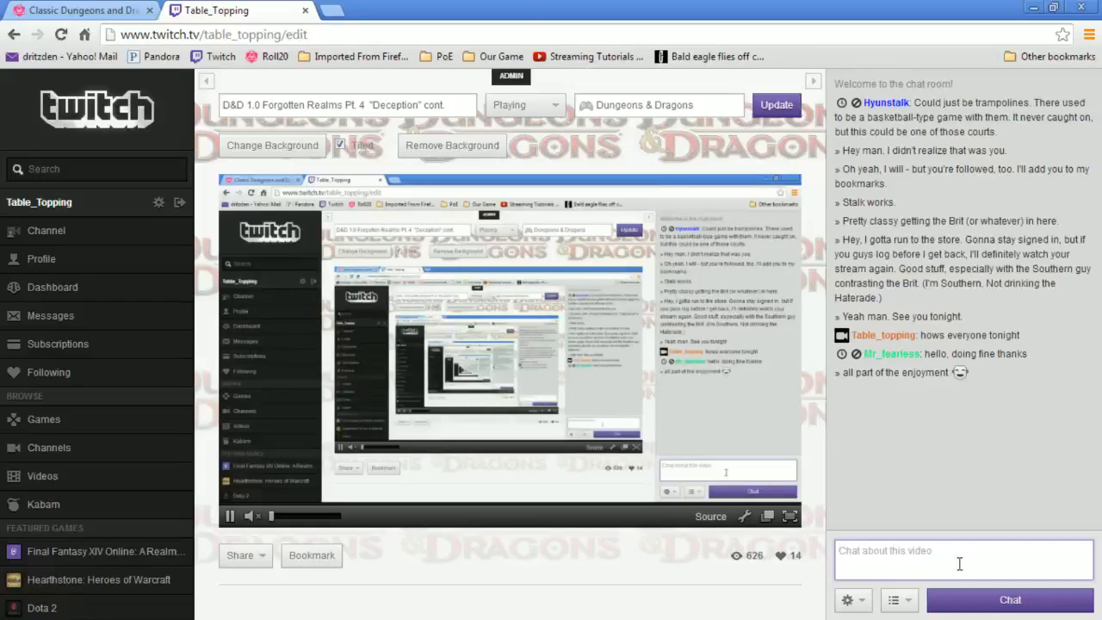
{"action": "mouse_move", "coordinate": [769, 517]}
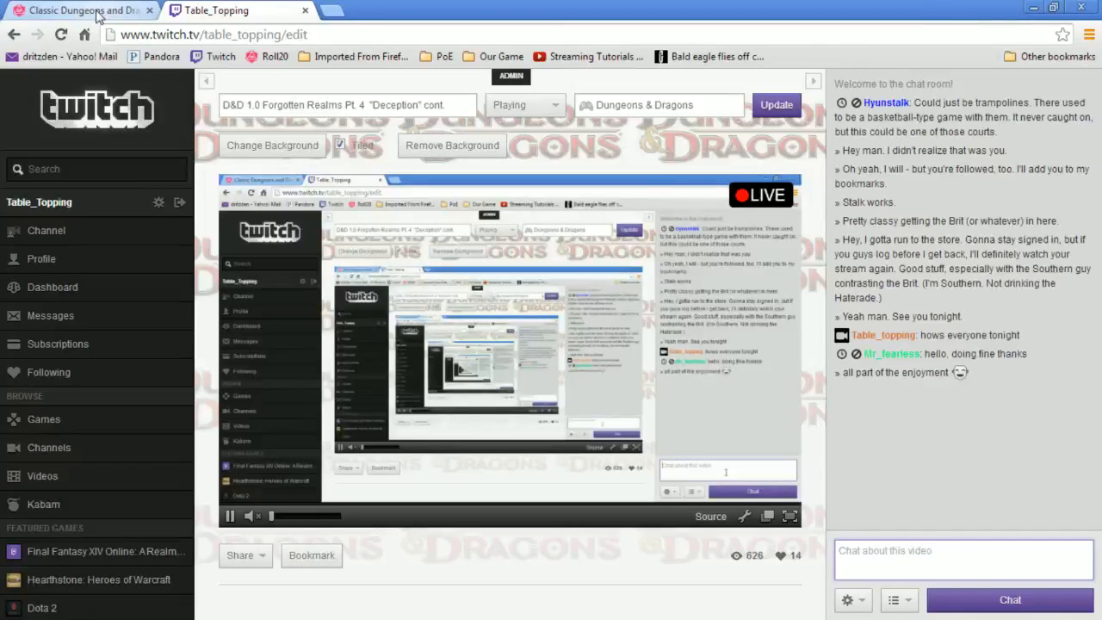
Switch back to the Roll20 game tab and view the whole dungeon map, including the hedge maze
{"action": "left_click", "coordinate": [77, 10]}
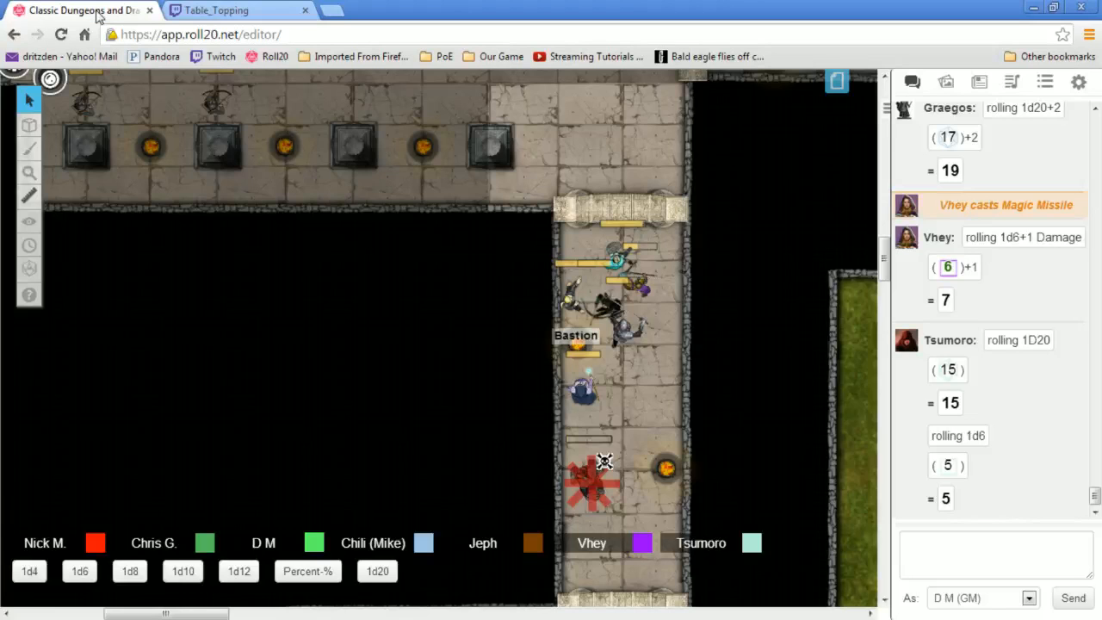
{"action": "left_click", "coordinate": [215, 9]}
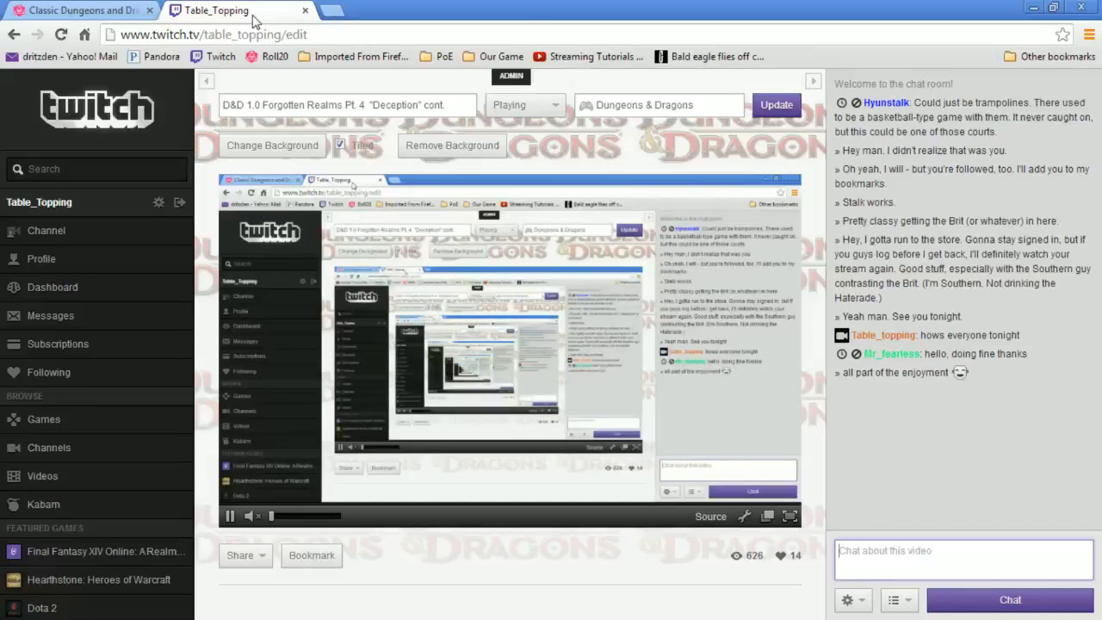
{"action": "left_click", "coordinate": [82, 9]}
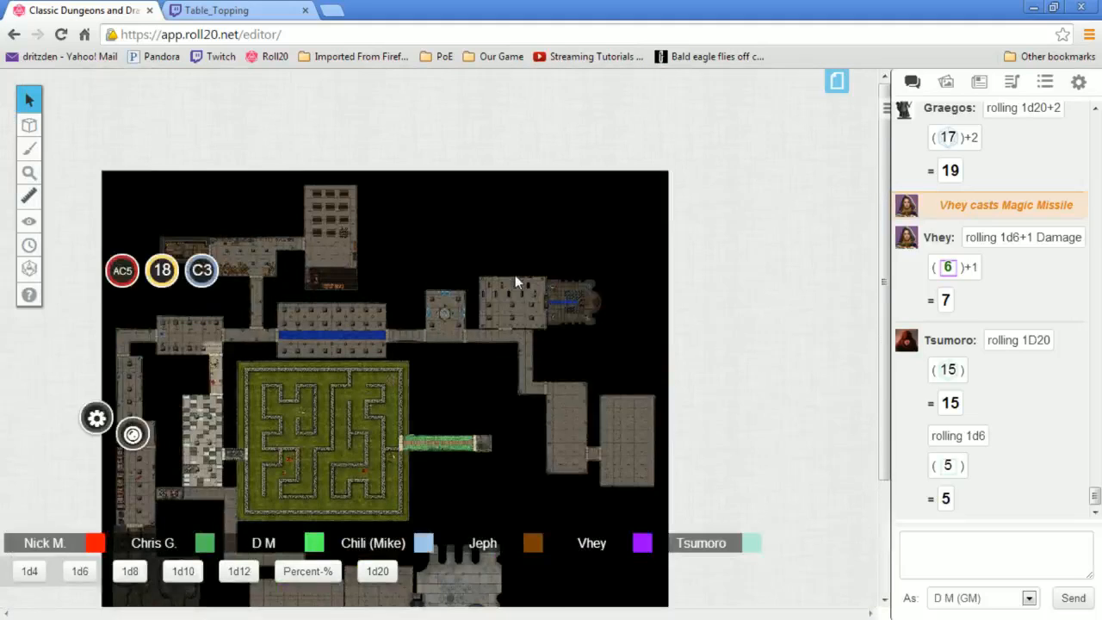
{"action": "mouse_move", "coordinate": [843, 325]}
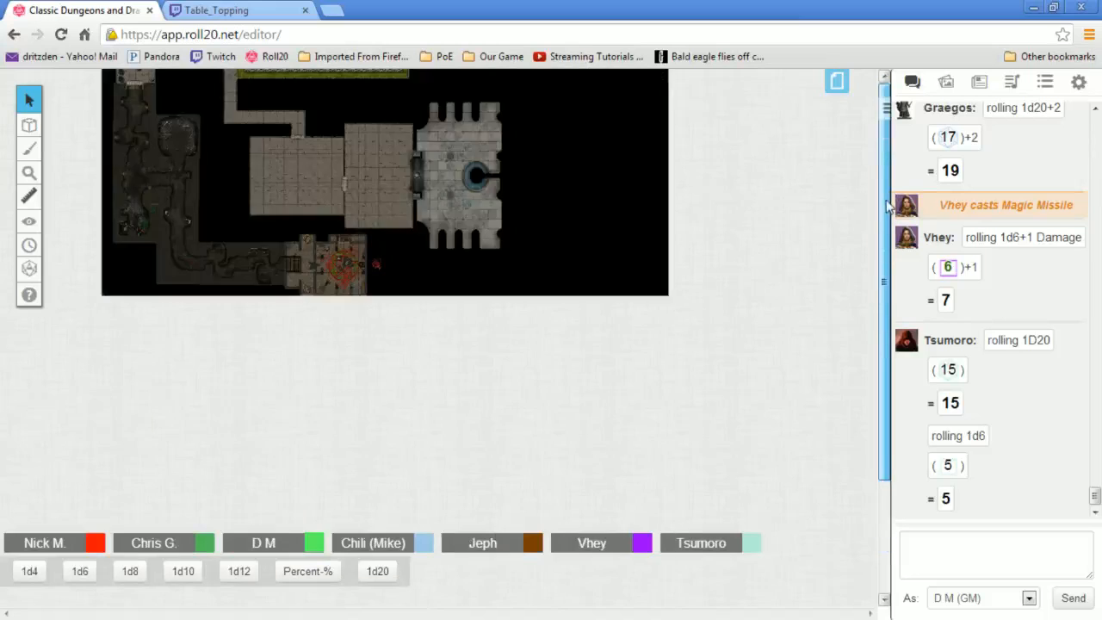
Zoom back in close on the party's tokens in the stone corridor beside the hedge maze
{"action": "left_click", "coordinate": [29, 172]}
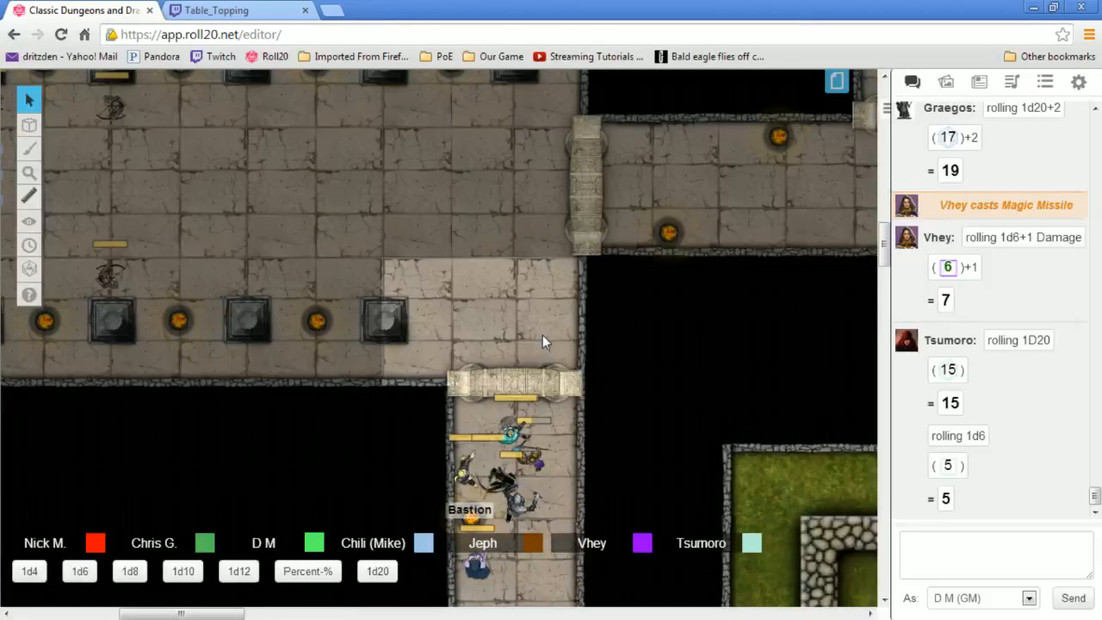
{"action": "mouse_move", "coordinate": [727, 362]}
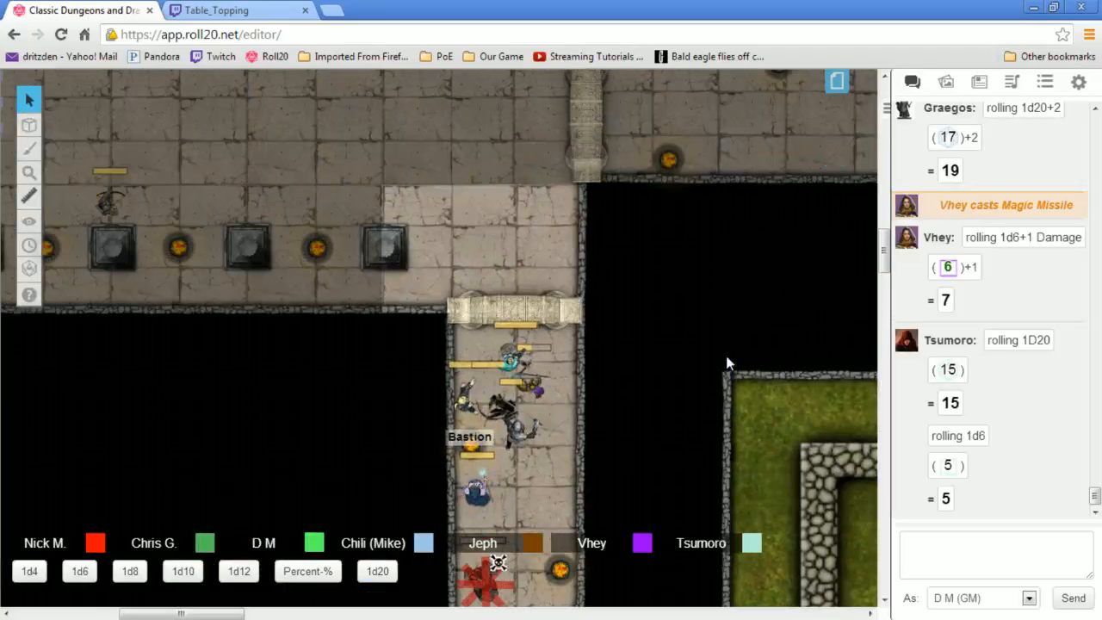
{"action": "scroll", "scroll_direction": "down", "scroll_amount": 3}
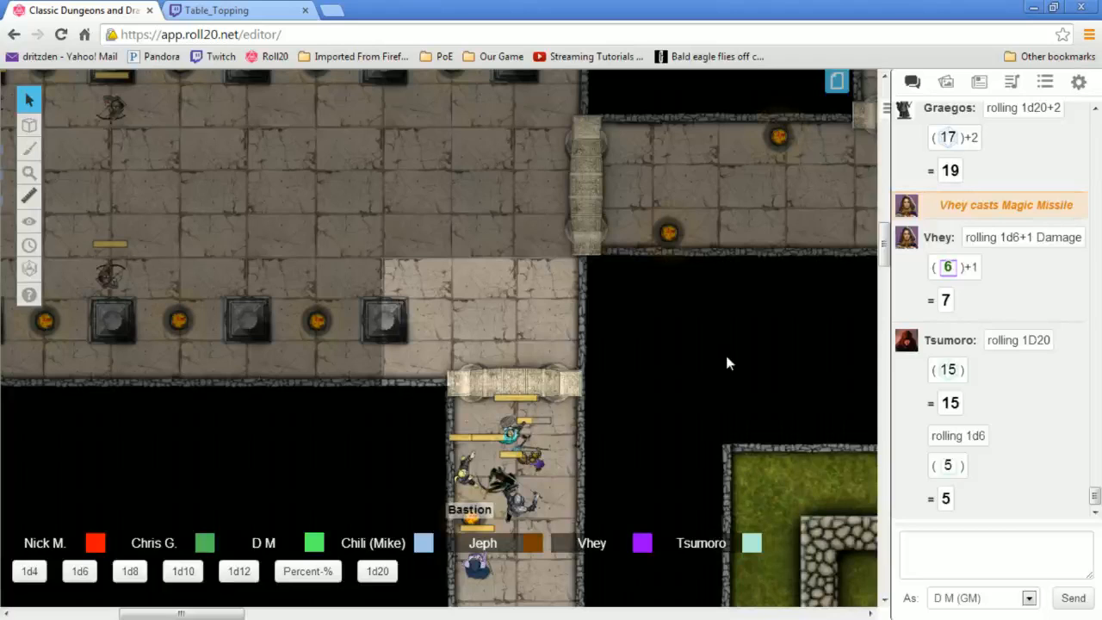
{"action": "mouse_move", "coordinate": [760, 416]}
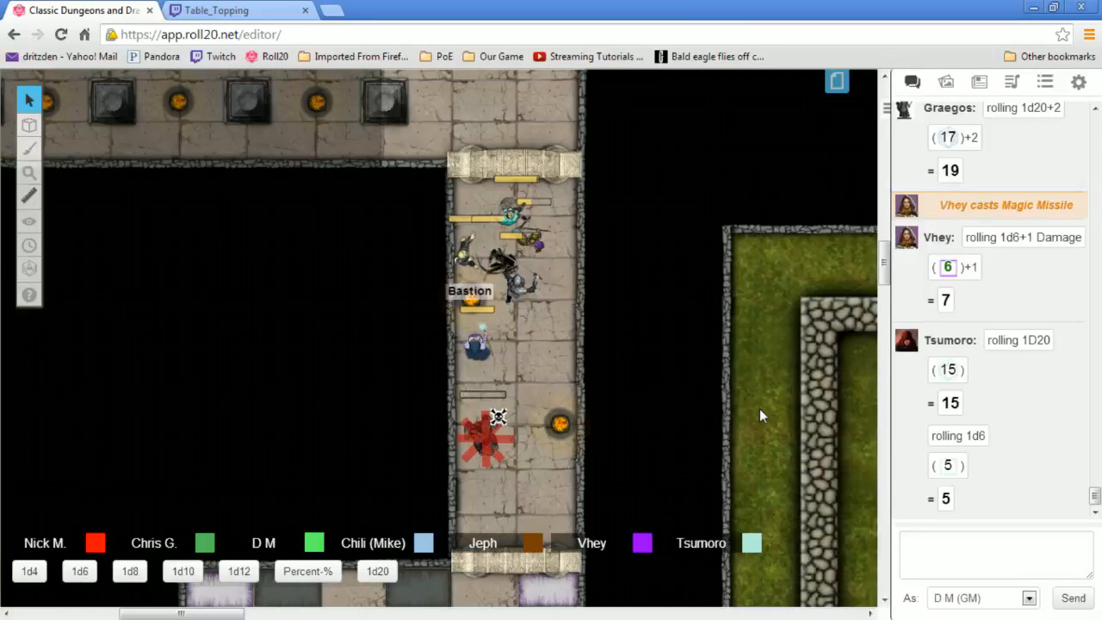
{"action": "mouse_move", "coordinate": [616, 355]}
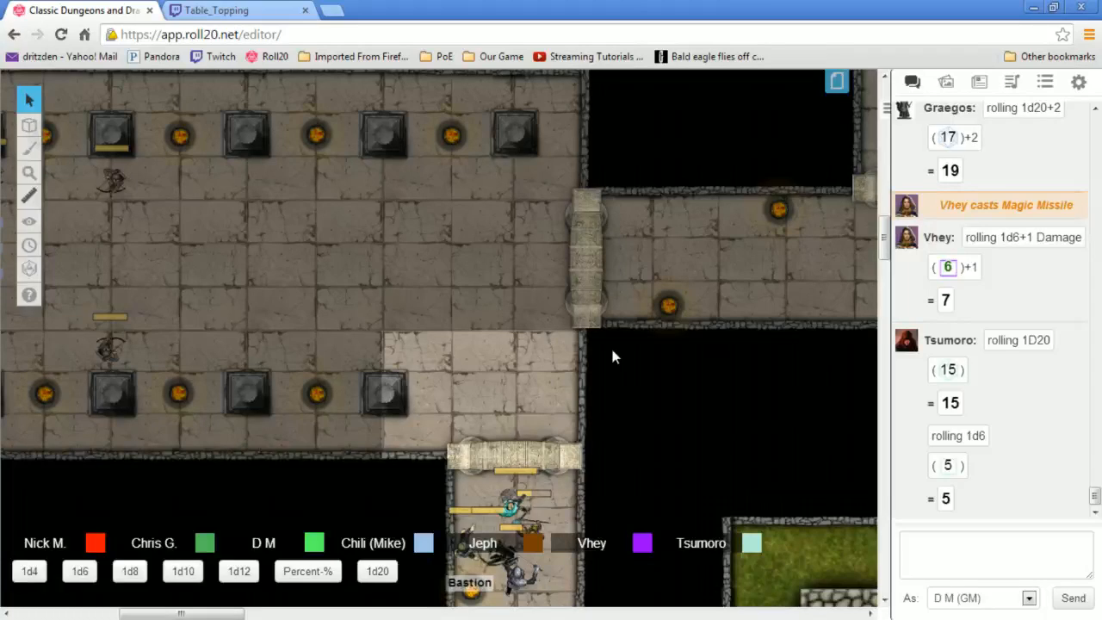
{"action": "mouse_move", "coordinate": [615, 339]}
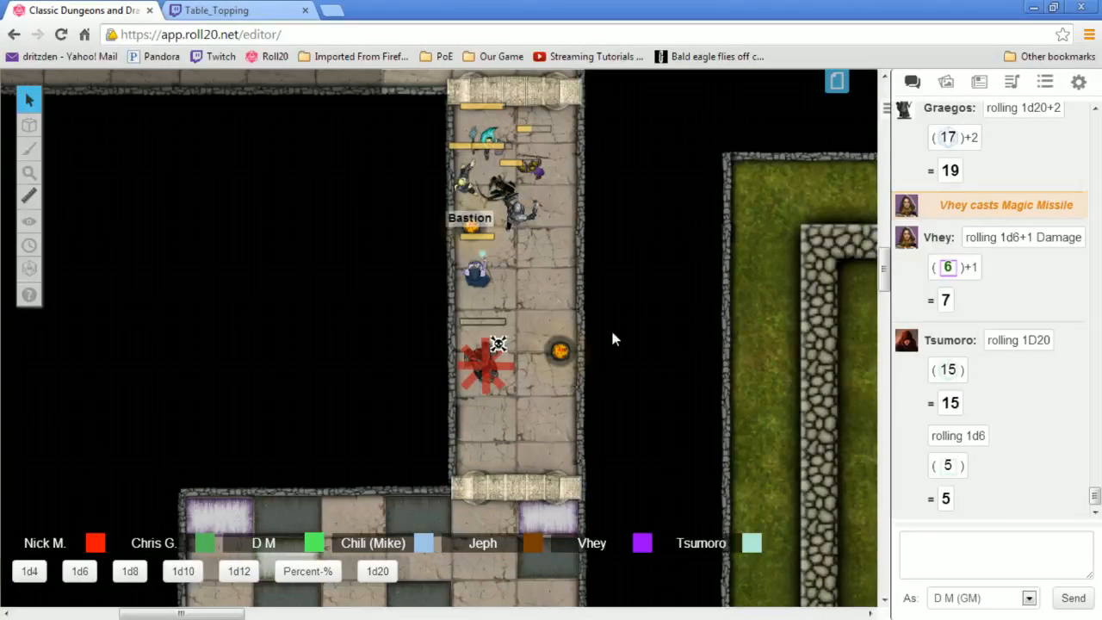
{"action": "mouse_move", "coordinate": [637, 426]}
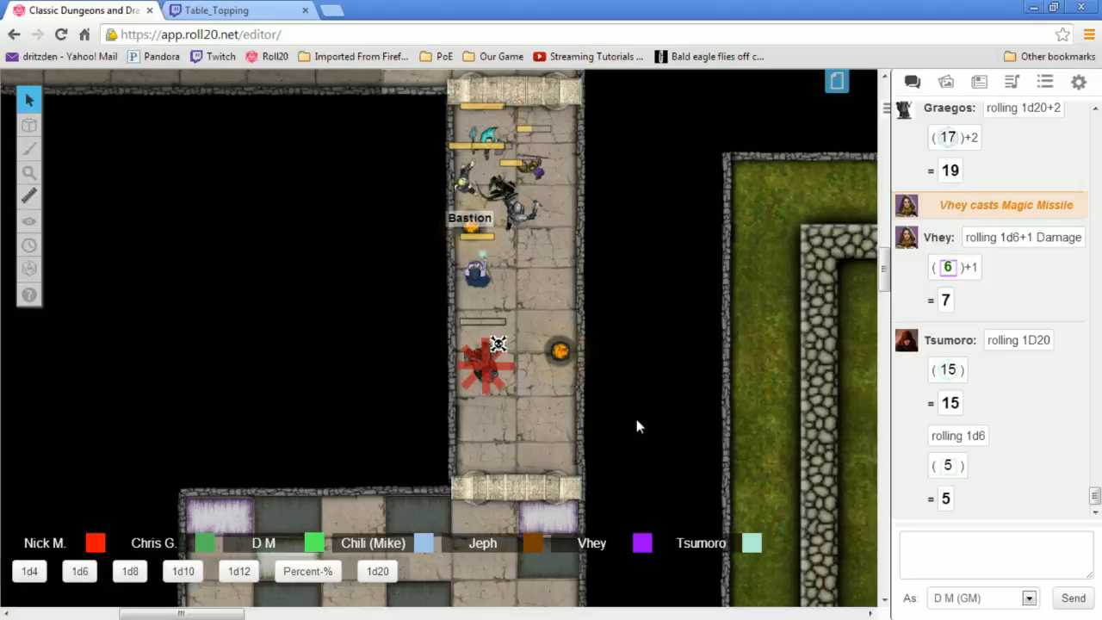
{"action": "mouse_move", "coordinate": [639, 418]}
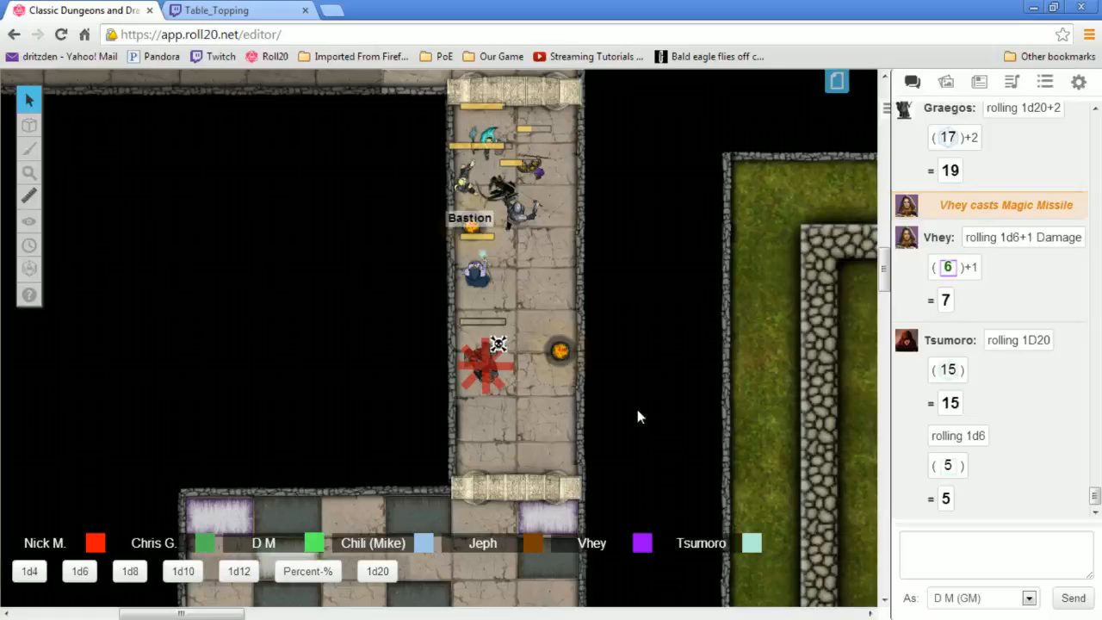
Move the dark creature token one square down beside the blue-robed character
{"action": "left_click", "coordinate": [499, 189]}
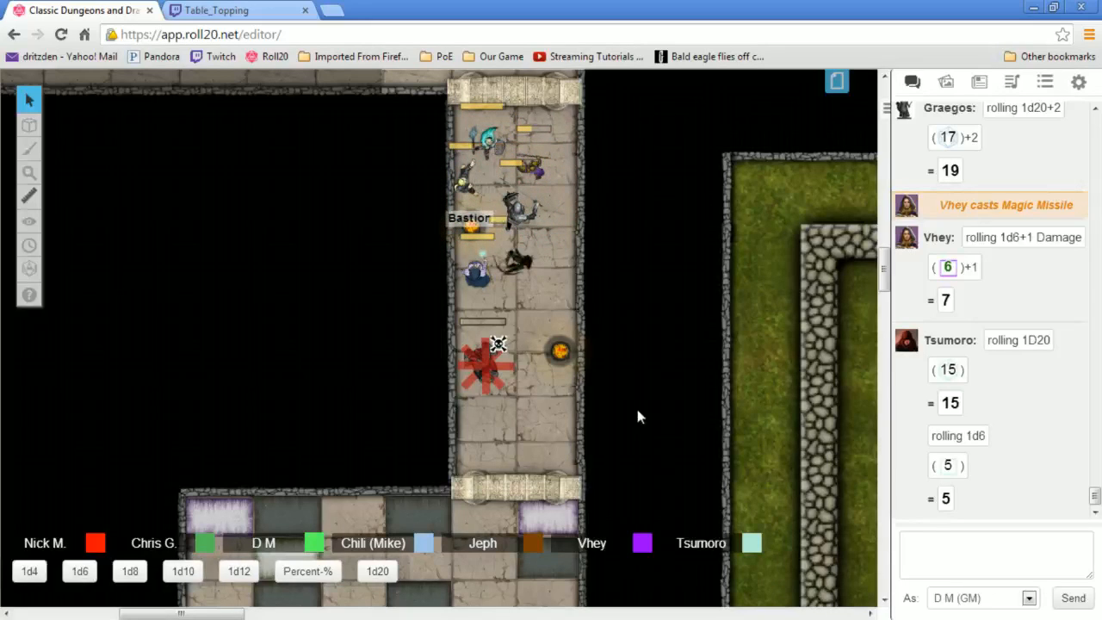
{"action": "scroll", "scroll_direction": "down", "scroll_amount": 3}
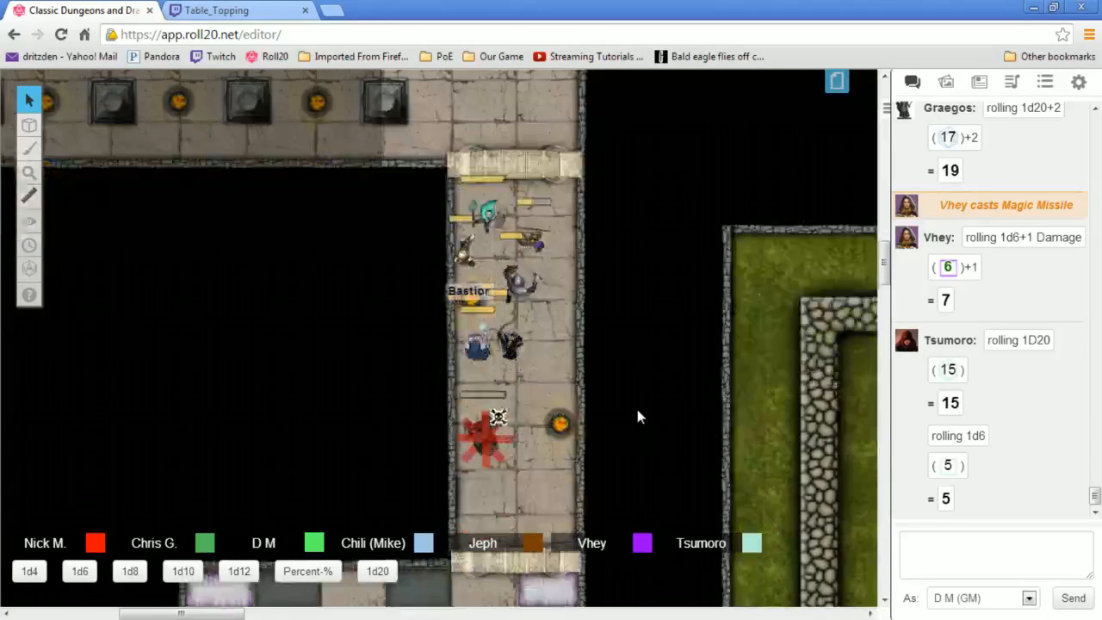
{"action": "scroll", "scroll_direction": "down", "scroll_amount": 3}
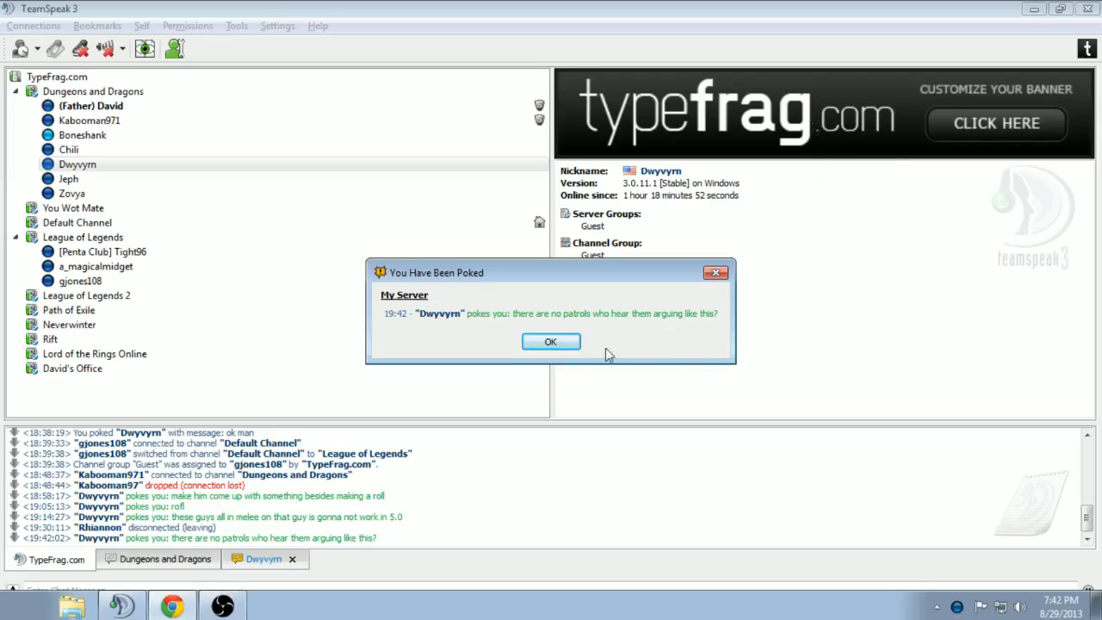
Dismiss the TeamSpeak poke, poke back with 'not', and hide the streaming software
{"action": "left_click", "coordinate": [550, 342]}
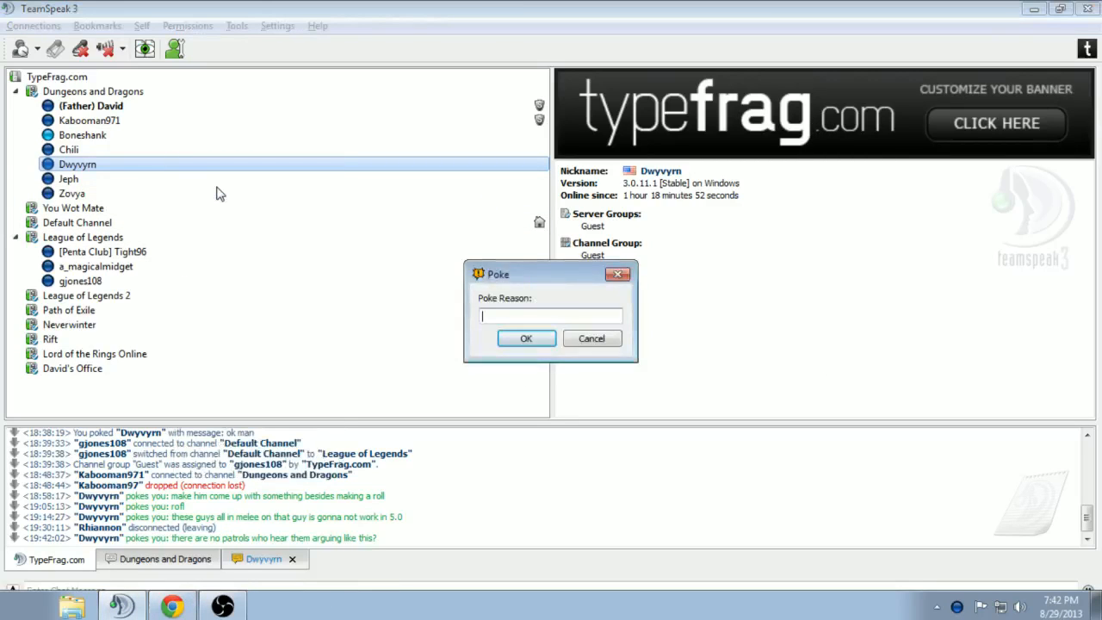
{"action": "type", "text": "not"}
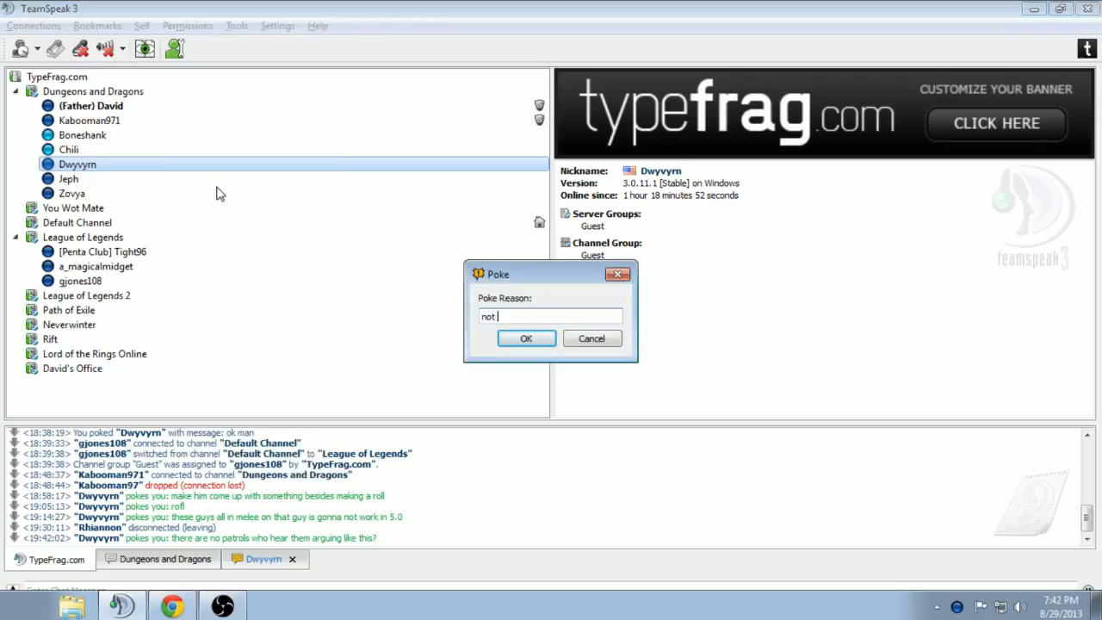
{"action": "left_click", "coordinate": [526, 337]}
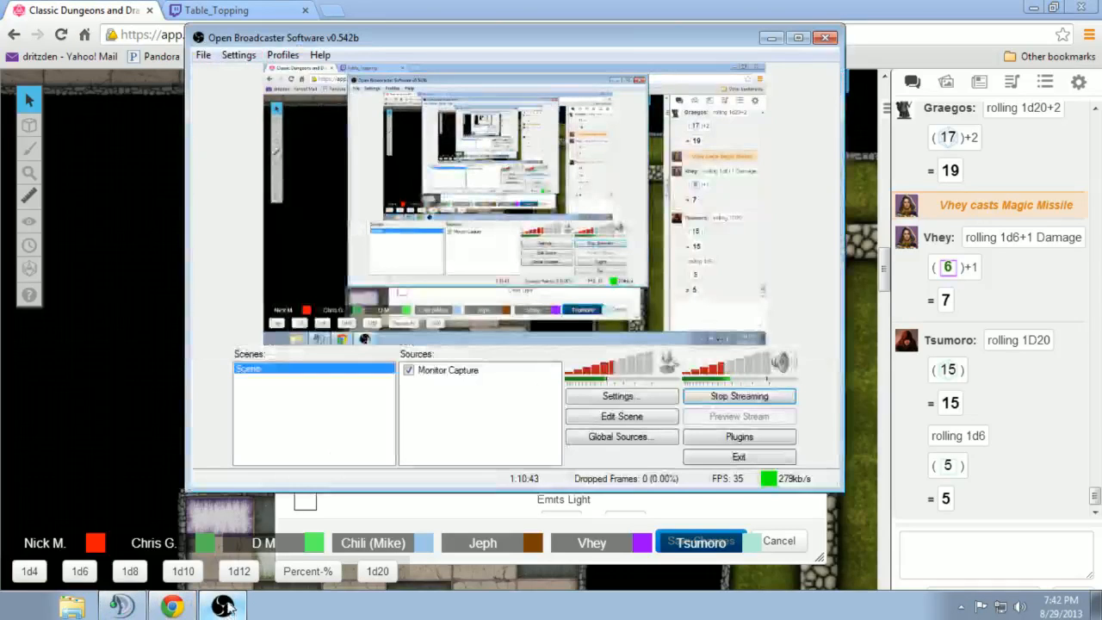
{"action": "left_click", "coordinate": [215, 9]}
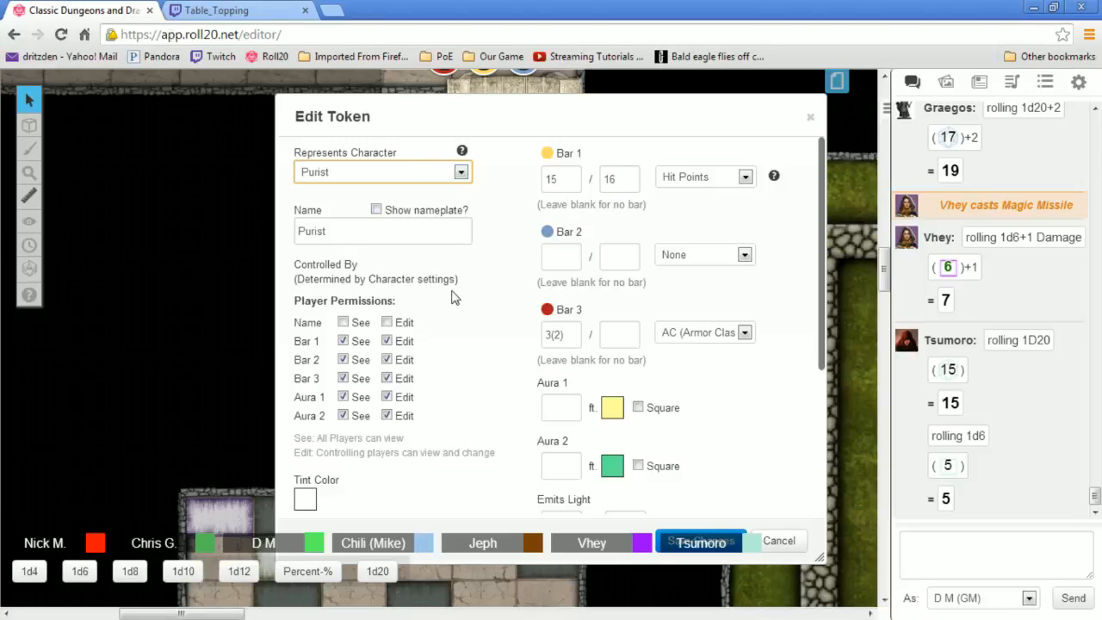
{"action": "mouse_move", "coordinate": [265, 90]}
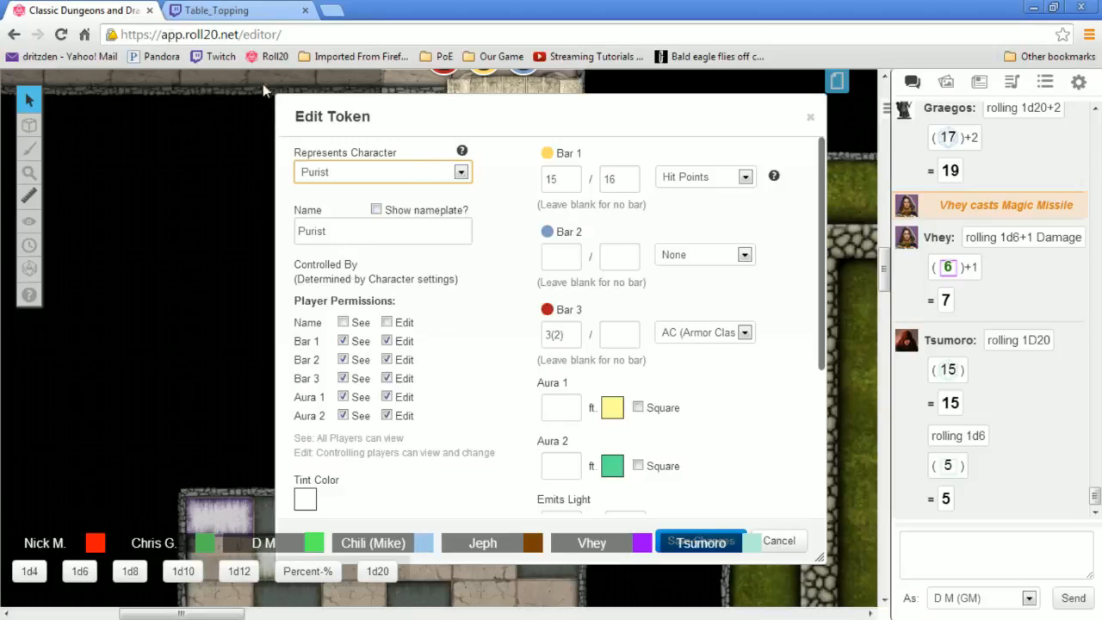
{"action": "mouse_move", "coordinate": [790, 24]}
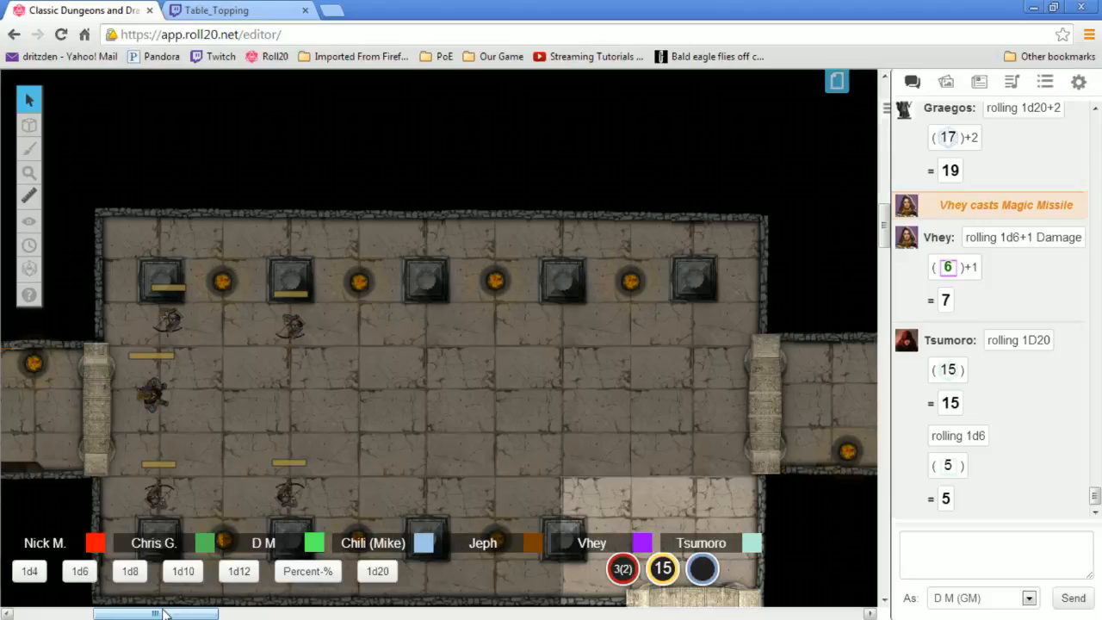
{"action": "scroll", "scroll_direction": "down", "scroll_amount": 3}
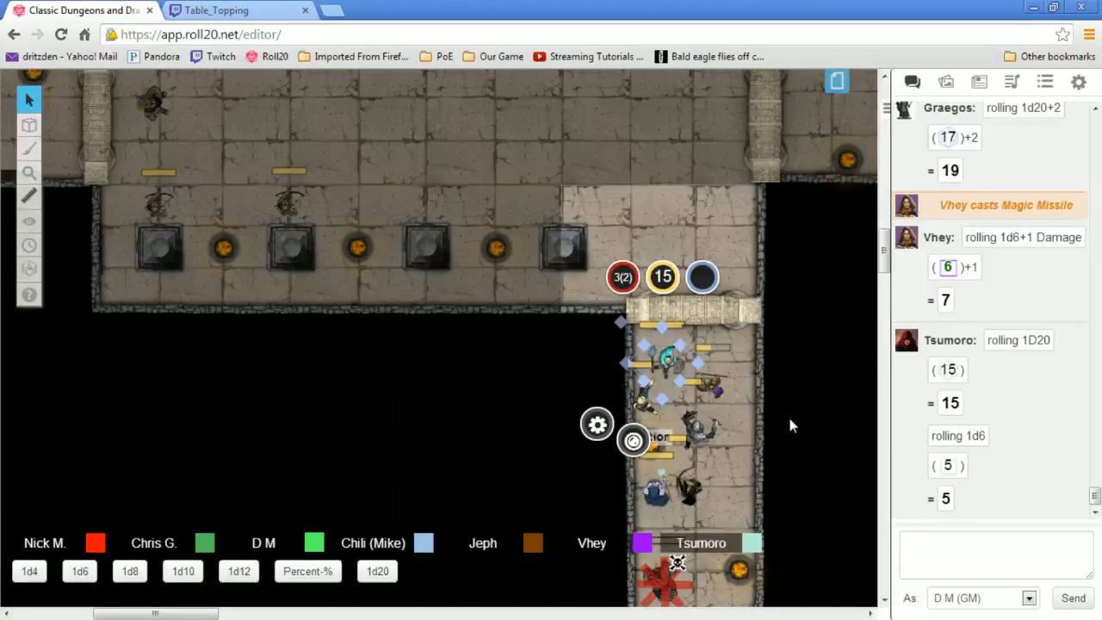
{"action": "mouse_move", "coordinate": [491, 455]}
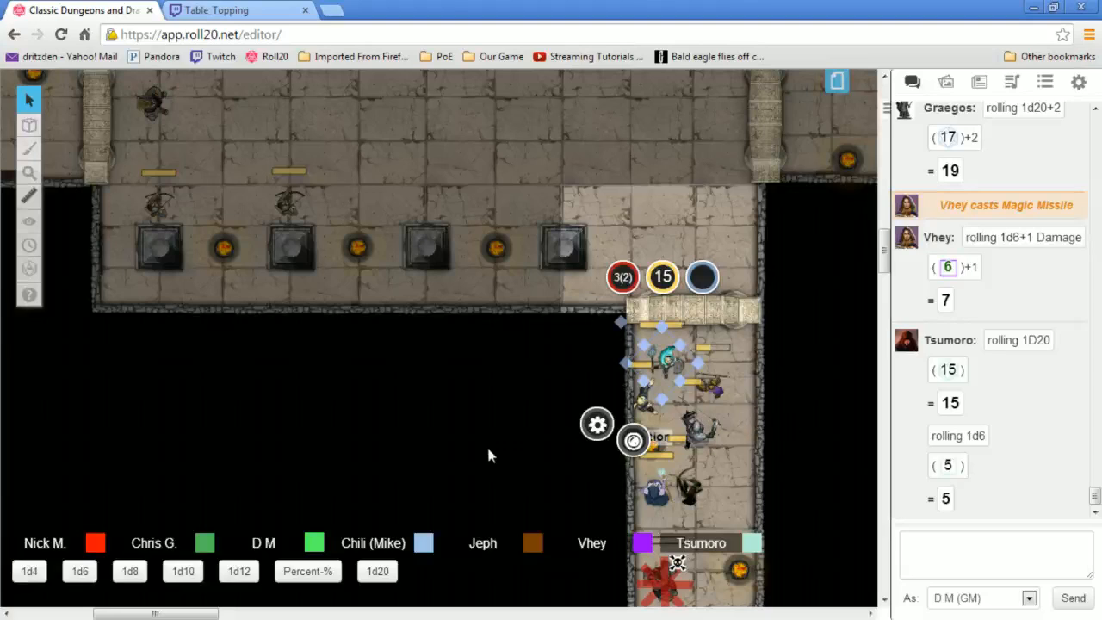
{"action": "mouse_move", "coordinate": [454, 543]}
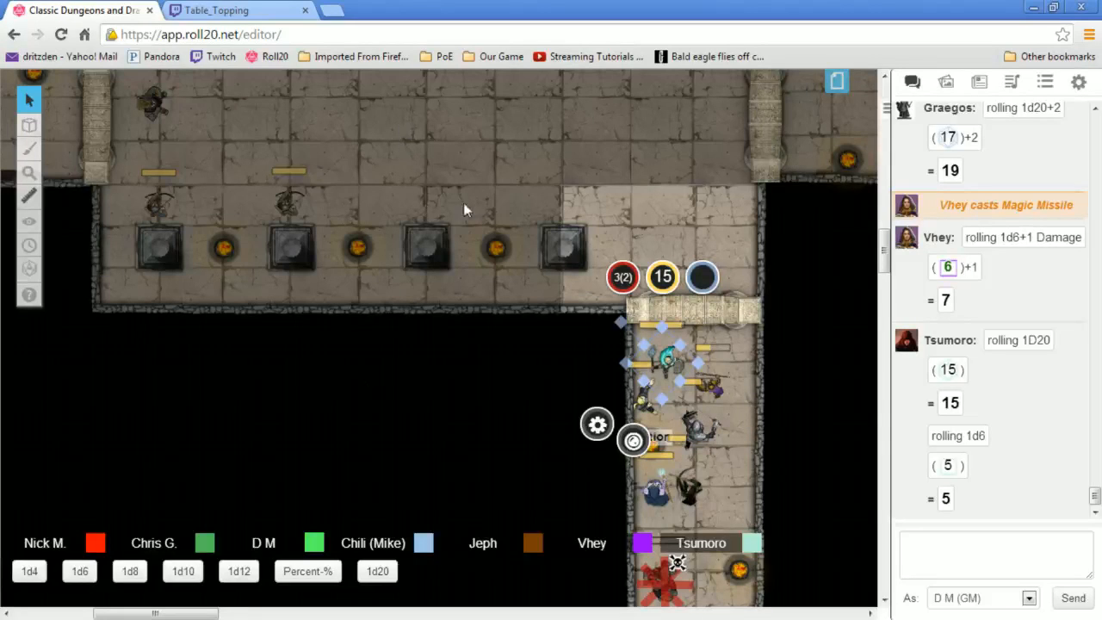
{"action": "mouse_move", "coordinate": [603, 169]}
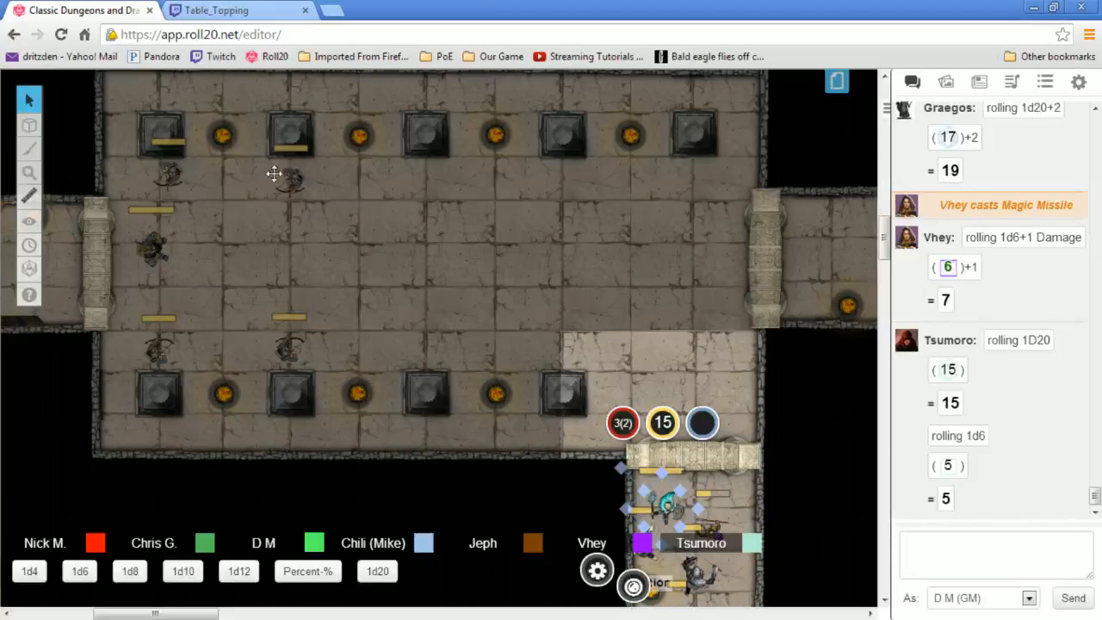
{"action": "mouse_move", "coordinate": [299, 176]}
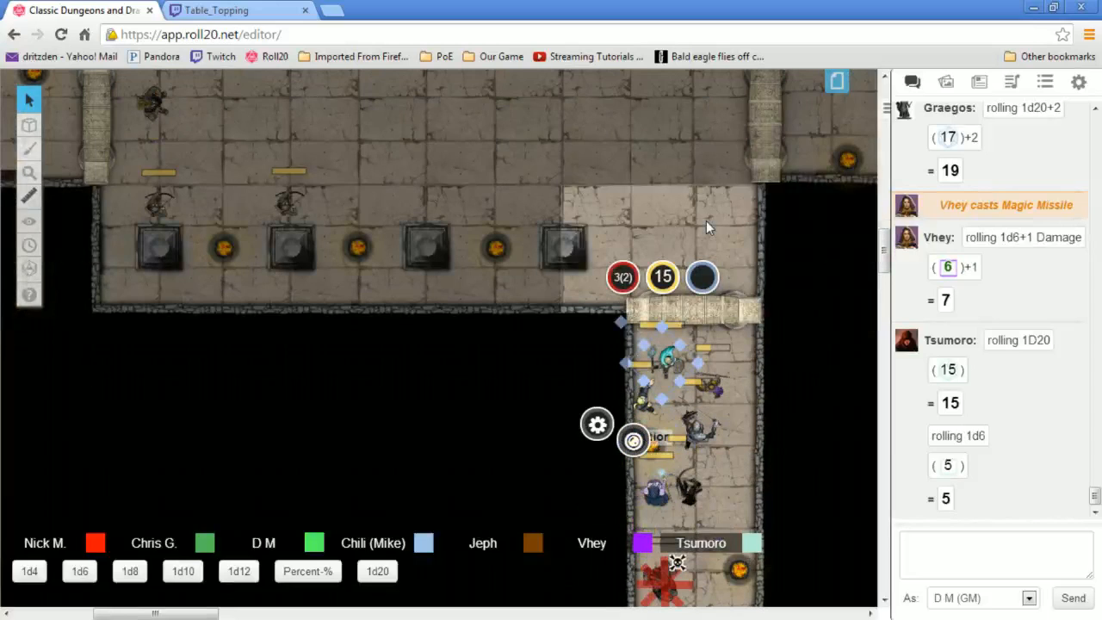
{"action": "mouse_move", "coordinate": [599, 153]}
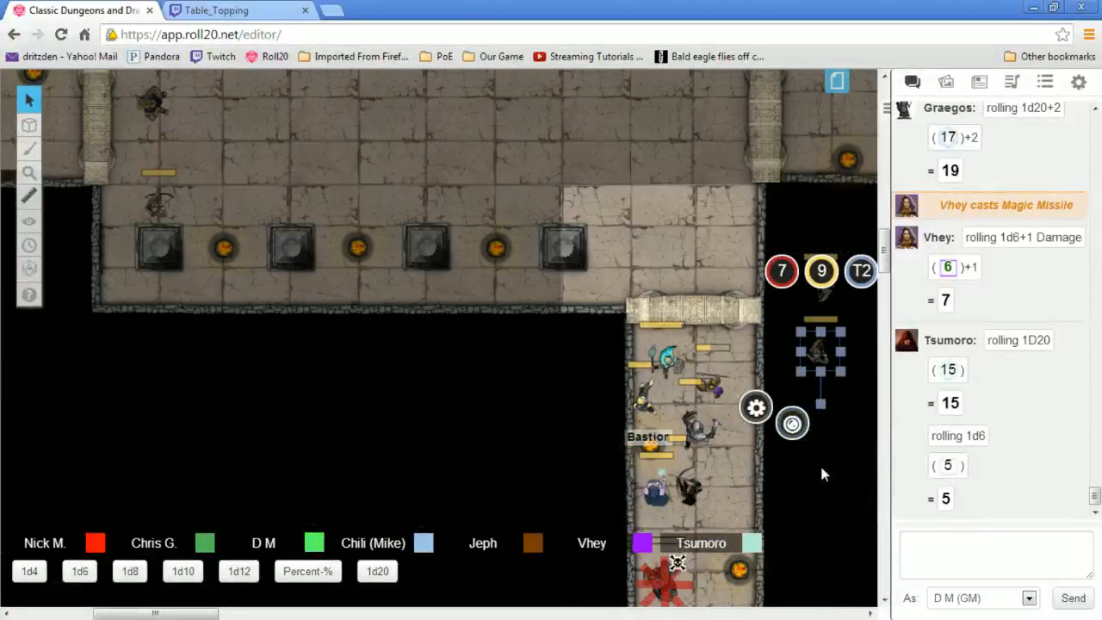
{"action": "mouse_move", "coordinate": [831, 459]}
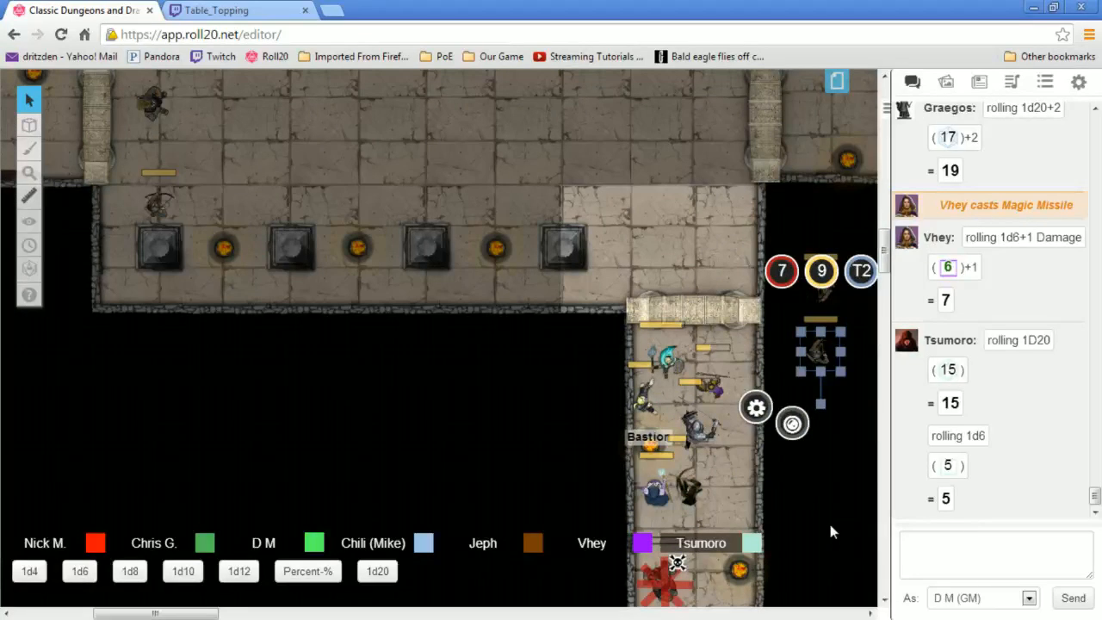
Scroll down the map to bring Bastion toward the checkered room's doorway
{"action": "scroll", "scroll_direction": "down", "scroll_amount": 3}
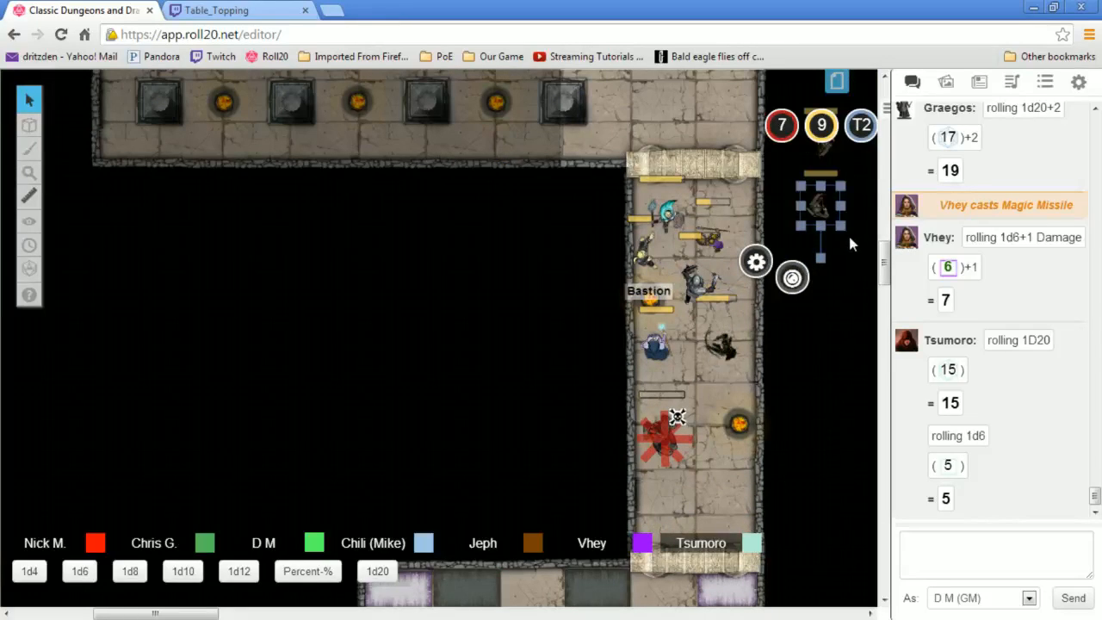
{"action": "mouse_move", "coordinate": [840, 376]}
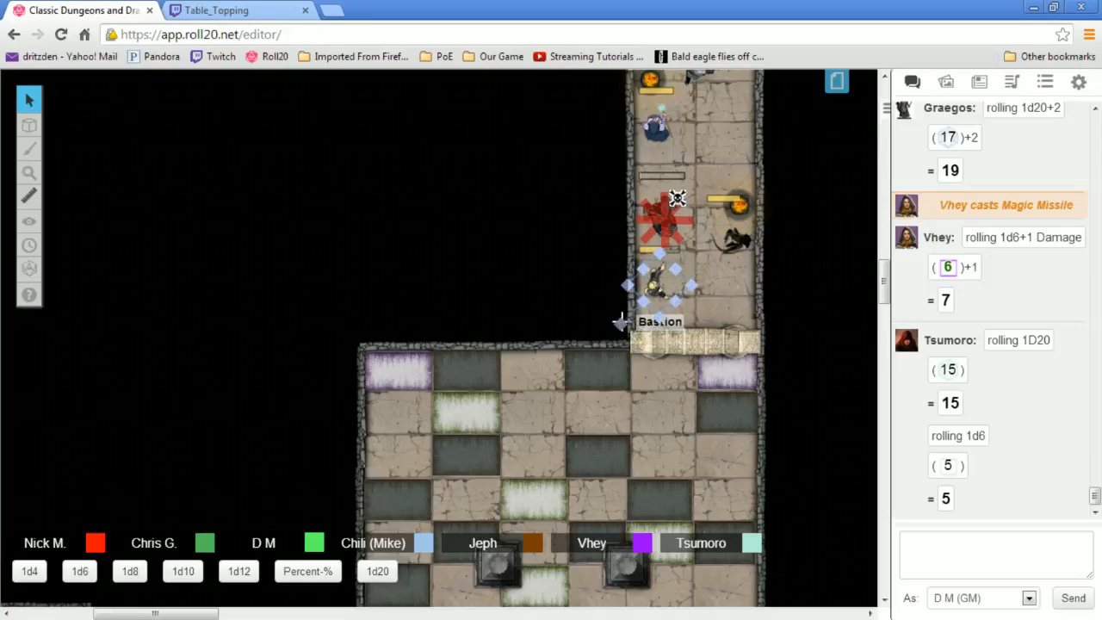
{"action": "scroll", "scroll_direction": "down", "scroll_amount": 3}
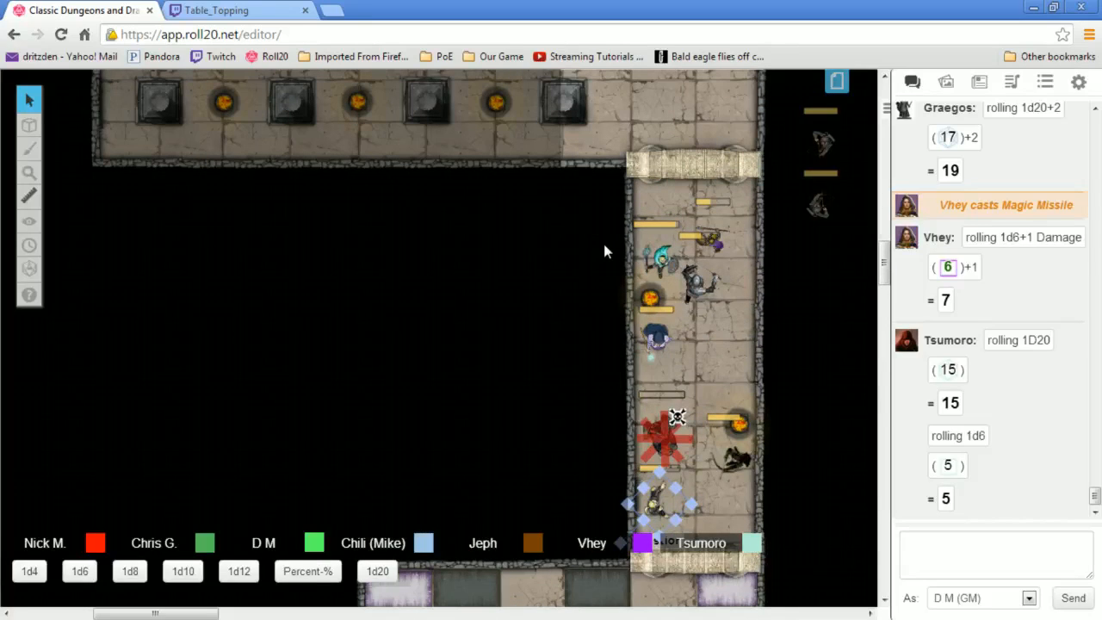
{"action": "mouse_move", "coordinate": [906, 405]}
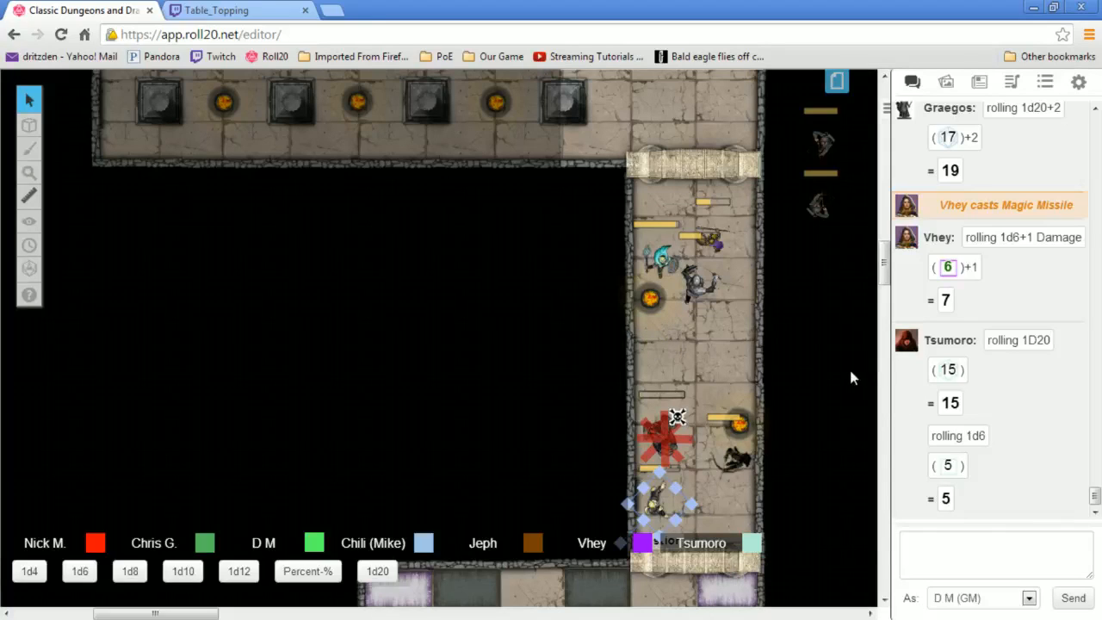
{"action": "mouse_move", "coordinate": [853, 321]}
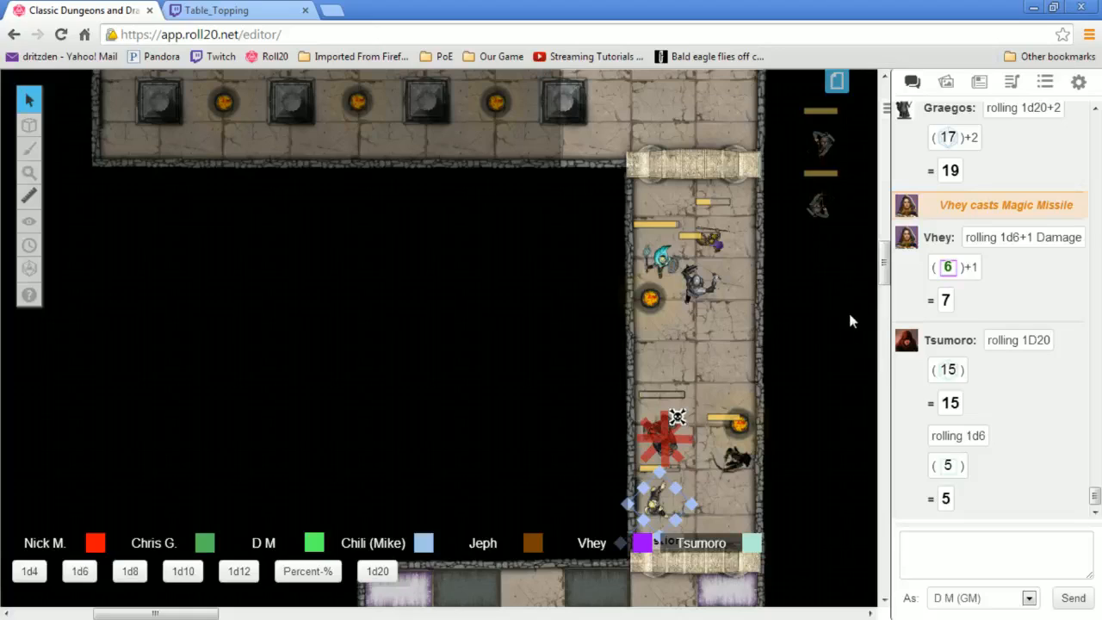
{"action": "mouse_move", "coordinate": [861, 350]}
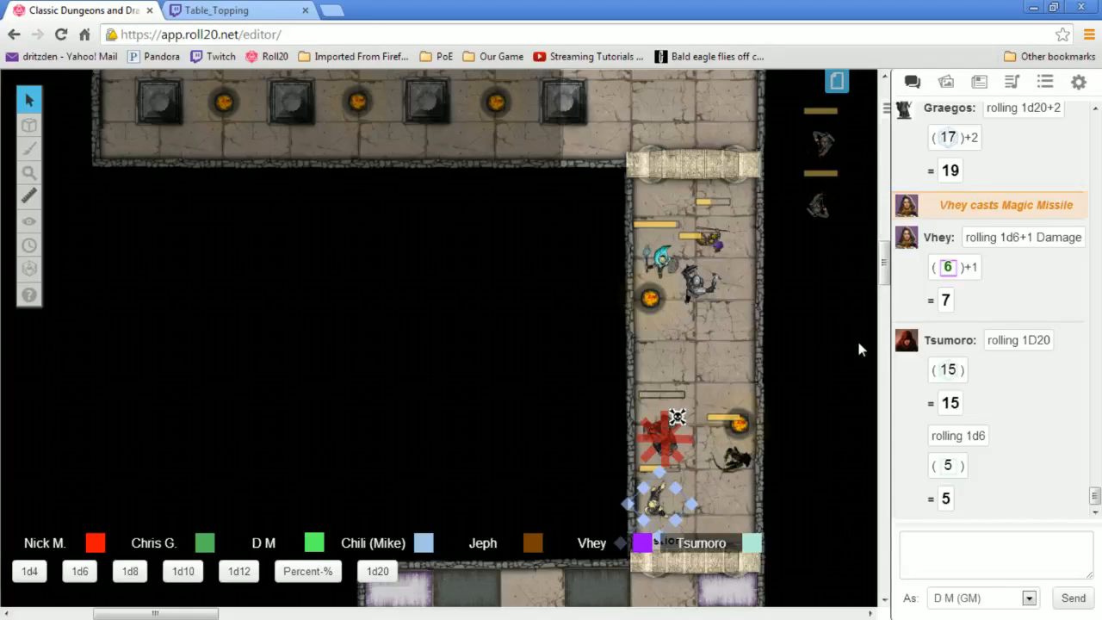
{"action": "mouse_move", "coordinate": [816, 500]}
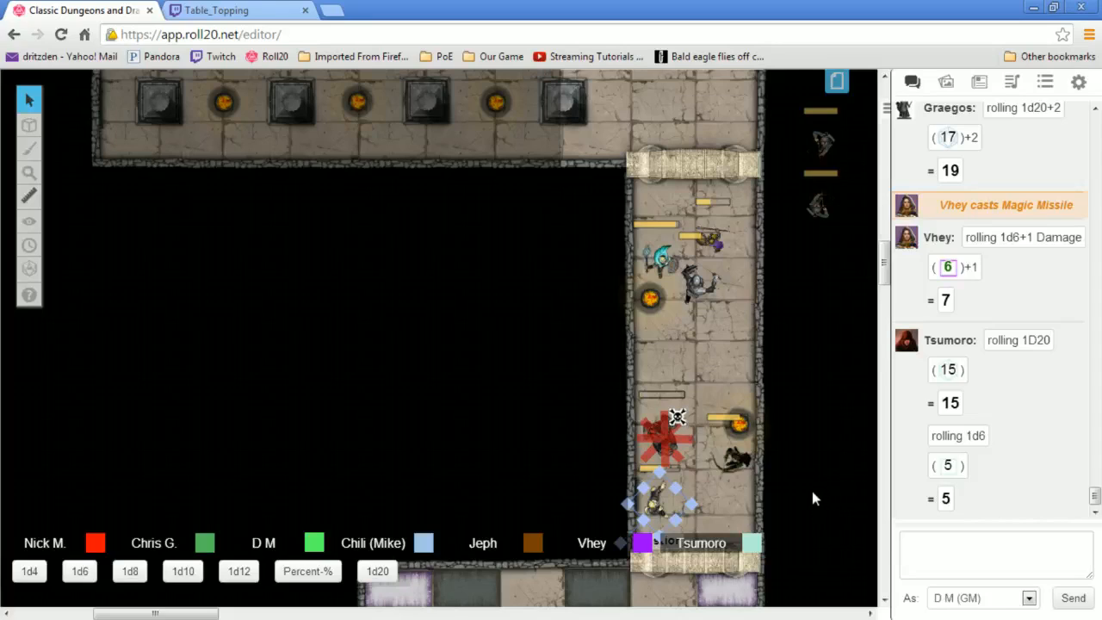
{"action": "mouse_move", "coordinate": [815, 493]}
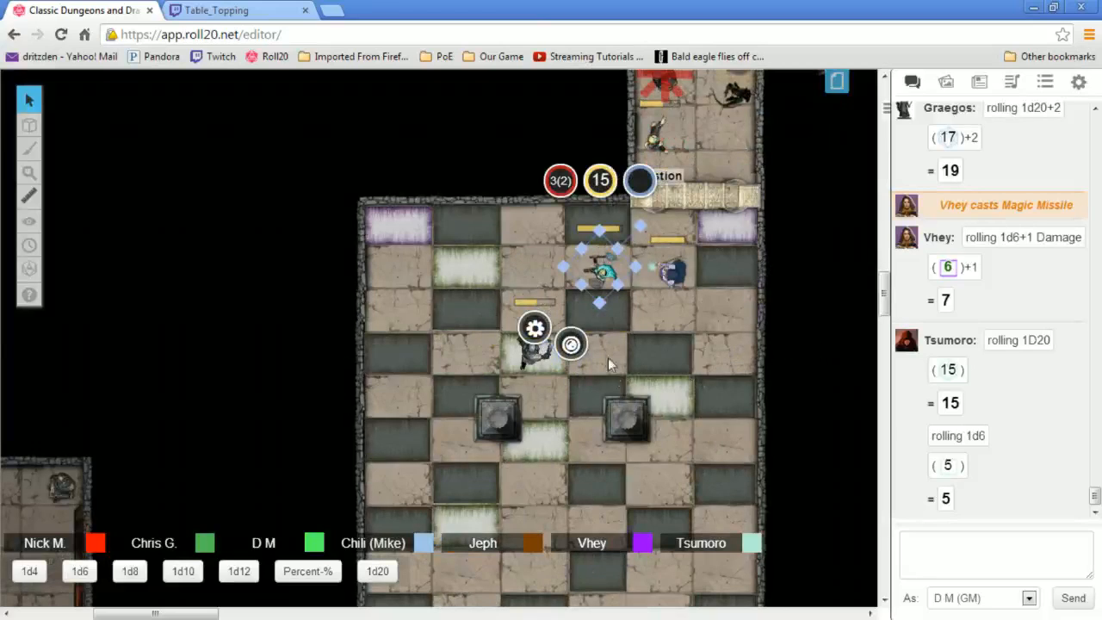
{"action": "mouse_move", "coordinate": [326, 237]}
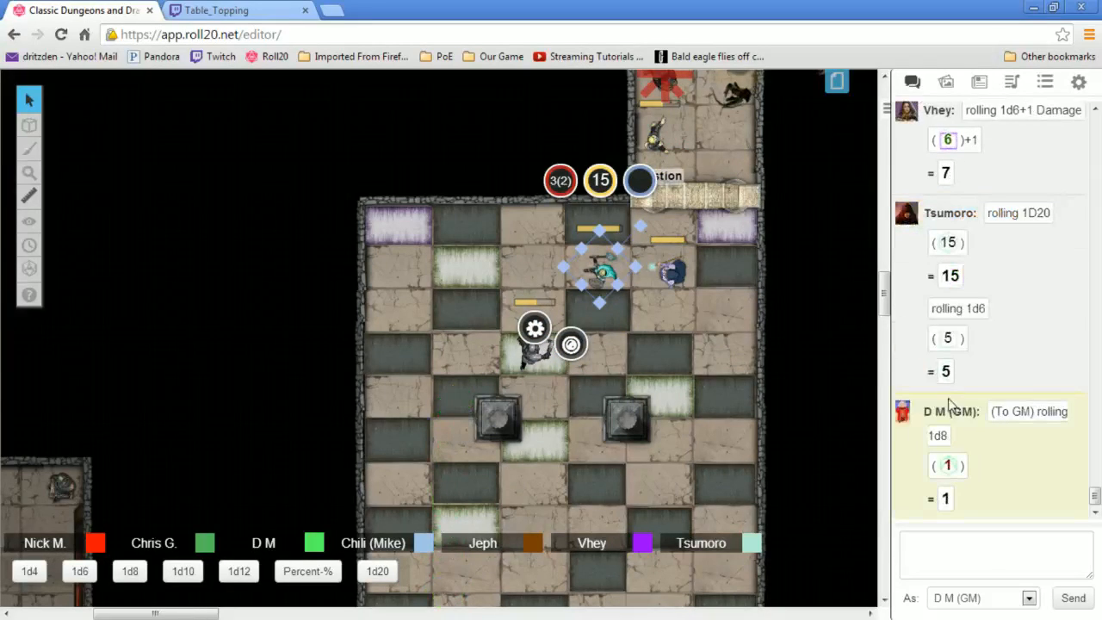
{"action": "mouse_move", "coordinate": [977, 446]}
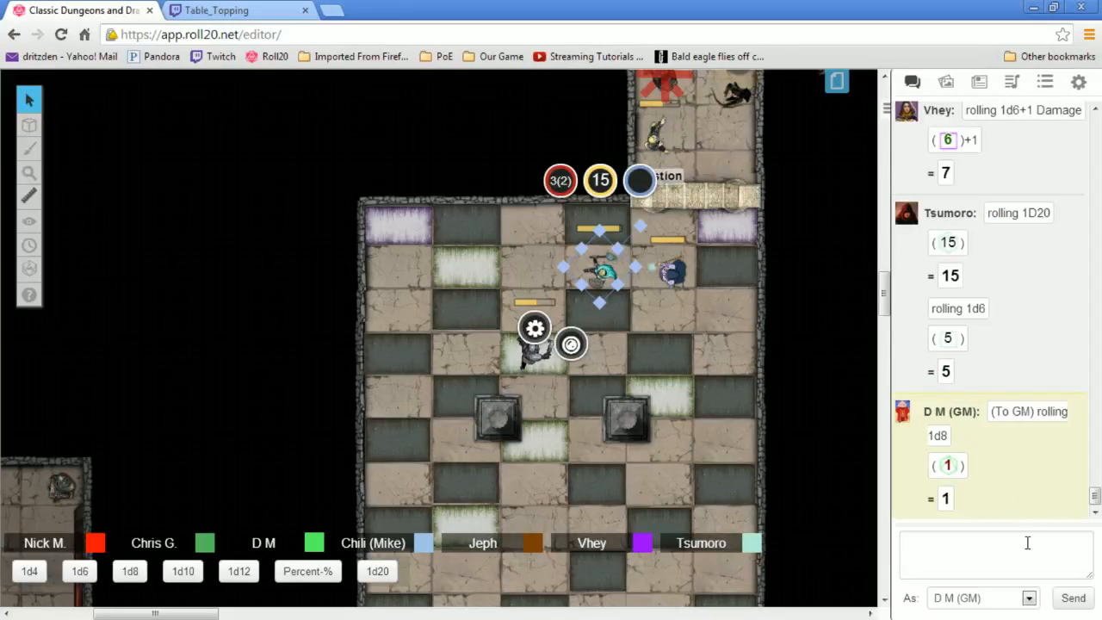
{"action": "mouse_move", "coordinate": [1030, 598]}
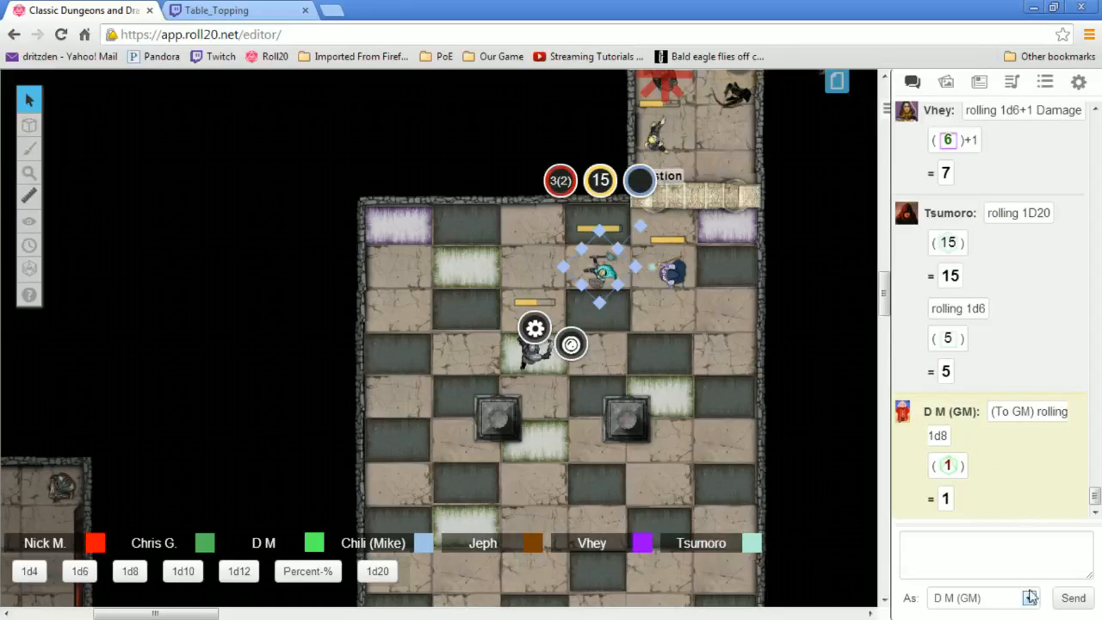
{"action": "mouse_move", "coordinate": [1001, 513]}
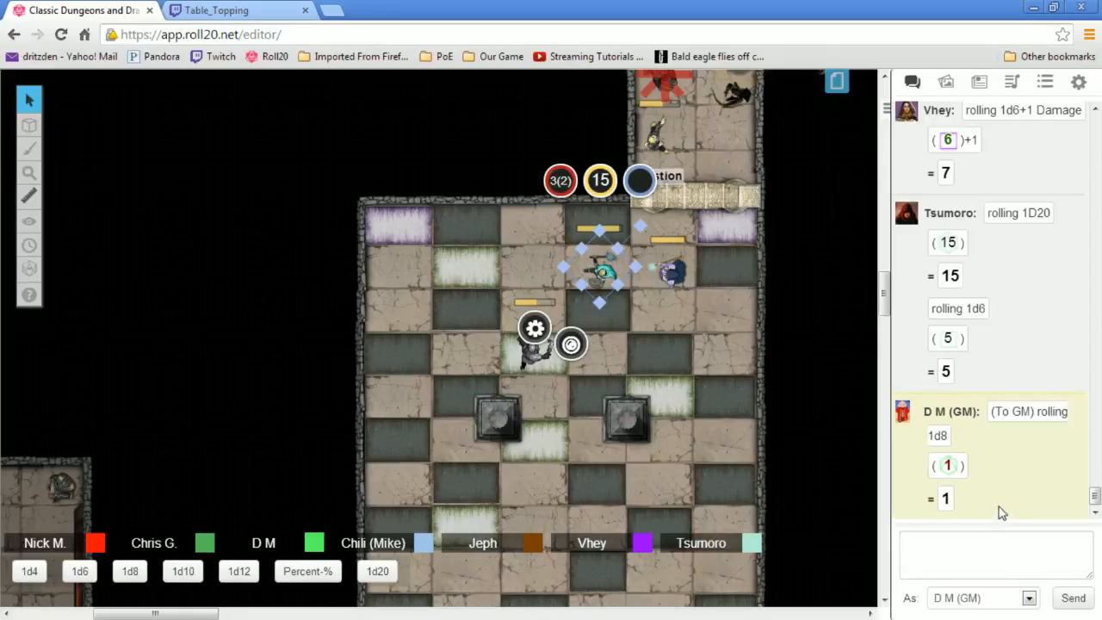
{"action": "mouse_move", "coordinate": [818, 249]}
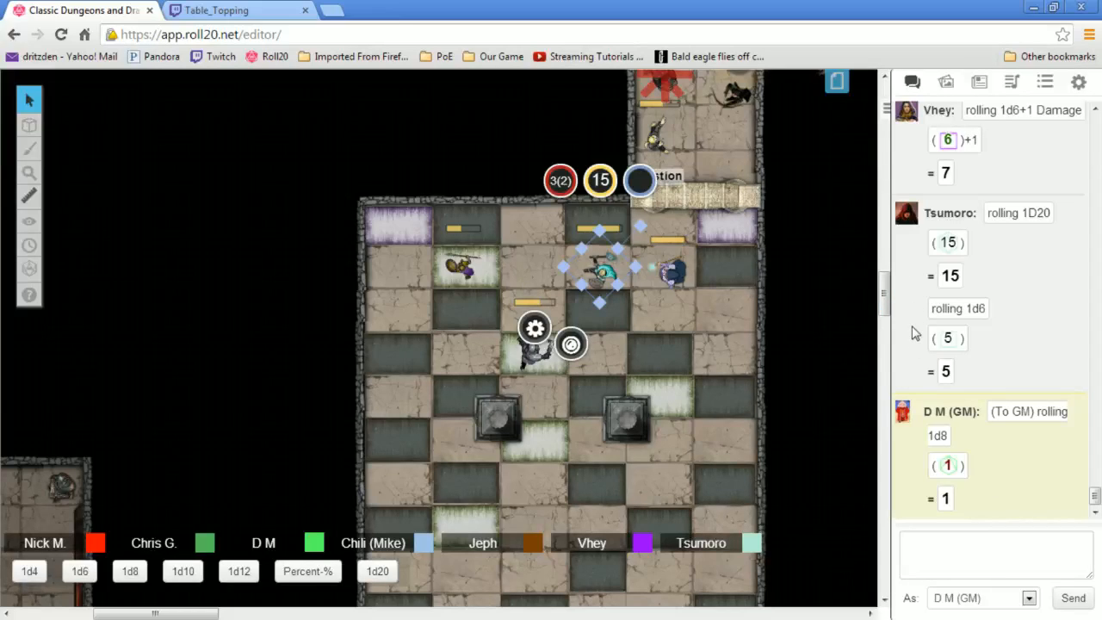
{"action": "mouse_move", "coordinate": [842, 293]}
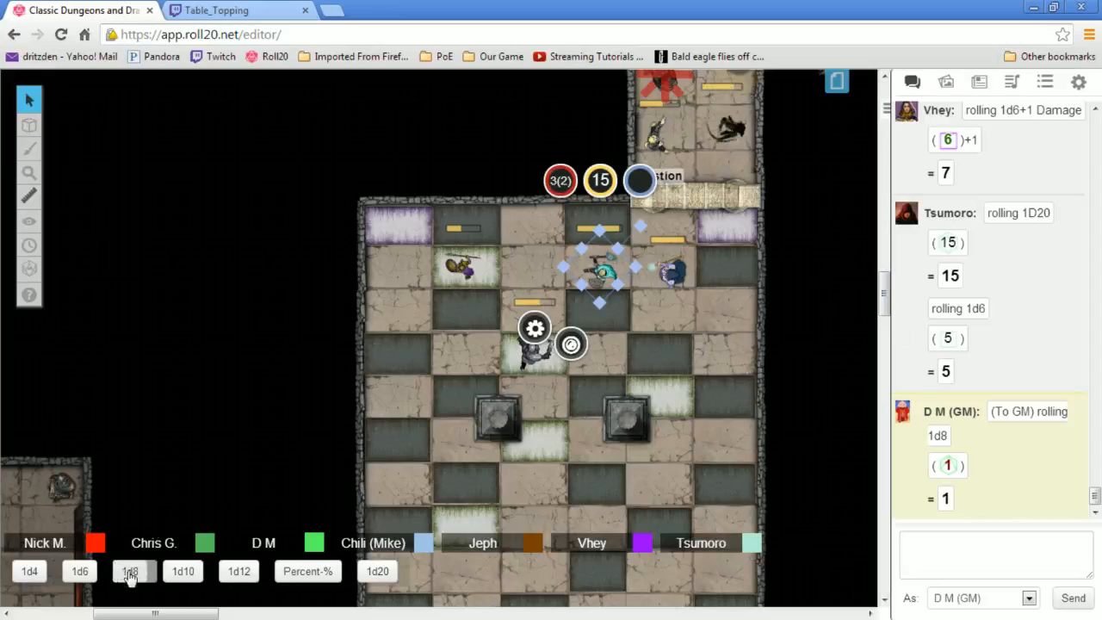
Roll a private 1d8 for the GM
{"action": "left_click", "coordinate": [130, 571]}
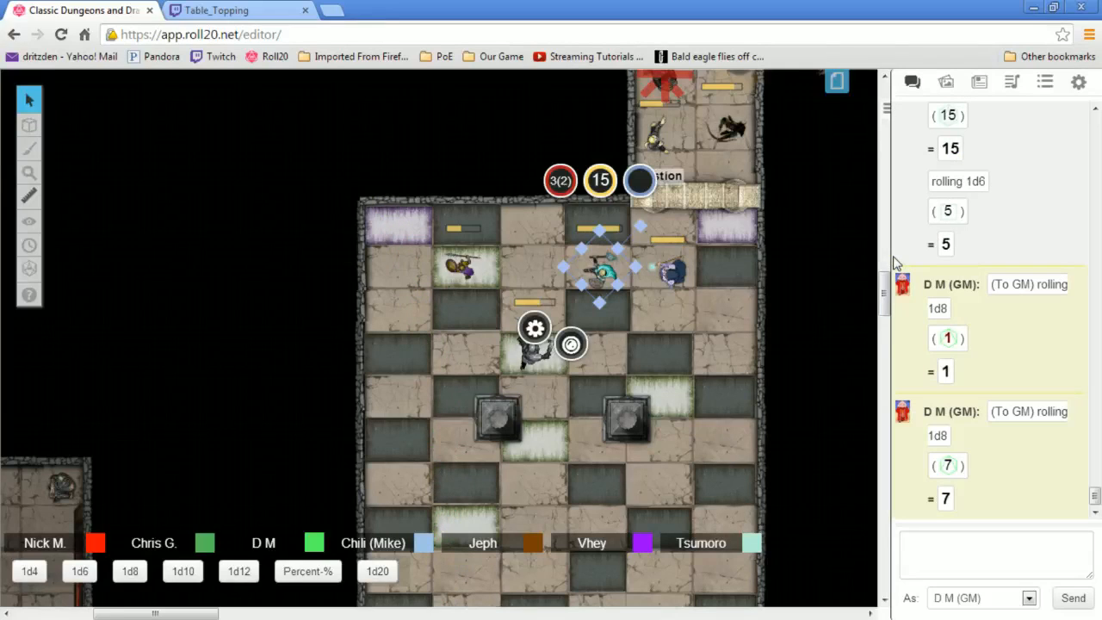
{"action": "mouse_move", "coordinate": [856, 359]}
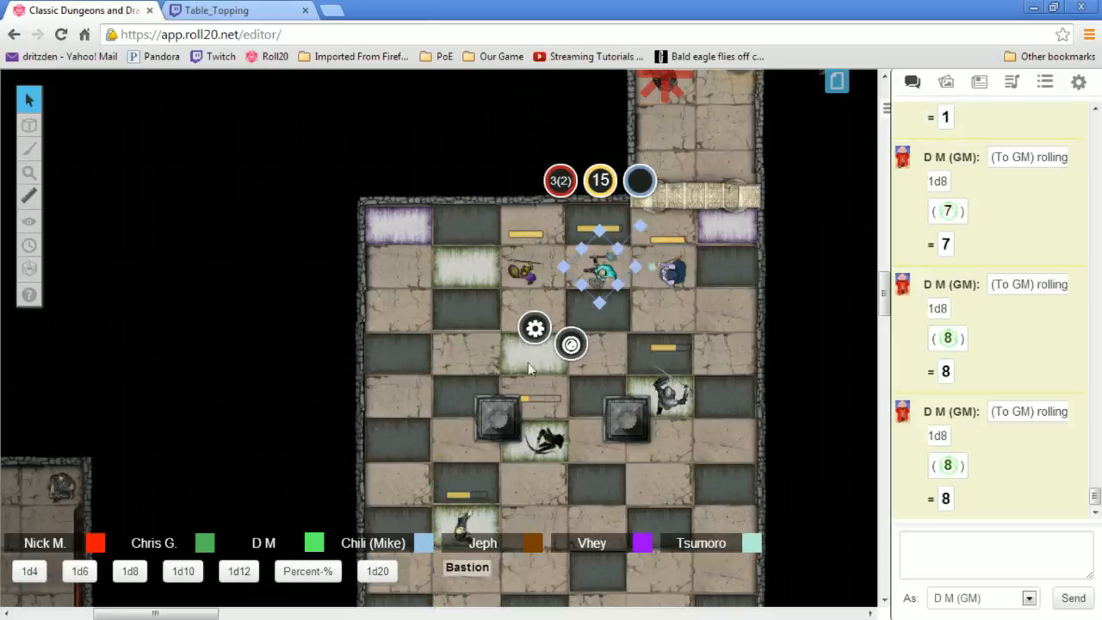
Make two more hidden GM 1d8 rolls while scrolling the map down through the checkered room
{"action": "scroll", "scroll_direction": "down", "scroll_amount": 3}
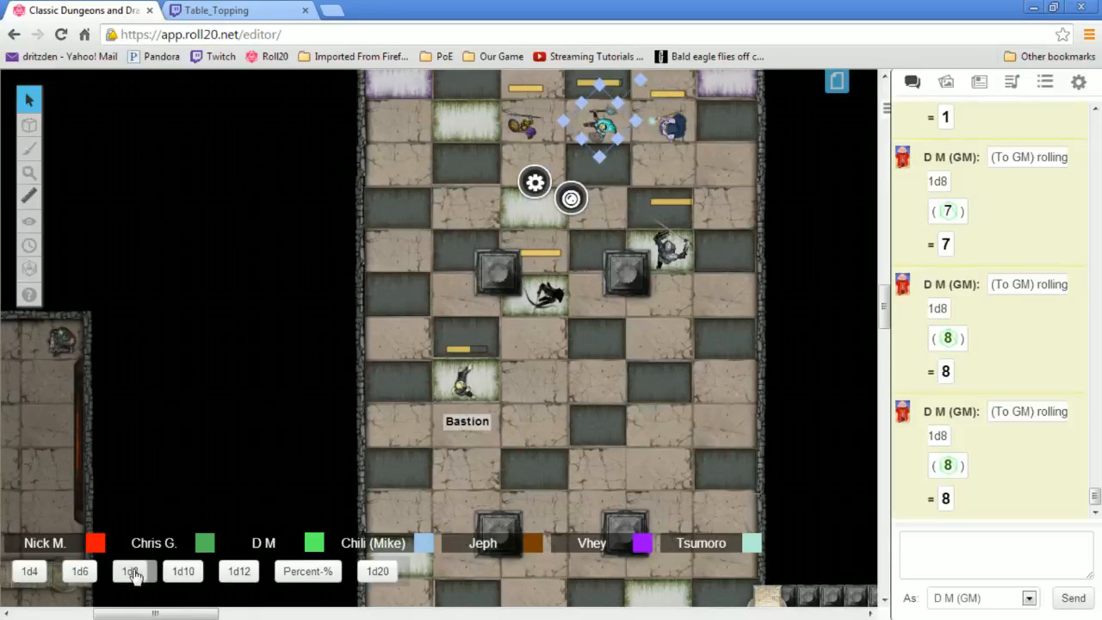
{"action": "left_click", "coordinate": [129, 571]}
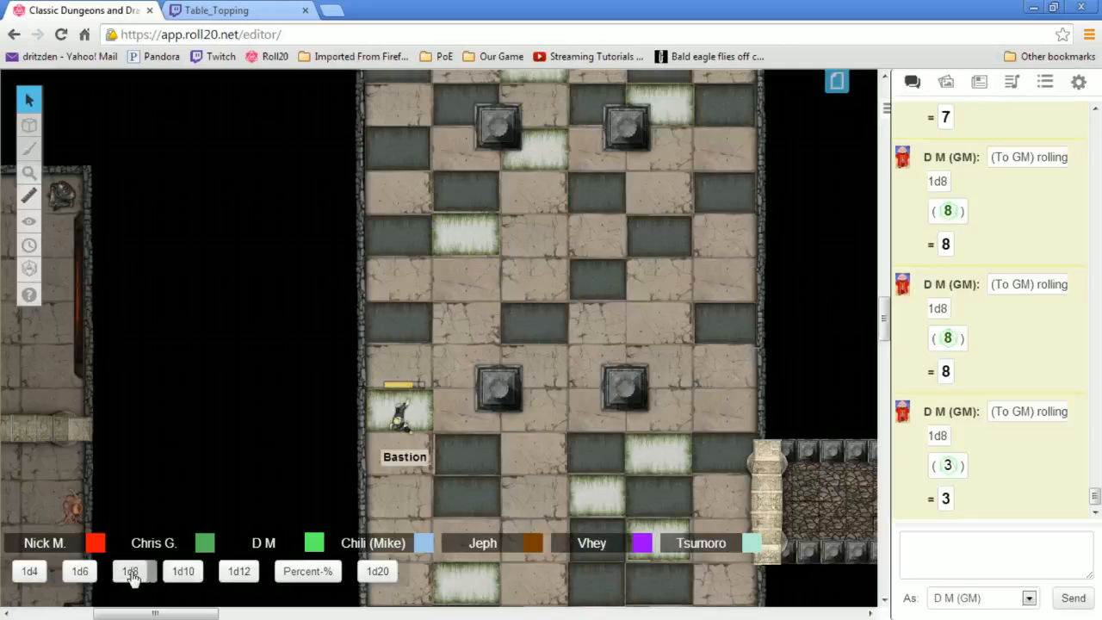
{"action": "left_click", "coordinate": [130, 571]}
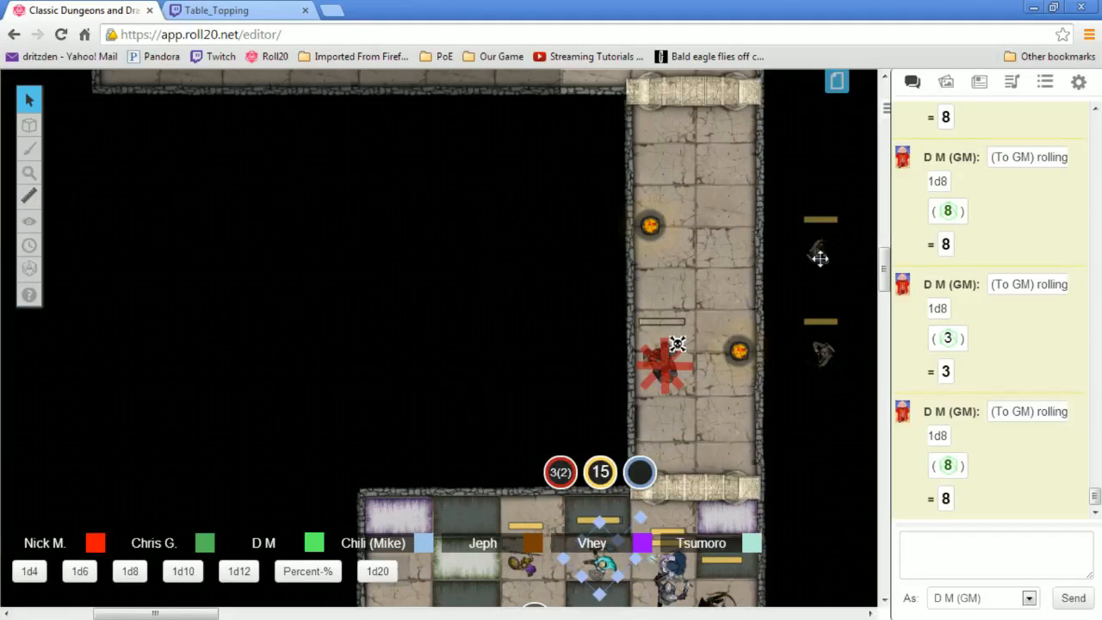
{"action": "mouse_move", "coordinate": [824, 131]}
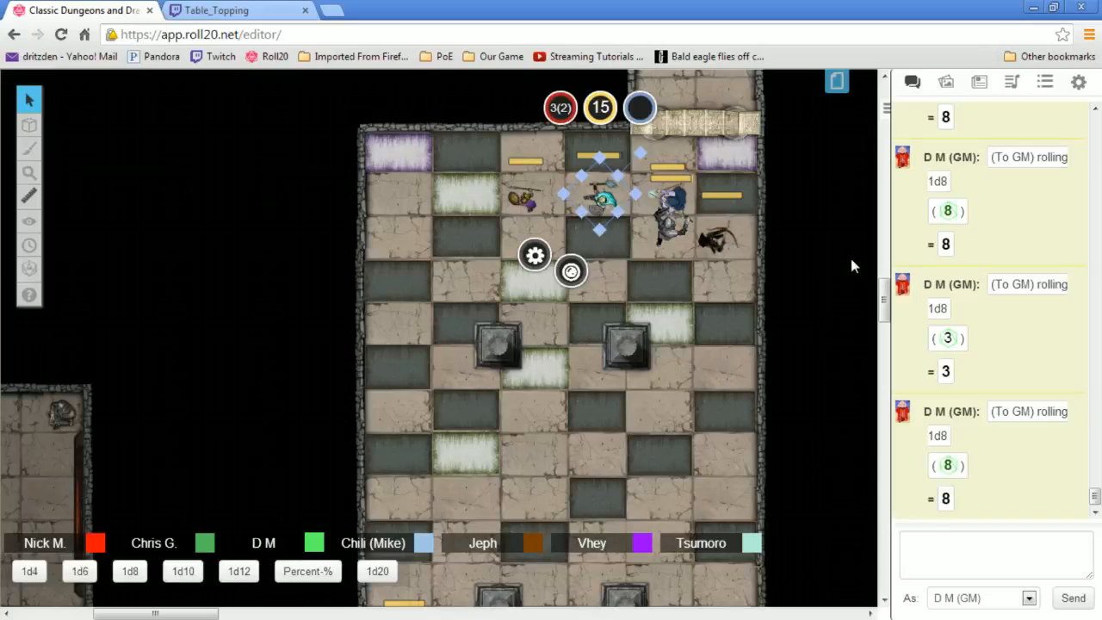
{"action": "mouse_move", "coordinate": [822, 269]}
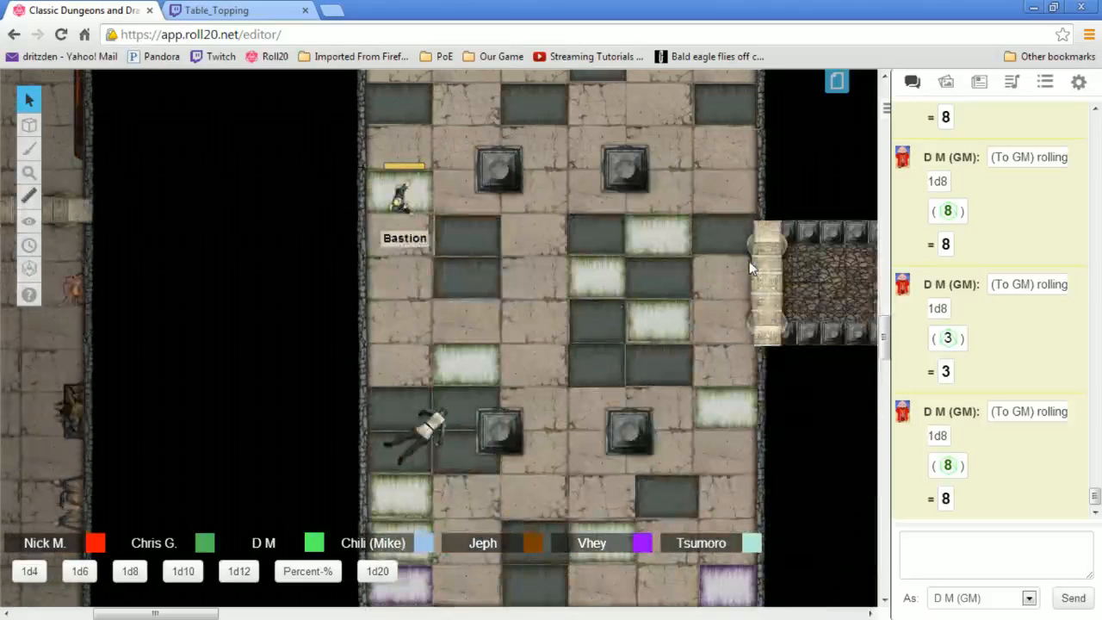
{"action": "scroll", "scroll_direction": "down", "scroll_amount": 3}
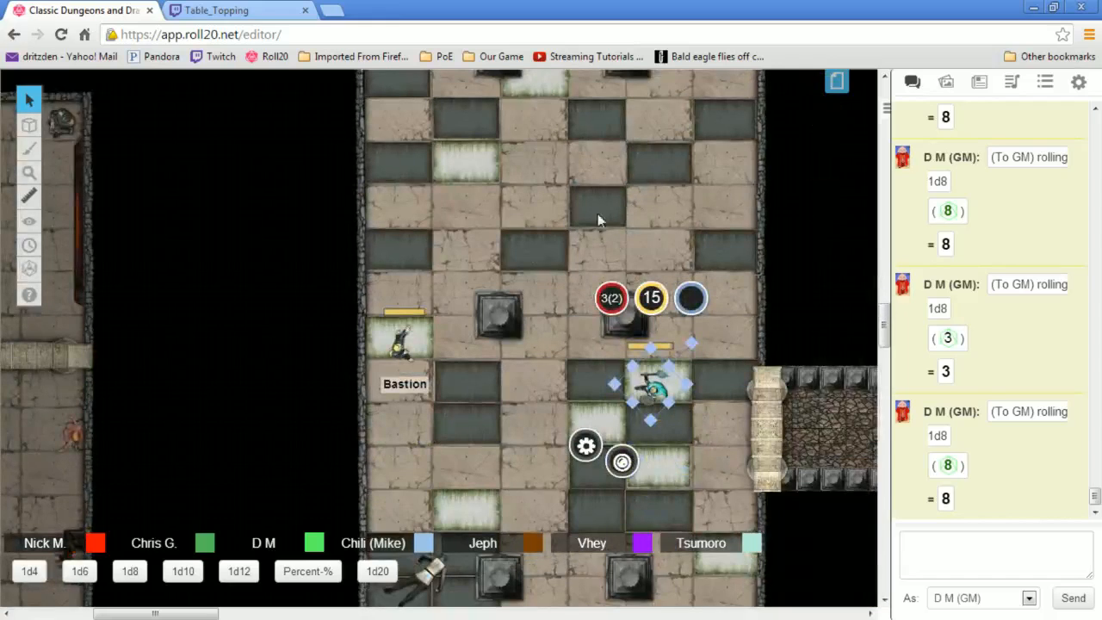
{"action": "mouse_move", "coordinate": [381, 318]}
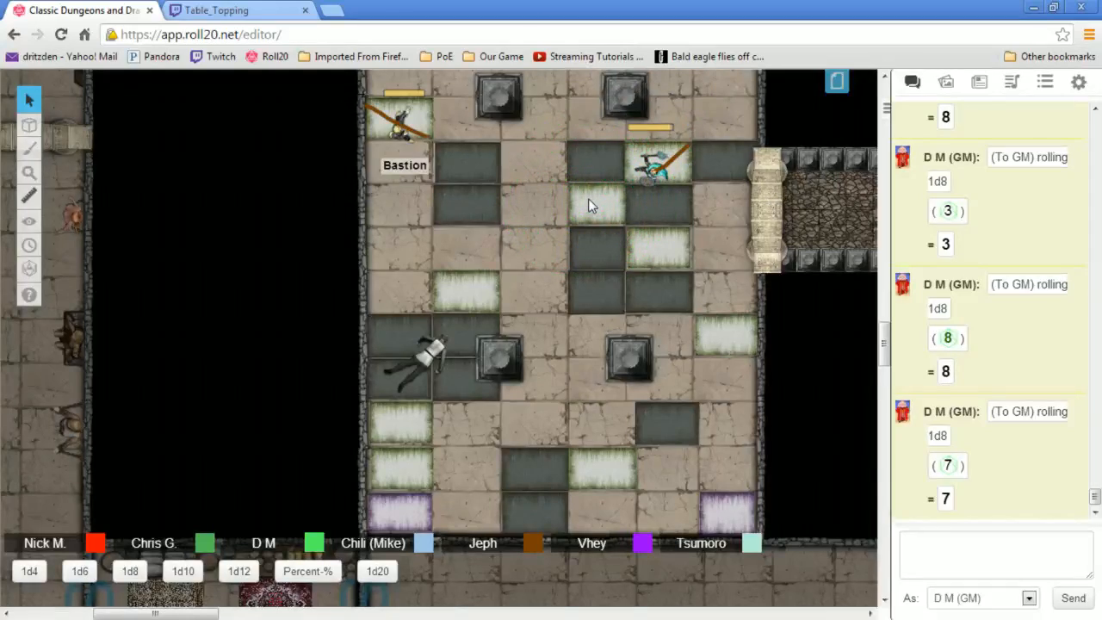
Draw an orange freehand line from the party down the corridor toward the room
{"action": "left_click", "coordinate": [591, 200]}
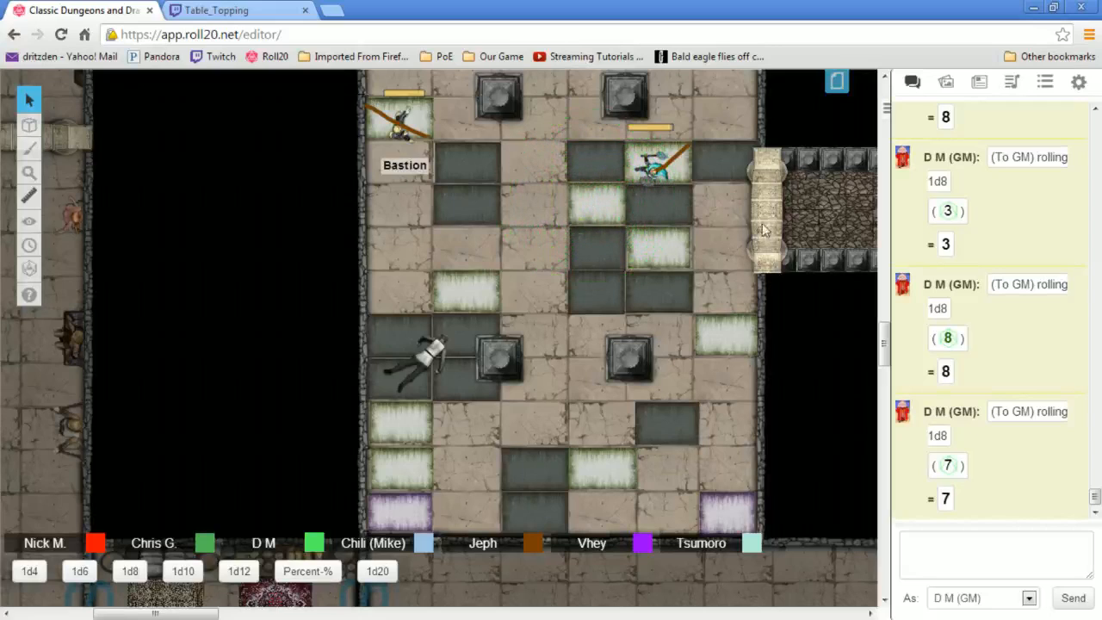
{"action": "left_click", "coordinate": [29, 172]}
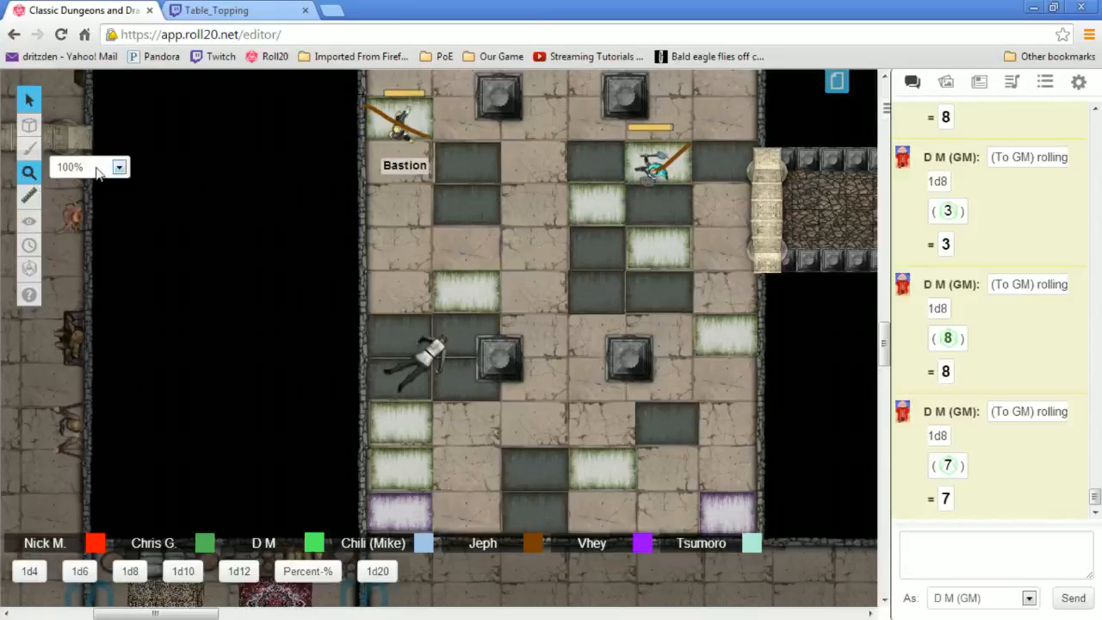
{"action": "left_click", "coordinate": [28, 150]}
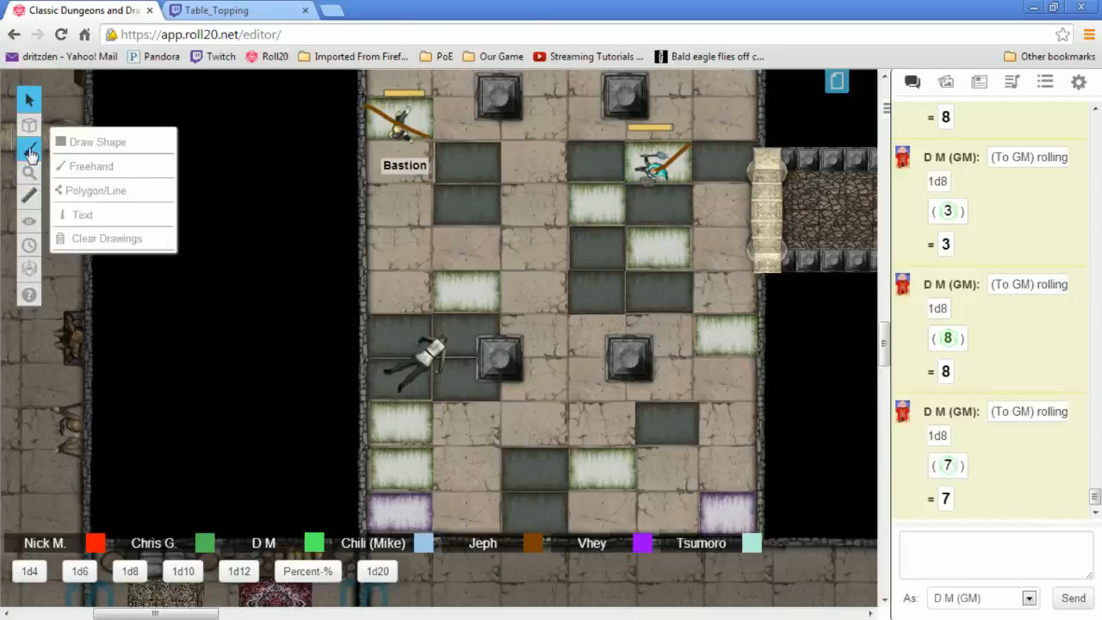
{"action": "left_click", "coordinate": [92, 166]}
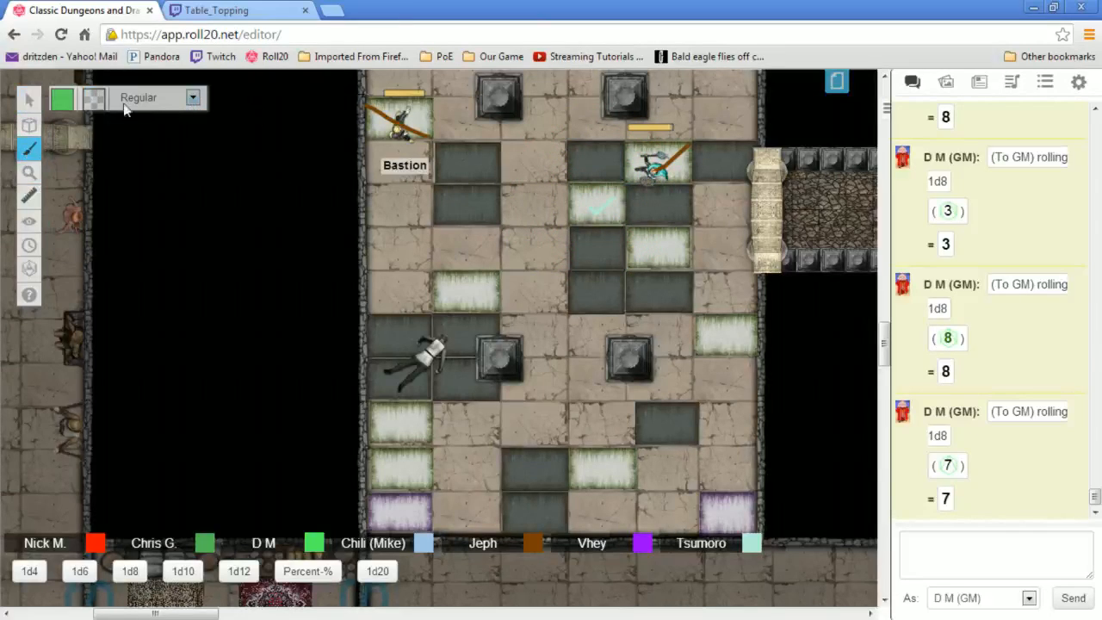
{"action": "left_click", "coordinate": [62, 98]}
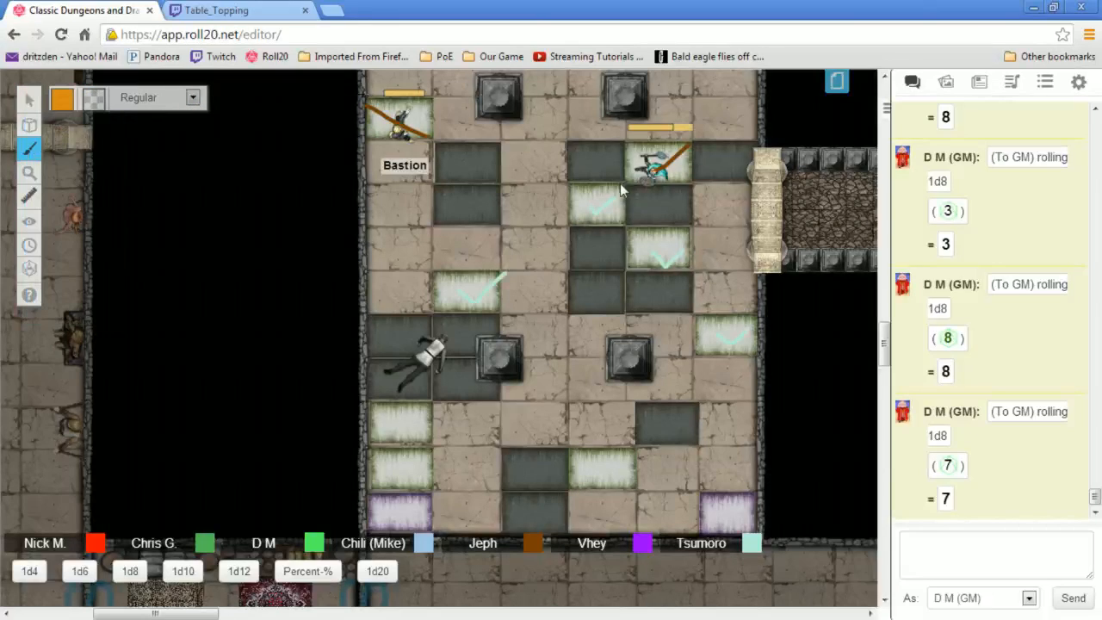
{"action": "mouse_move", "coordinate": [736, 207]}
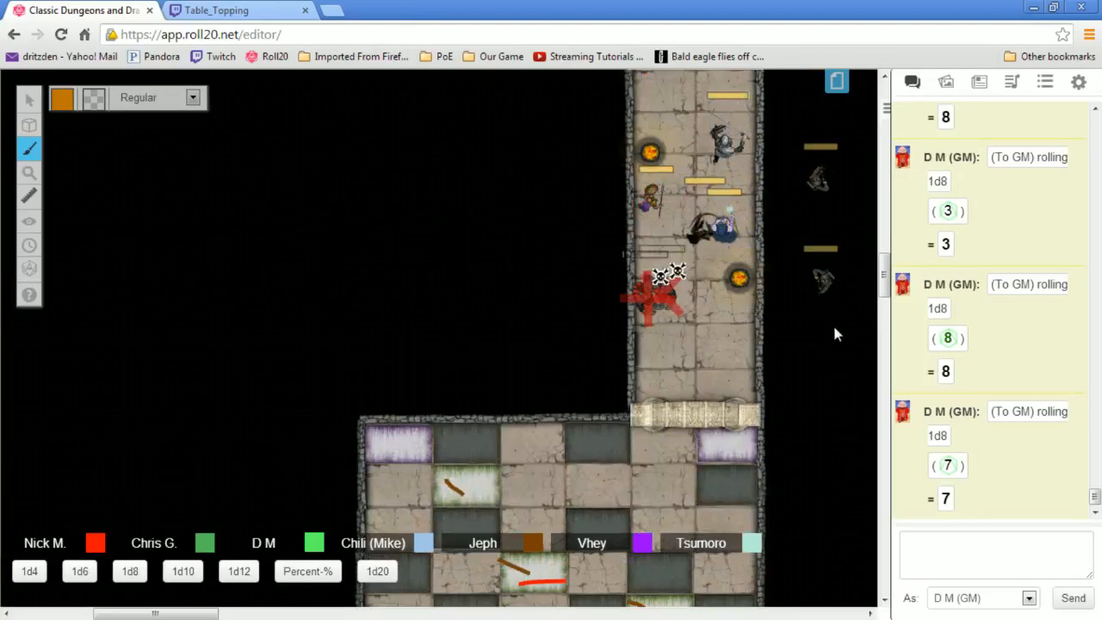
{"action": "left_click_drag", "start_coordinate": [654, 202], "coordinate": [667, 499]}
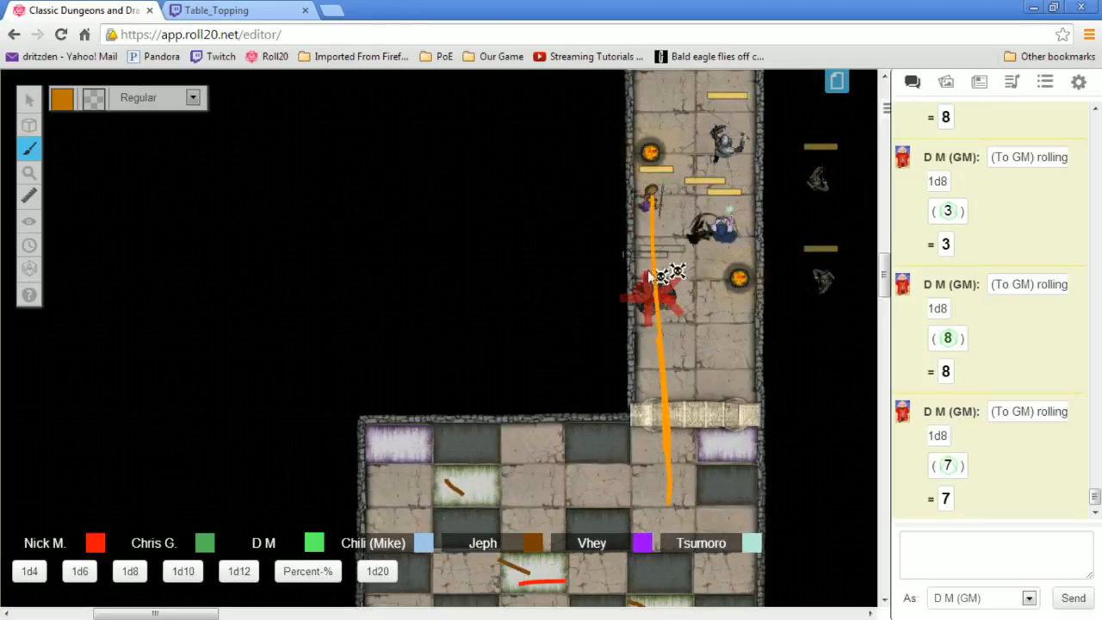
Return to Select, right-click the orange line, and move an adventurer token further down the corridor
{"action": "left_click", "coordinate": [29, 125]}
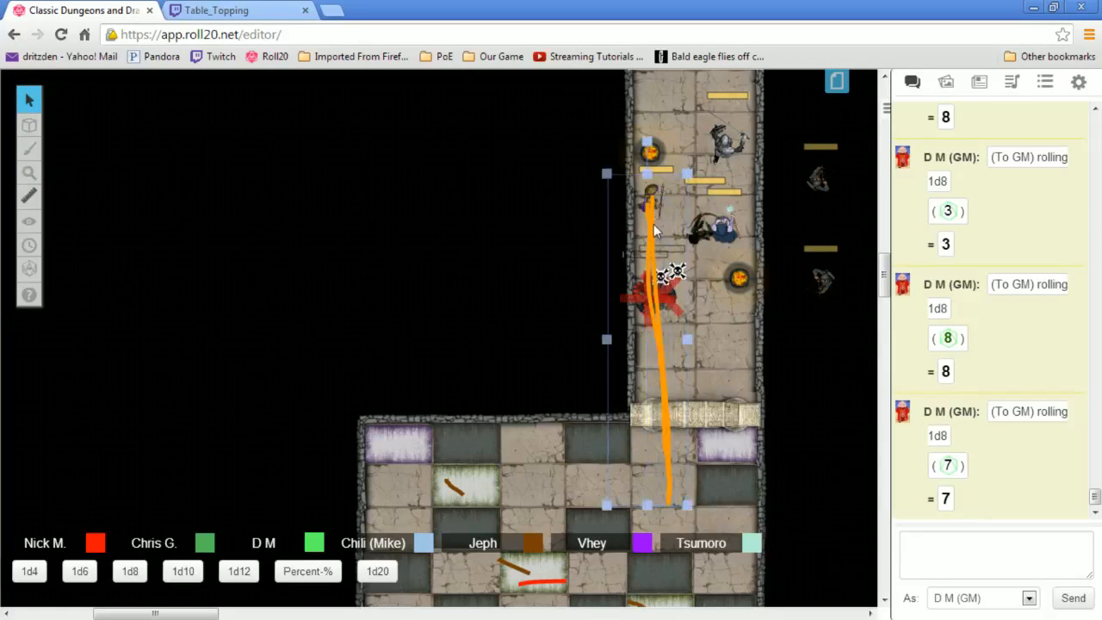
{"action": "right_click", "coordinate": [663, 232]}
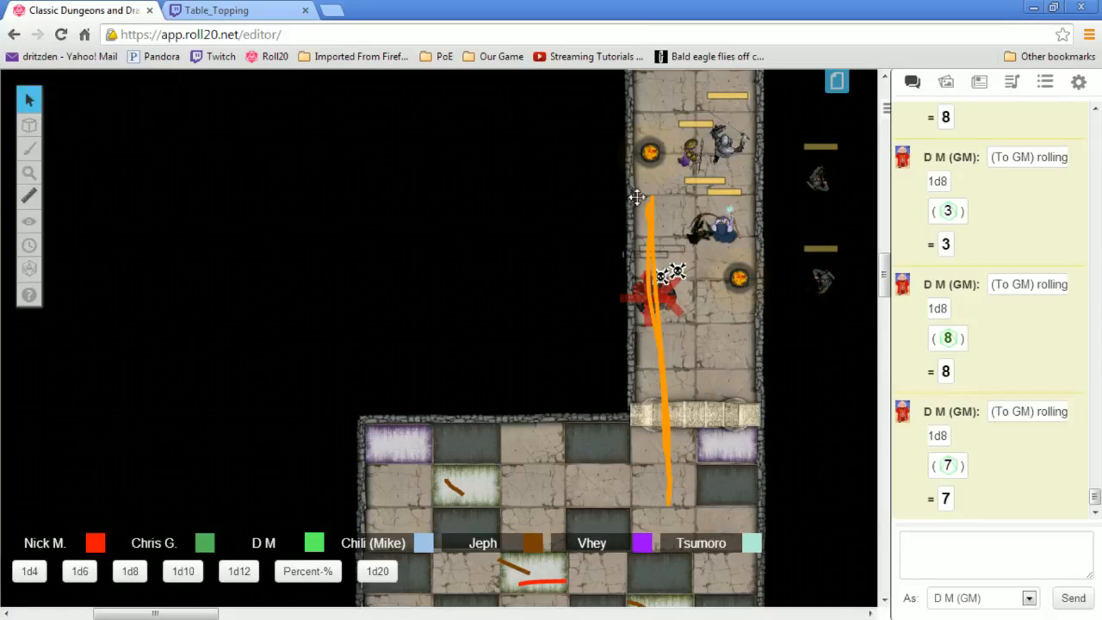
{"action": "mouse_move", "coordinate": [676, 293]}
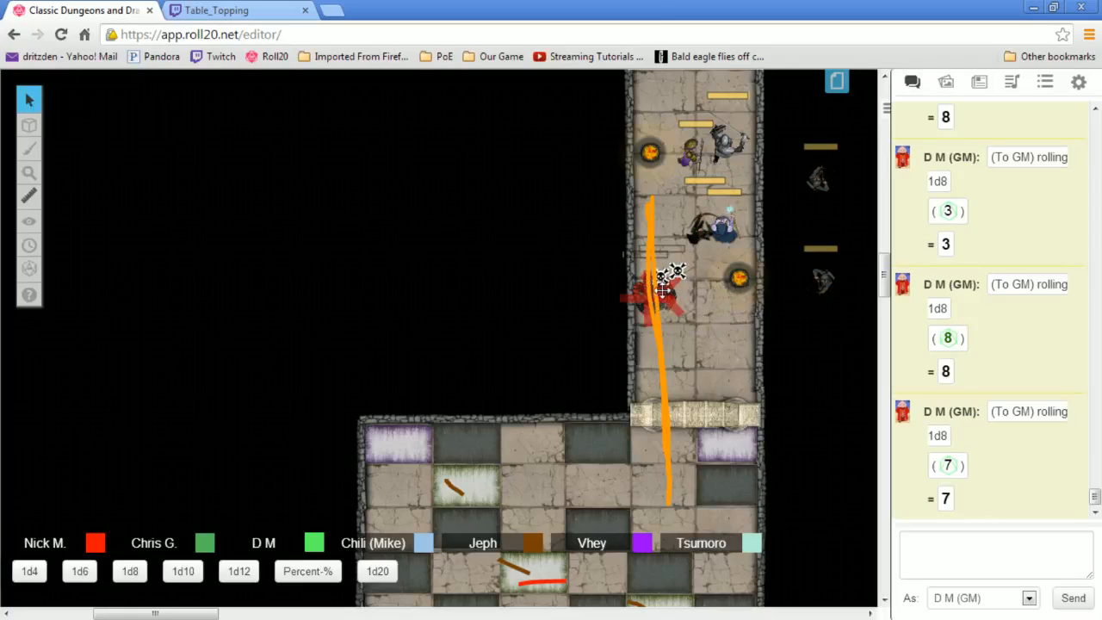
{"action": "left_click", "coordinate": [28, 125]}
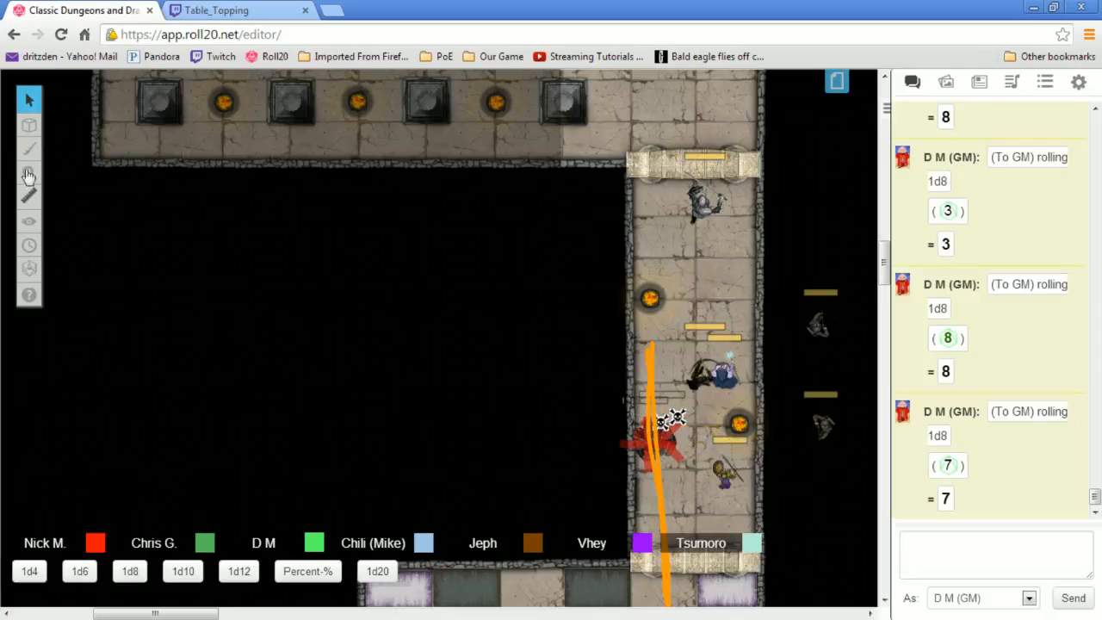
{"action": "left_click", "coordinate": [28, 99]}
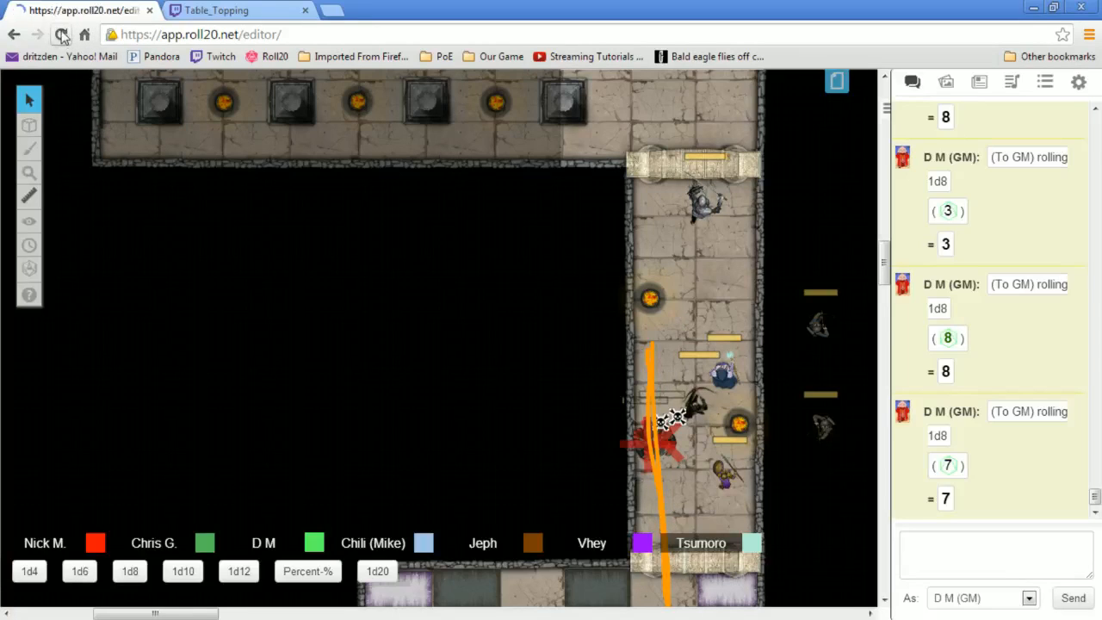
Reload the Roll20 editor page in the browser
{"action": "left_click", "coordinate": [61, 35]}
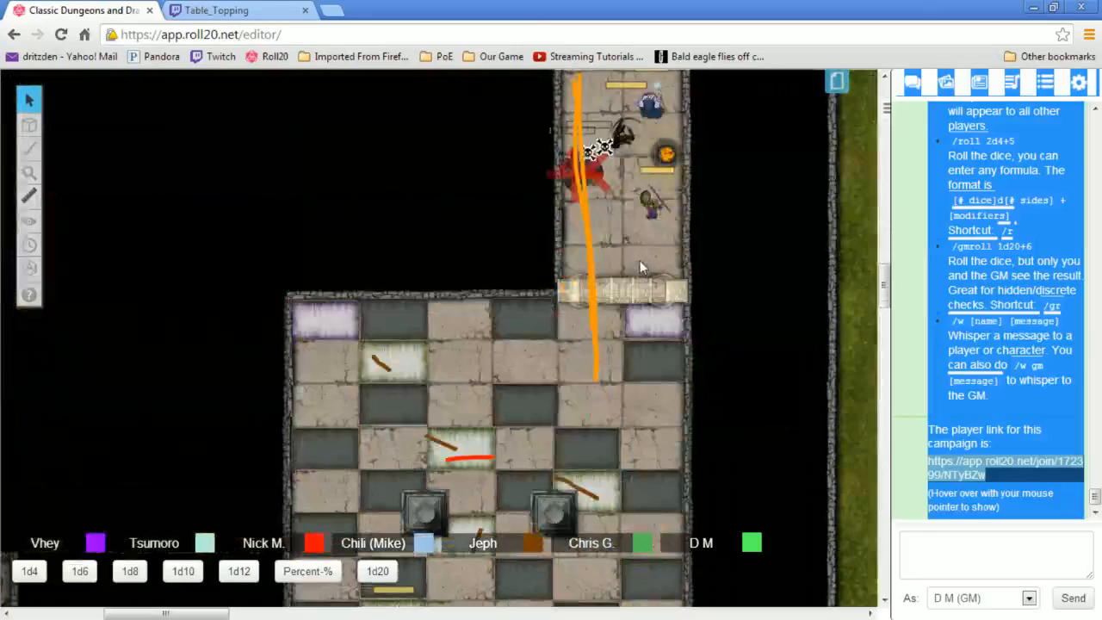
Bring the pillared hall with the crossbow-armed enemy tokens onto the screen
{"action": "left_click", "coordinate": [28, 99]}
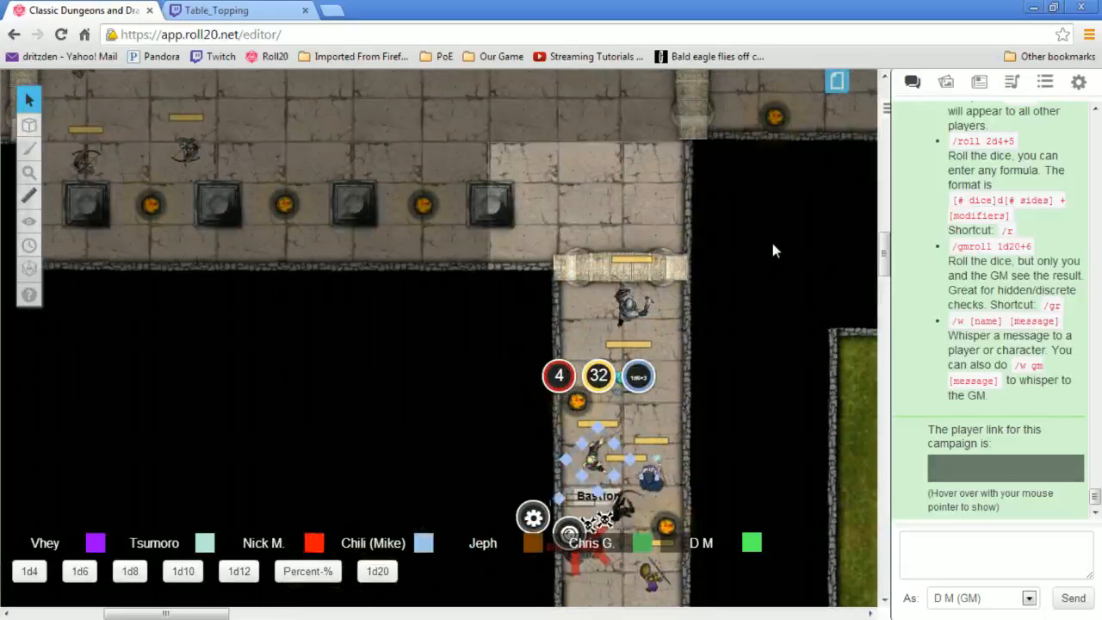
{"action": "mouse_move", "coordinate": [758, 236]}
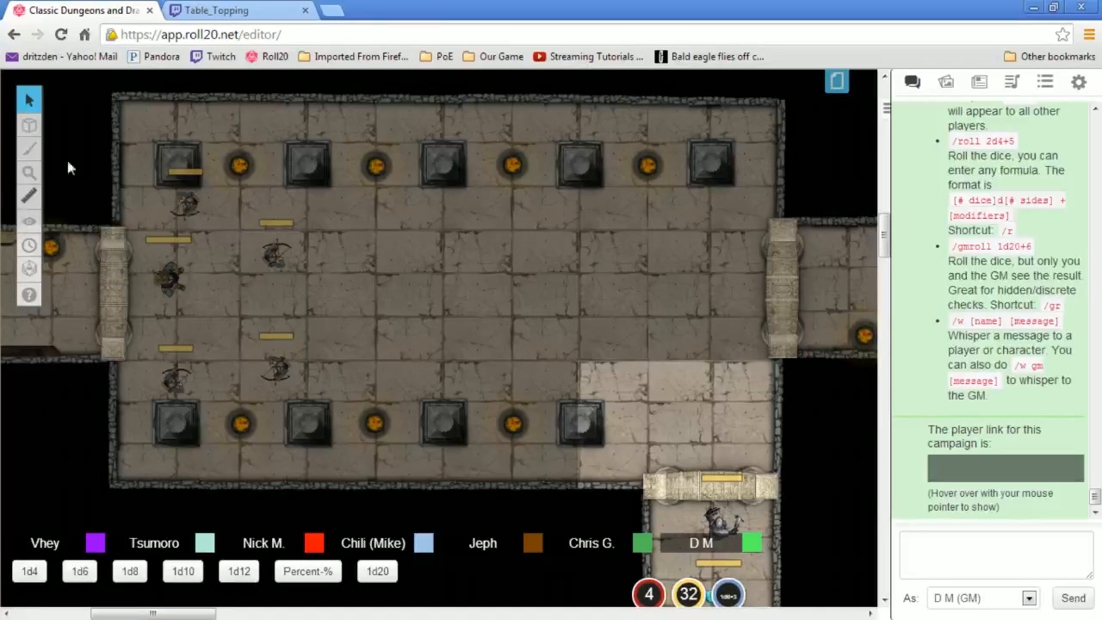
Switch to the Fog of War tool in the left toolbar
{"action": "left_click", "coordinate": [28, 221]}
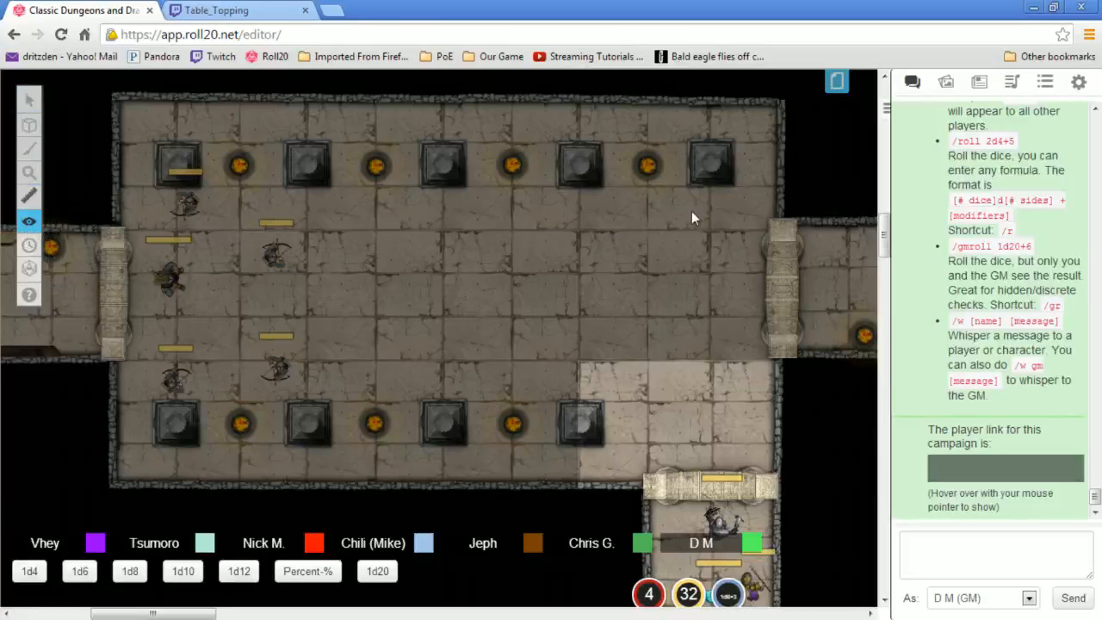
{"action": "mouse_move", "coordinate": [639, 239]}
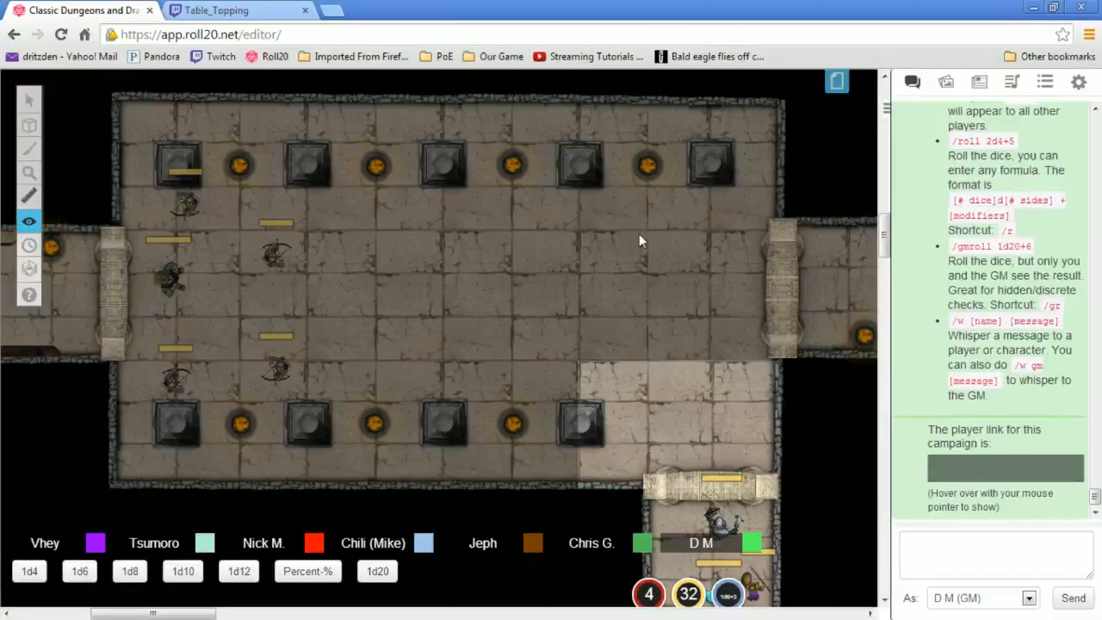
{"action": "mouse_move", "coordinate": [451, 157]}
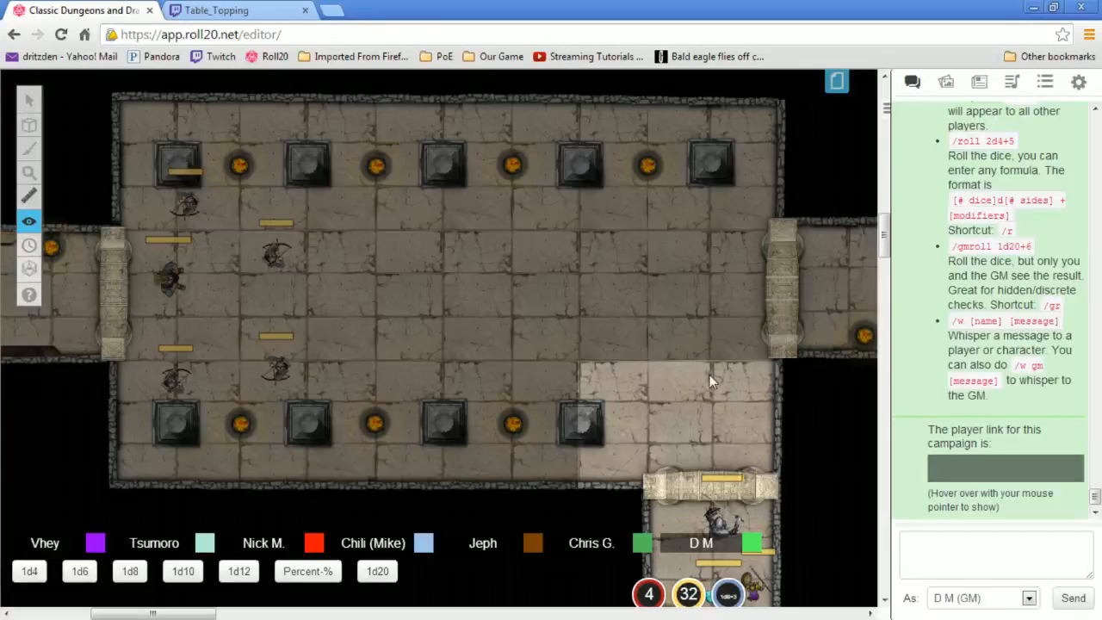
{"action": "mouse_move", "coordinate": [637, 297]}
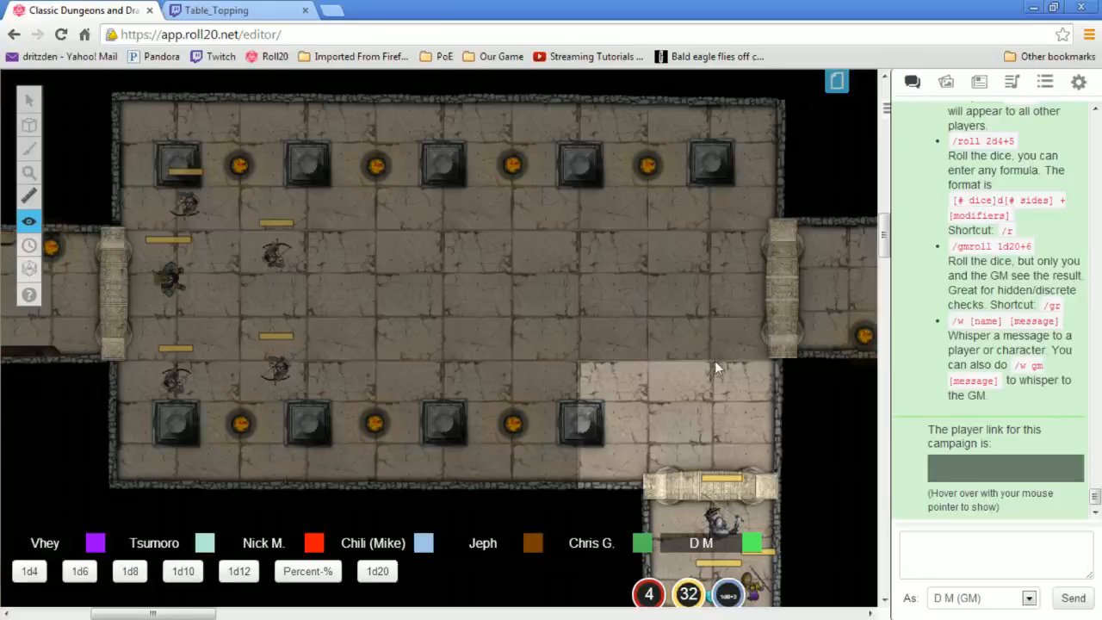
{"action": "mouse_move", "coordinate": [685, 392]}
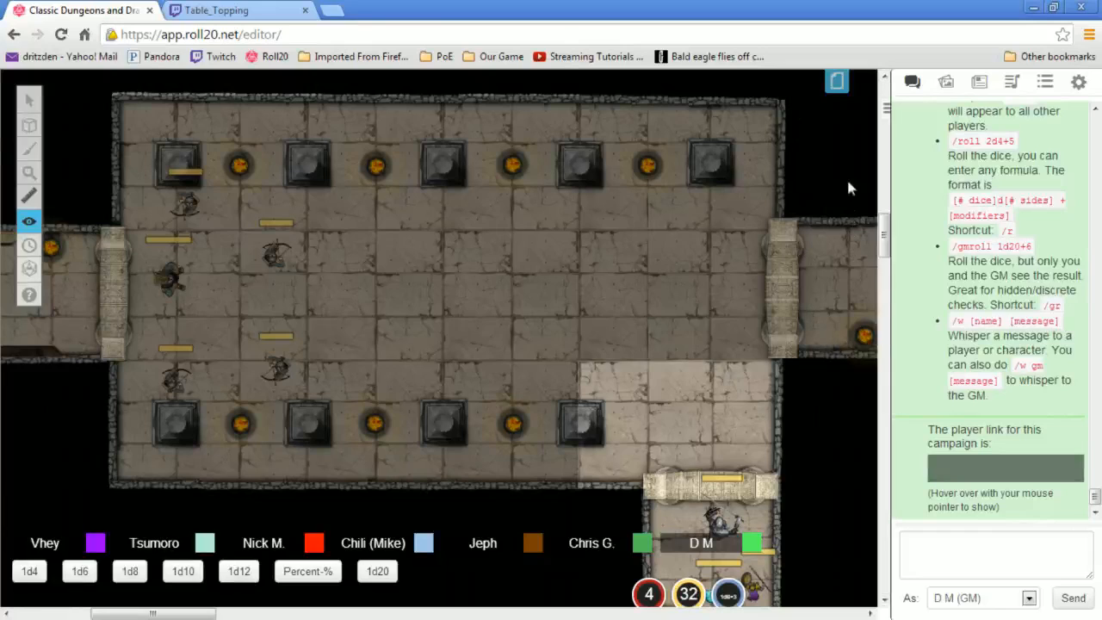
{"action": "mouse_move", "coordinate": [198, 158]}
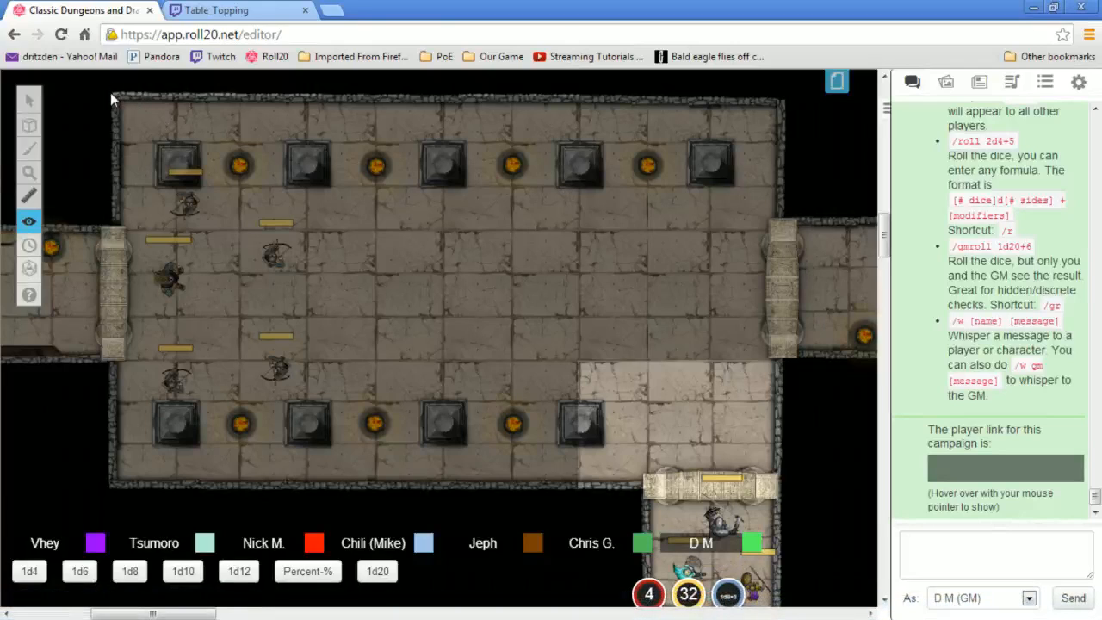
{"action": "mouse_move", "coordinate": [115, 99]}
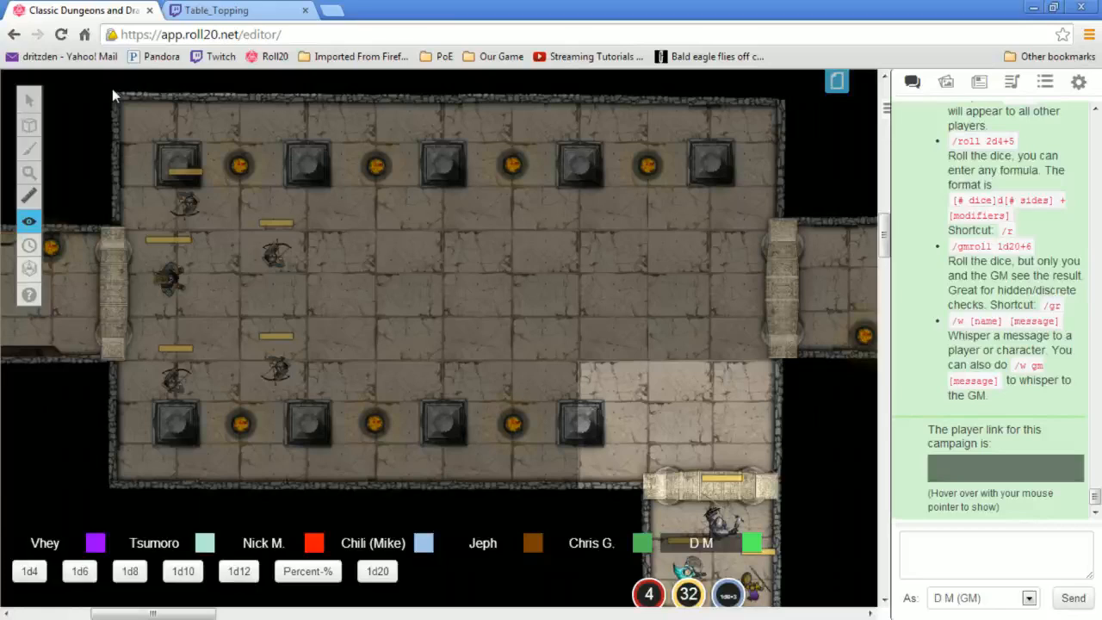
Drag Bastion and another party token from the corridor into the pillared hall
{"action": "left_click_drag", "start_coordinate": [740, 586], "coordinate": [695, 490]}
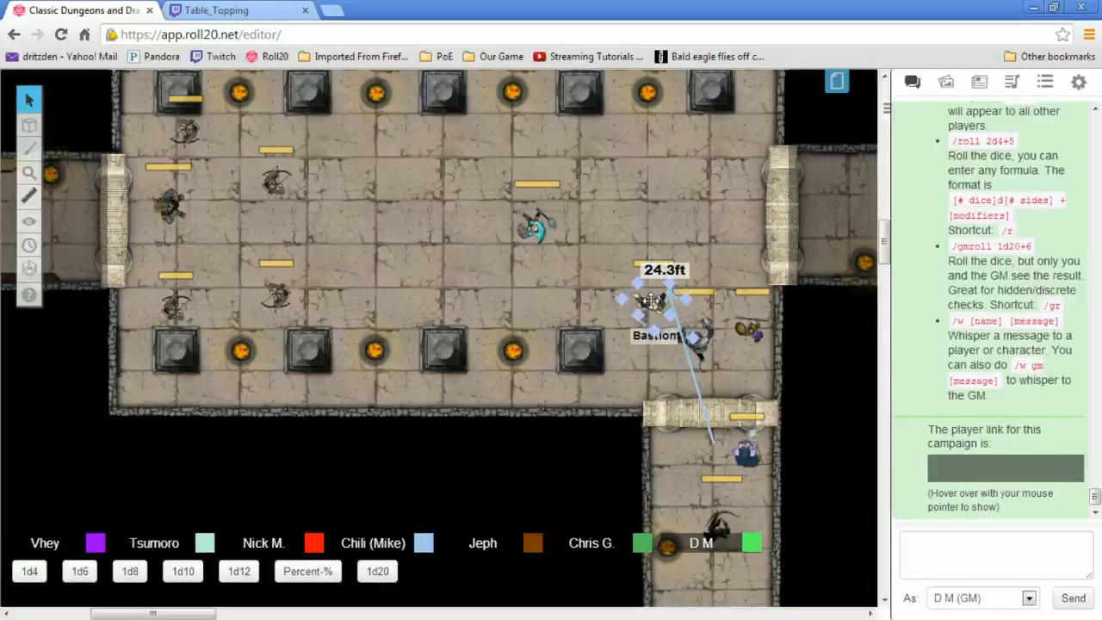
{"action": "left_click_drag", "start_coordinate": [650, 301], "coordinate": [641, 297]}
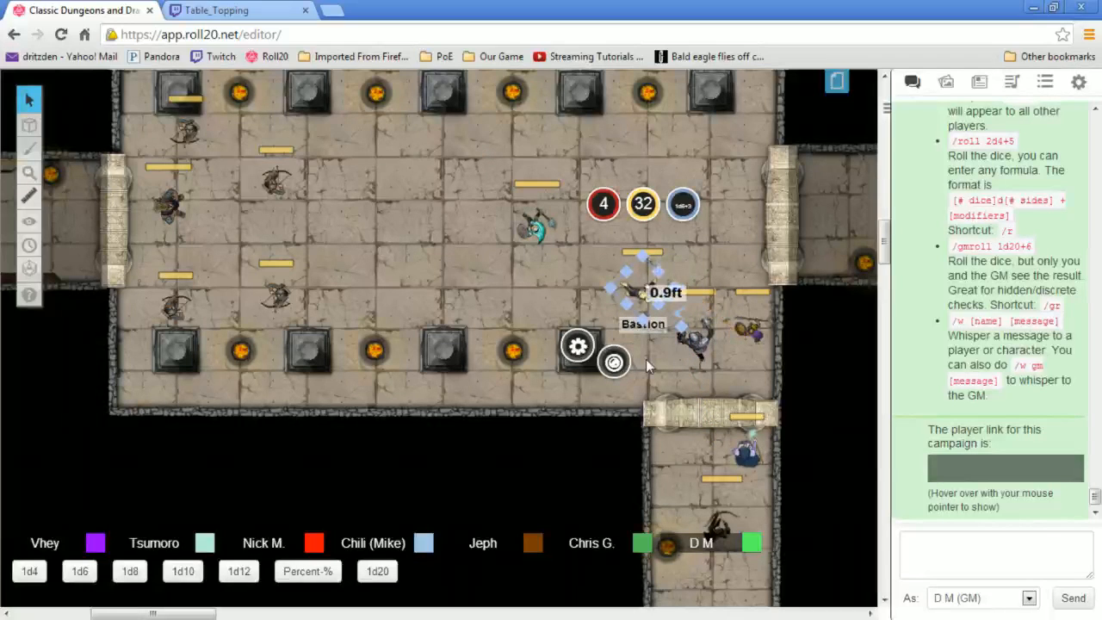
{"action": "left_click_drag", "start_coordinate": [680, 457], "coordinate": [529, 228]}
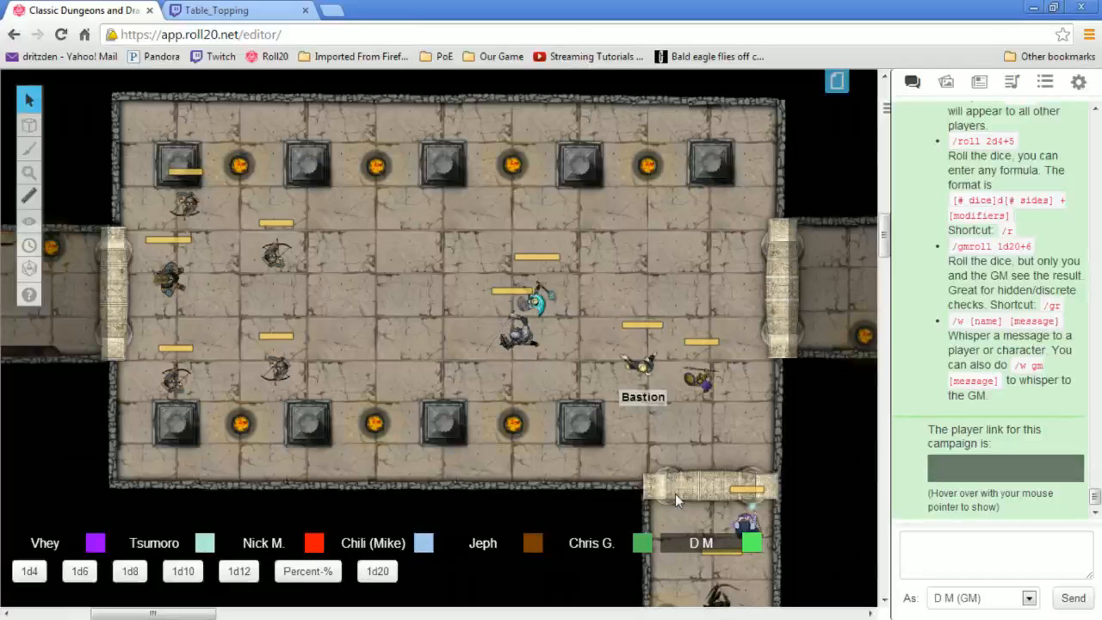
{"action": "left_click", "coordinate": [710, 491]}
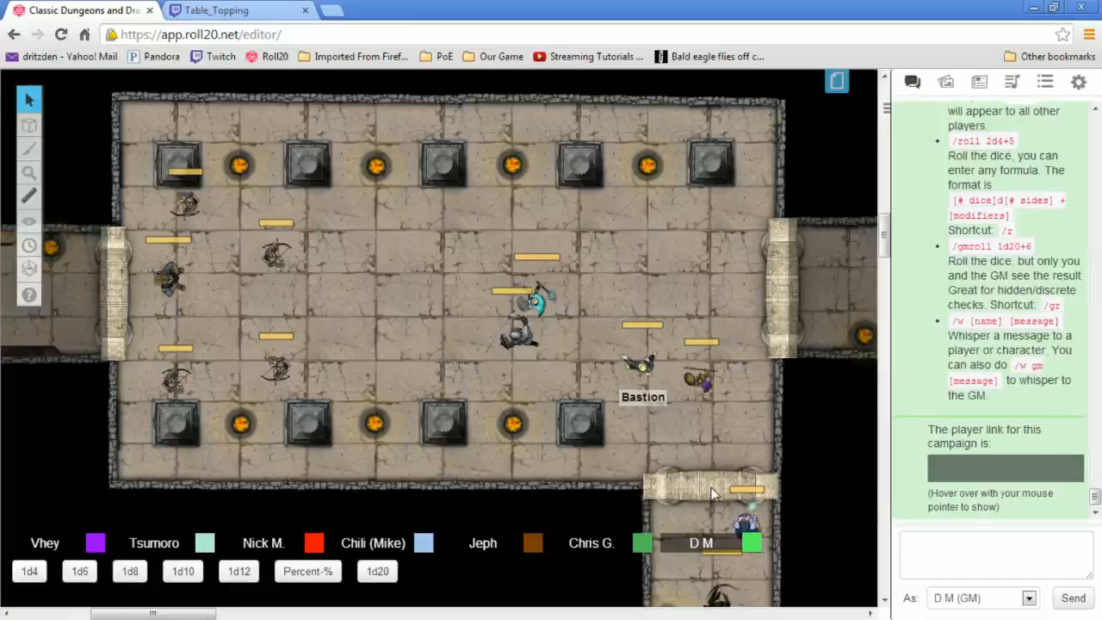
{"action": "mouse_move", "coordinate": [769, 427]}
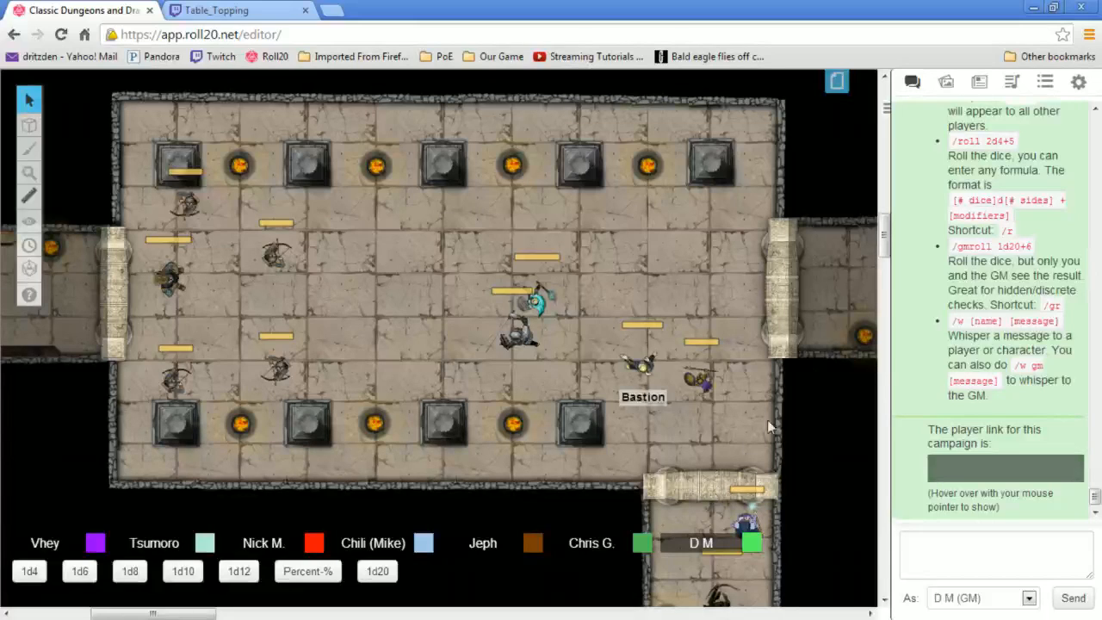
{"action": "mouse_move", "coordinate": [581, 253]}
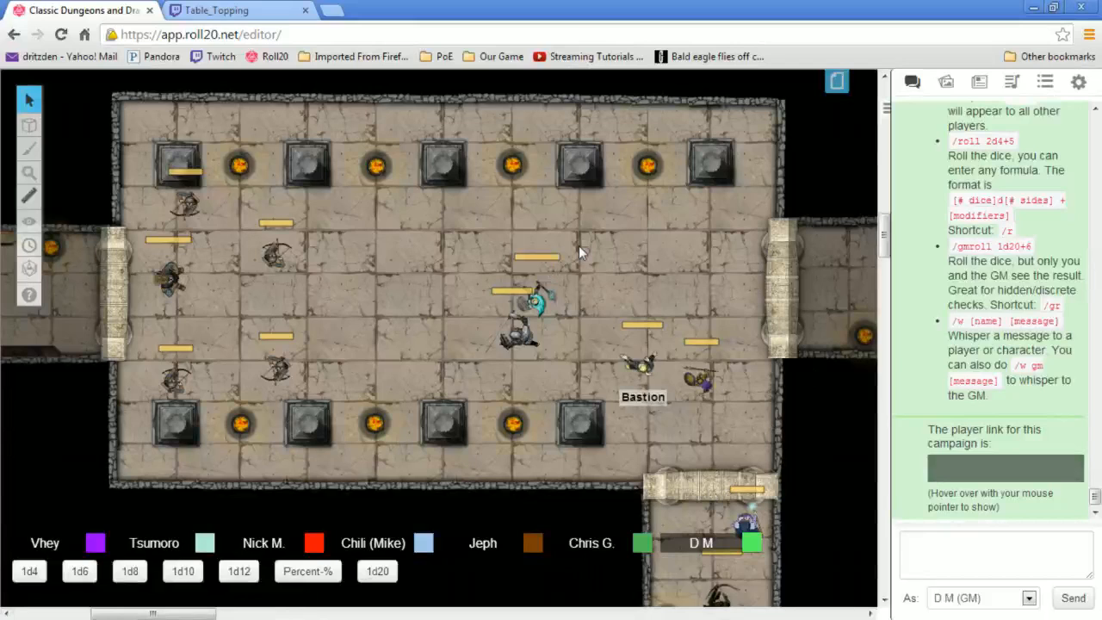
{"action": "mouse_move", "coordinate": [771, 224]}
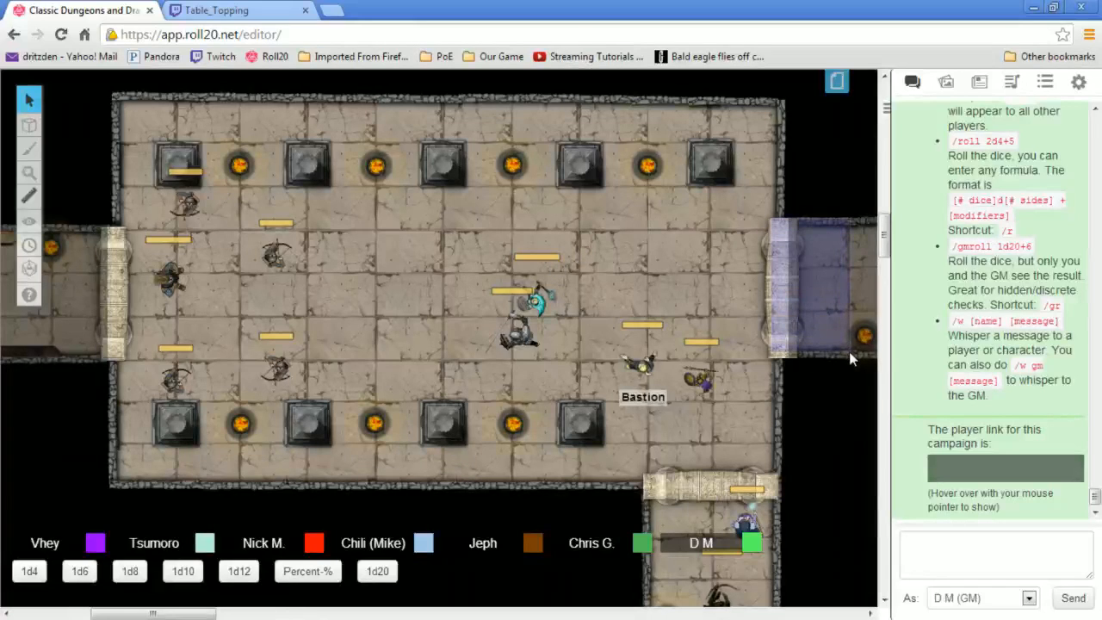
{"action": "mouse_move", "coordinate": [863, 363]}
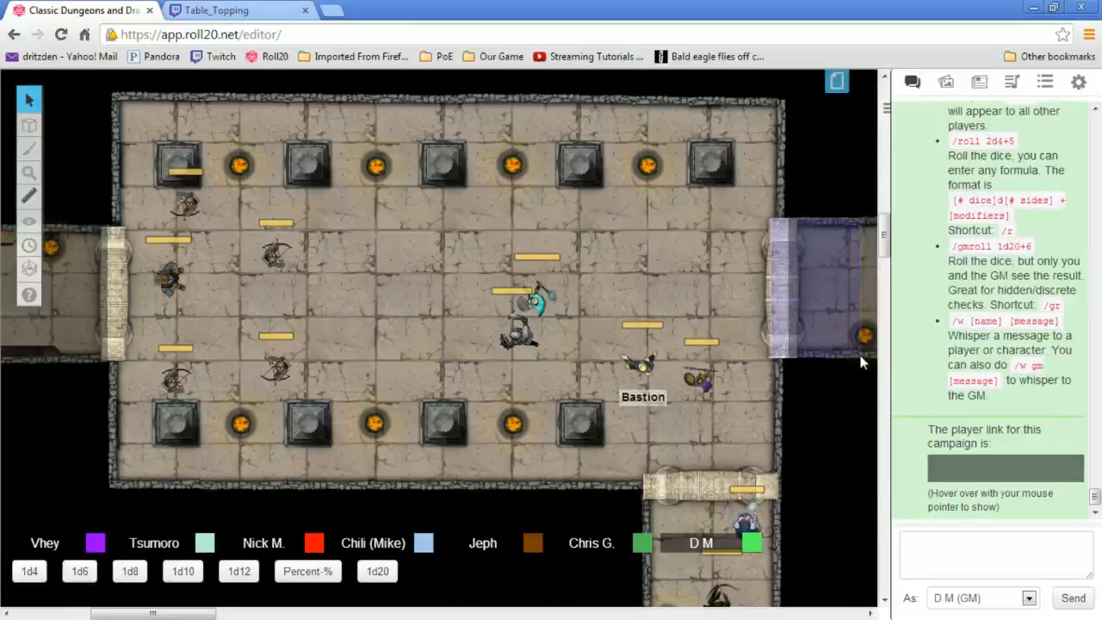
{"action": "mouse_move", "coordinate": [870, 366]}
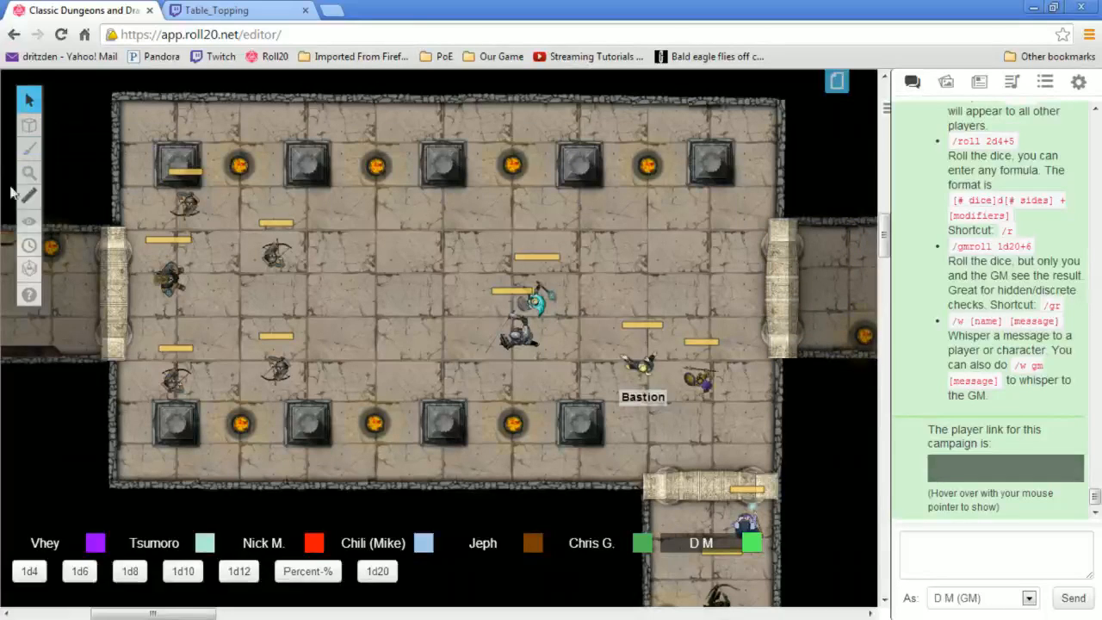
{"action": "left_click", "coordinate": [28, 221]}
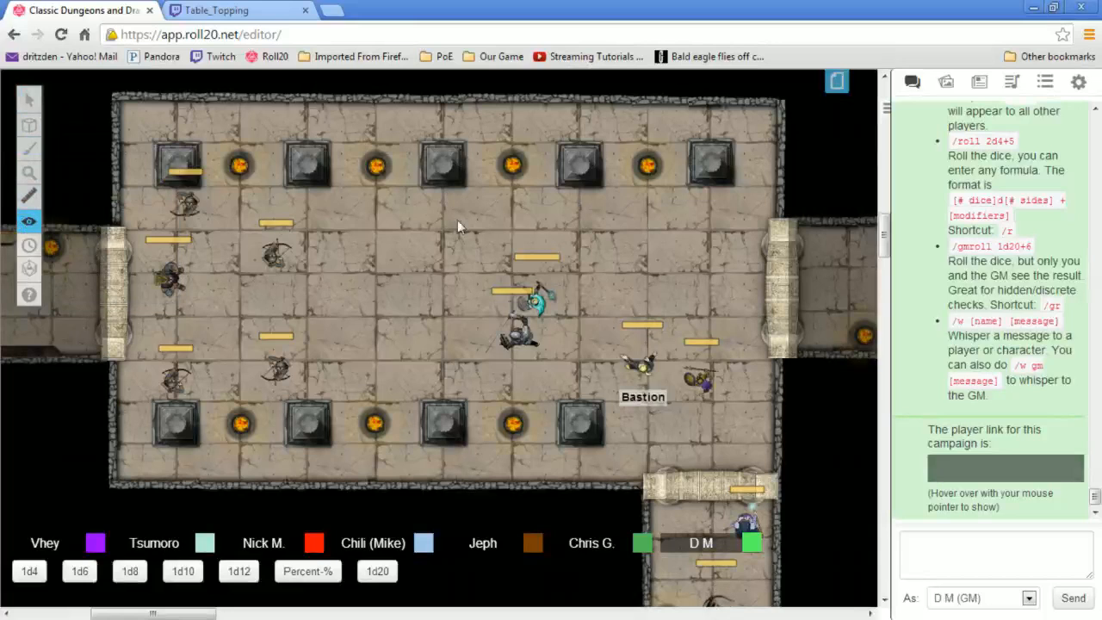
{"action": "mouse_move", "coordinate": [865, 230]}
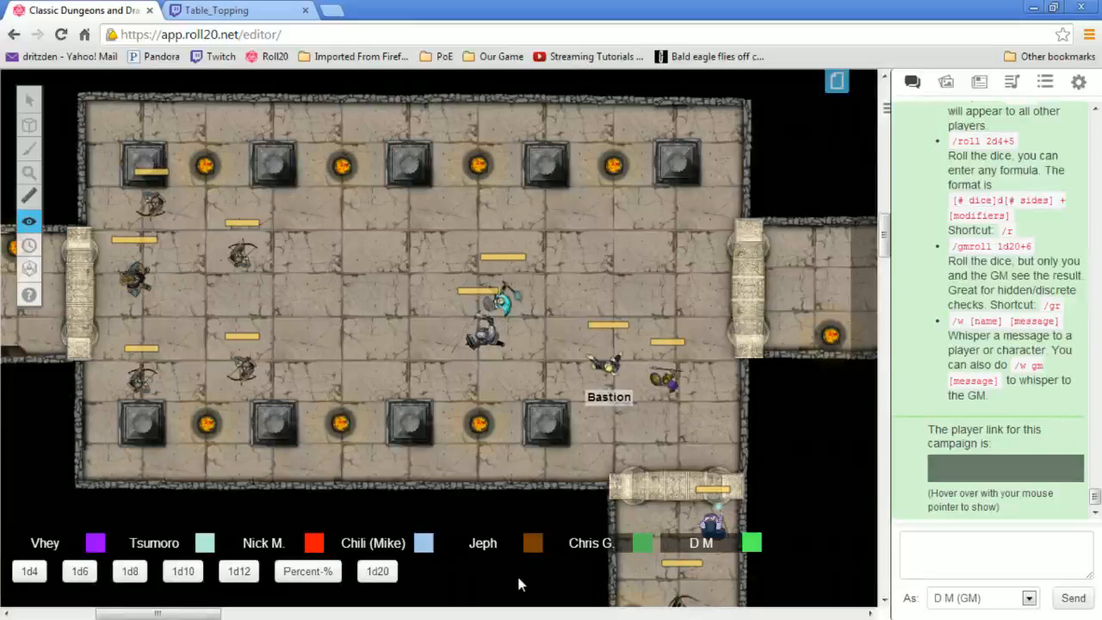
{"action": "mouse_move", "coordinate": [245, 366]}
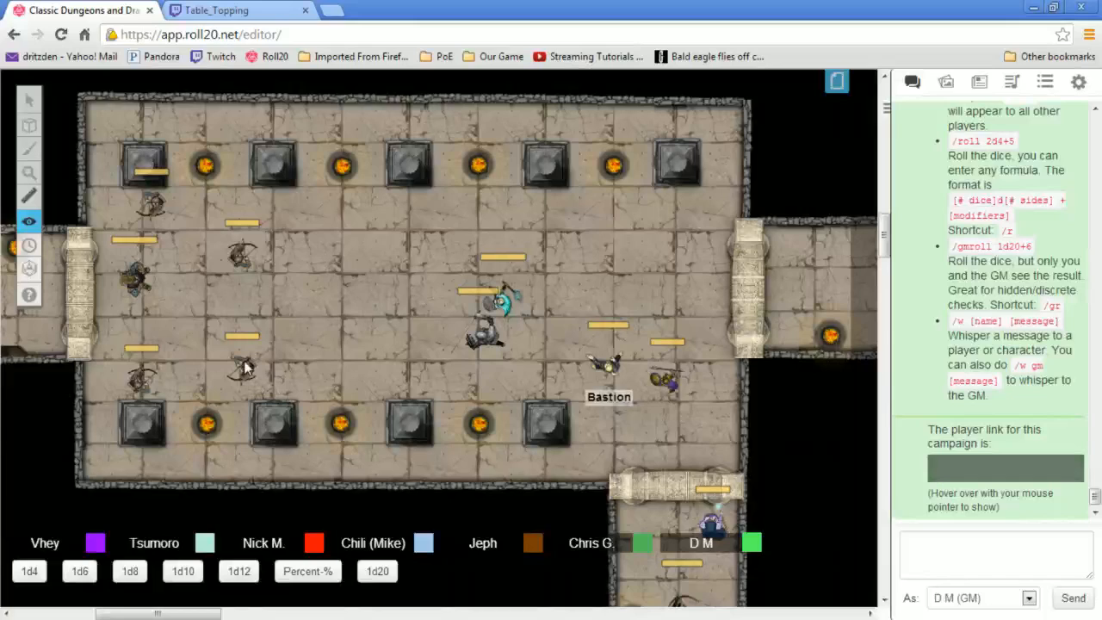
{"action": "mouse_move", "coordinate": [39, 86]}
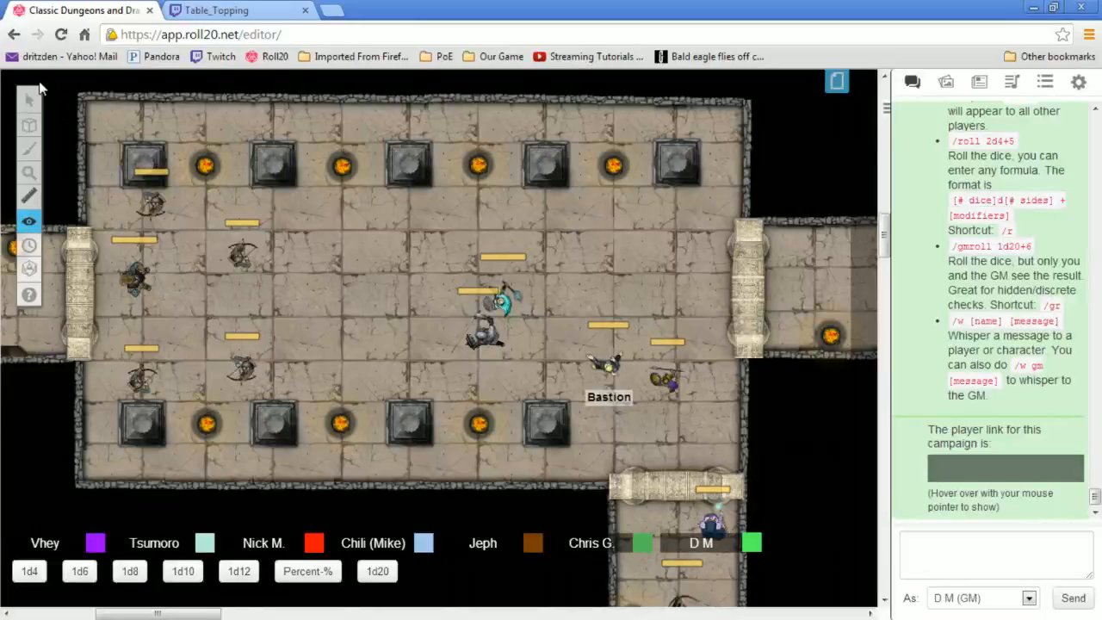
{"action": "mouse_move", "coordinate": [148, 157]}
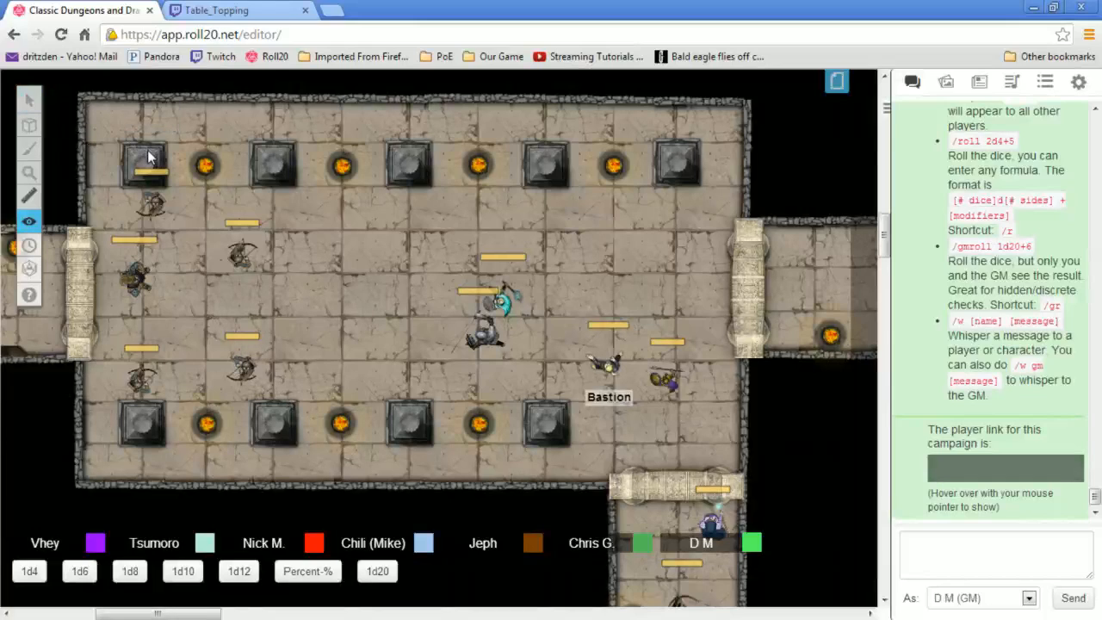
{"action": "mouse_move", "coordinate": [208, 271]}
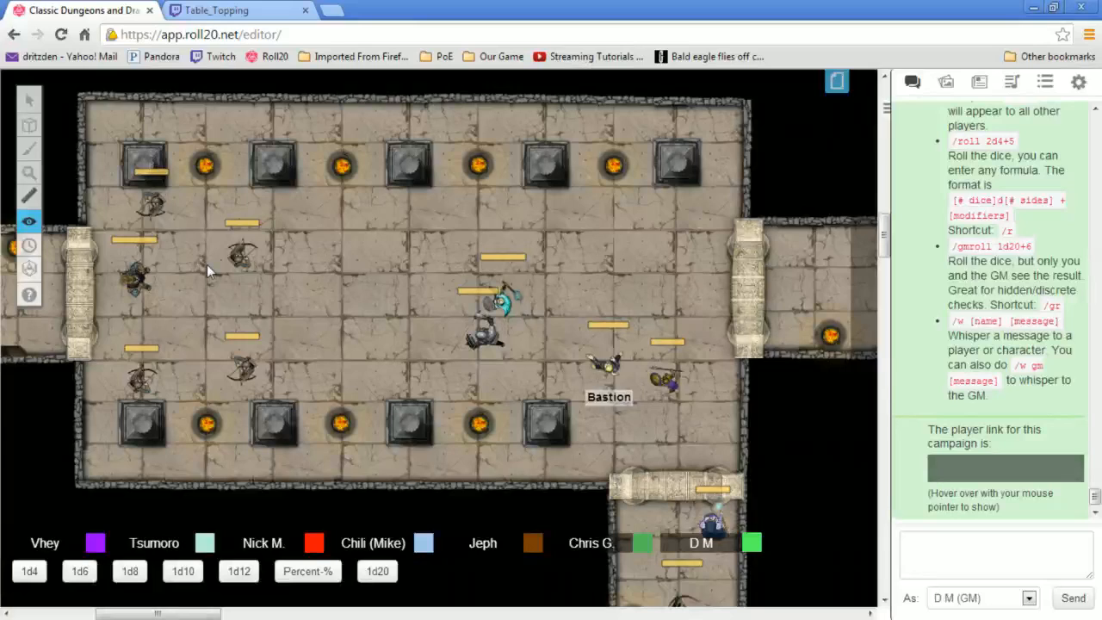
{"action": "left_click", "coordinate": [28, 99]}
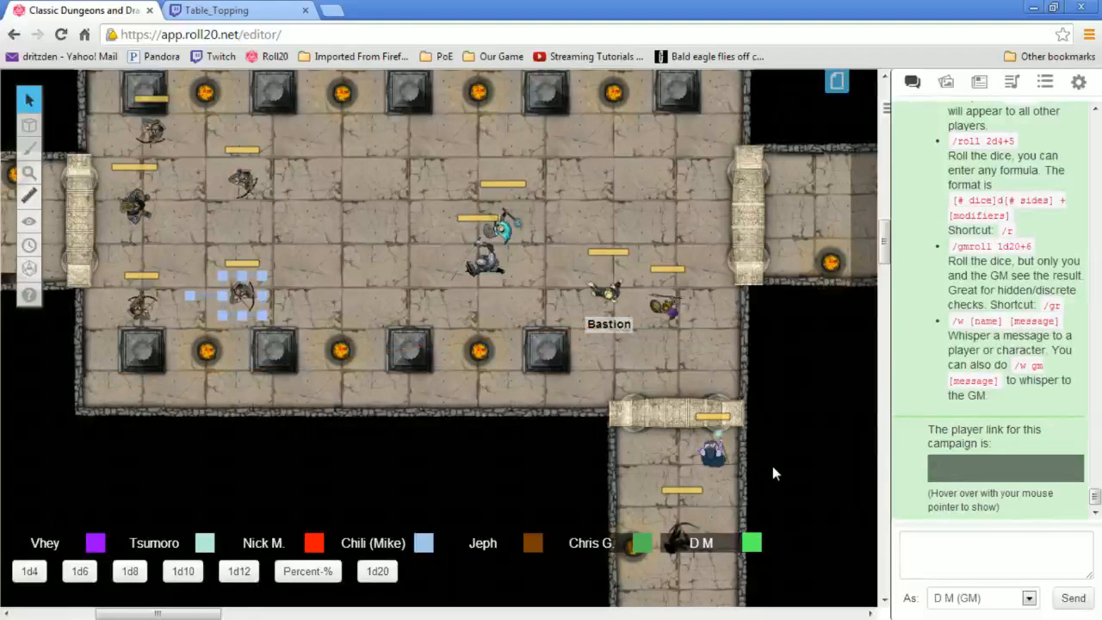
Move the robed wizard into the room beside the pillars and bring up the Turn Order tracker
{"action": "scroll", "scroll_direction": "down", "scroll_amount": 3}
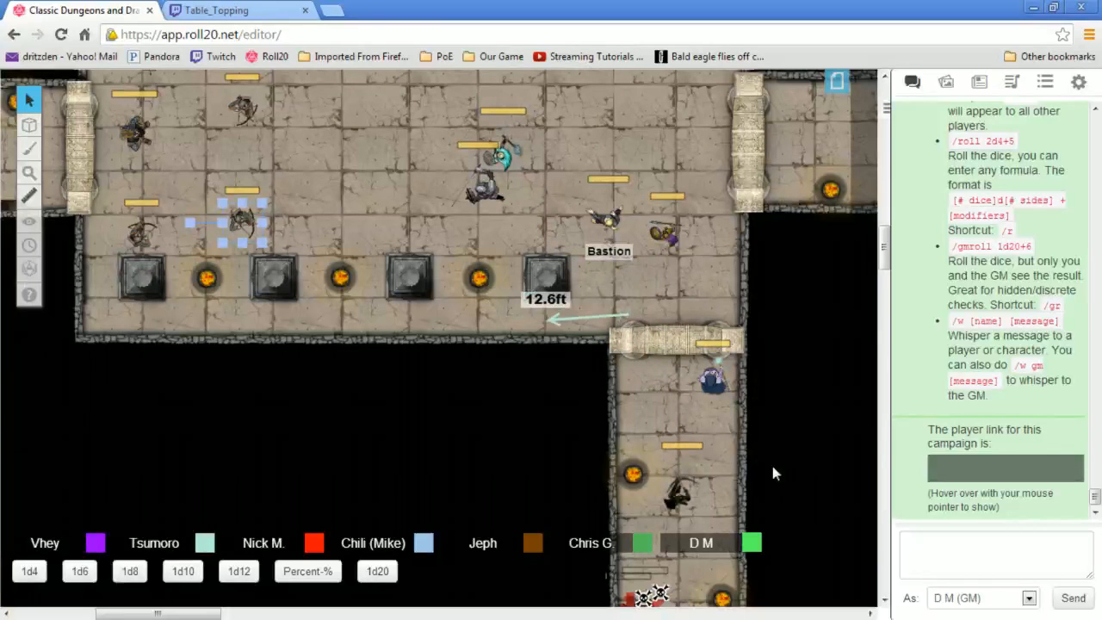
{"action": "left_click_drag", "start_coordinate": [706, 379], "coordinate": [448, 280]}
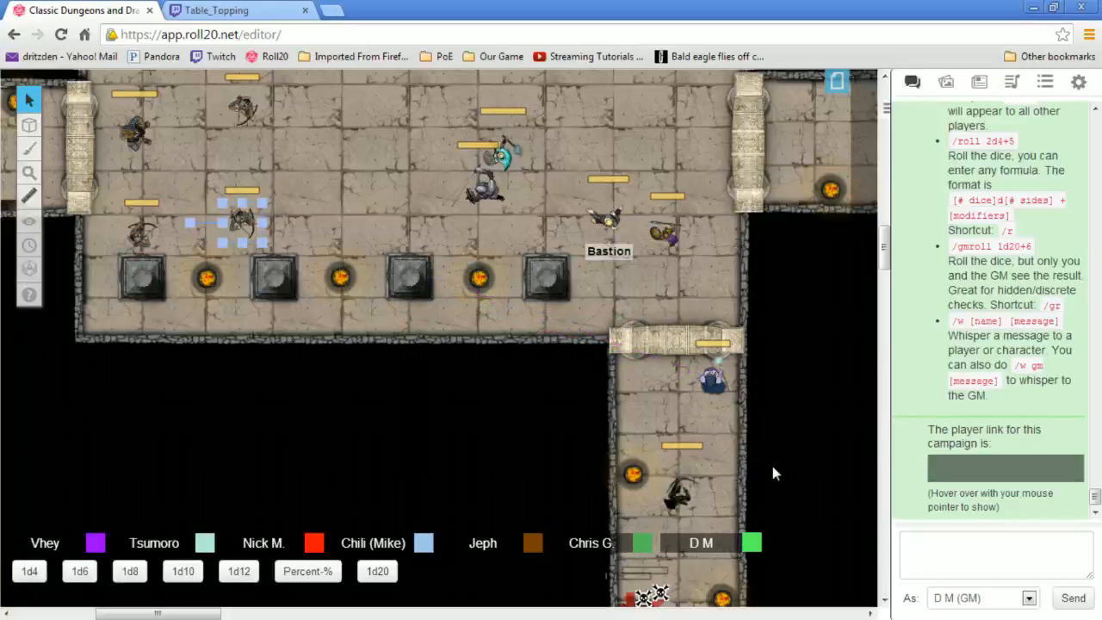
{"action": "mouse_move", "coordinate": [775, 318]}
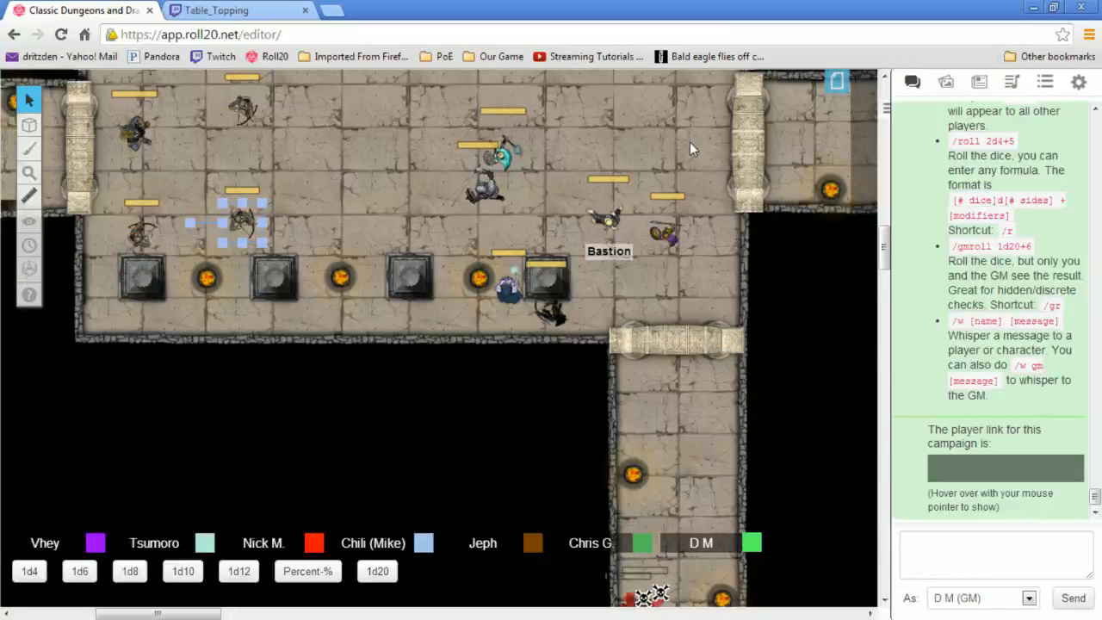
{"action": "mouse_move", "coordinate": [921, 211]}
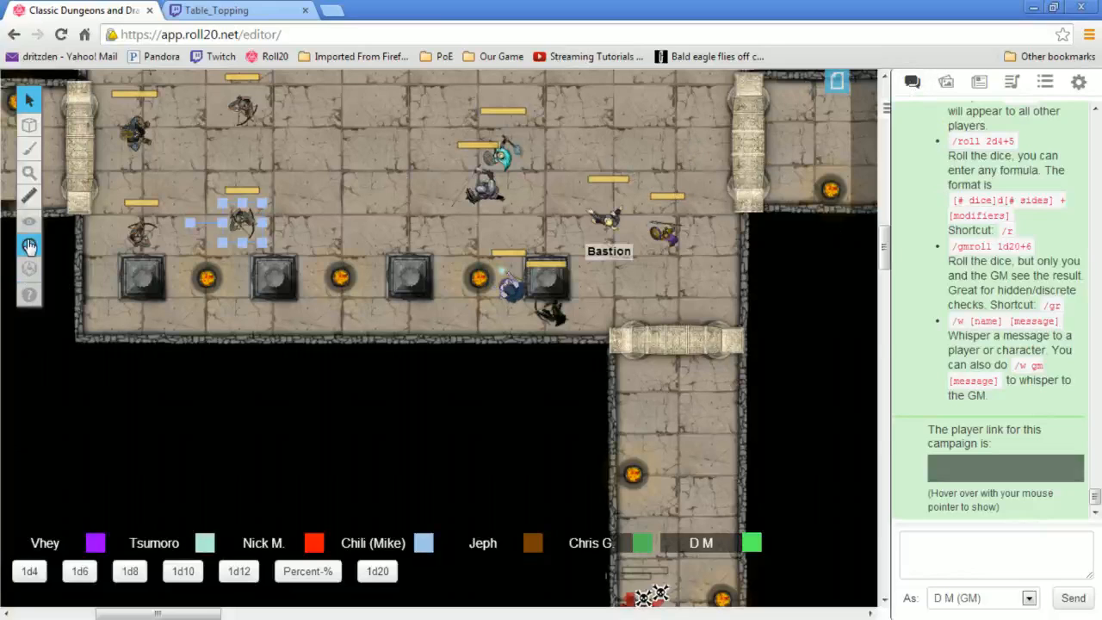
{"action": "left_click", "coordinate": [29, 246]}
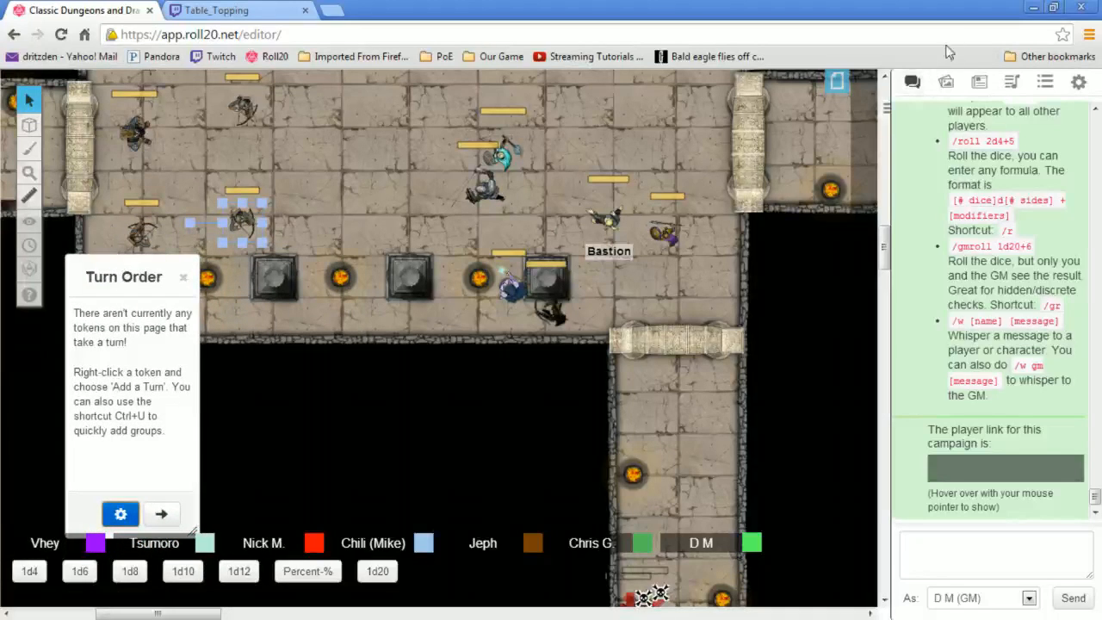
{"action": "left_click", "coordinate": [945, 81]}
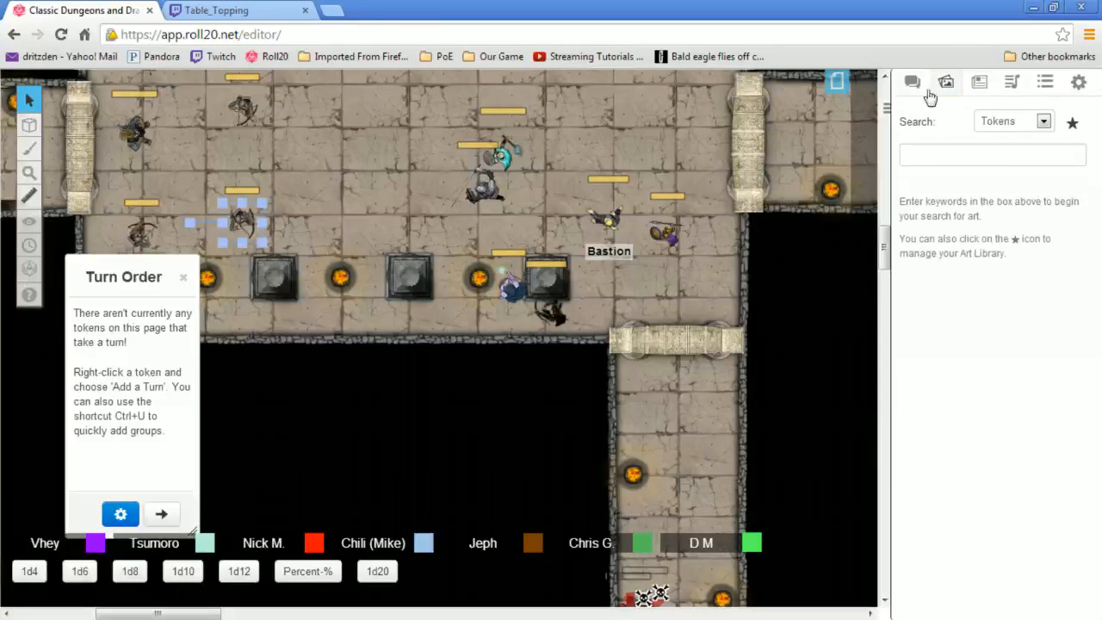
{"action": "left_click", "coordinate": [912, 82]}
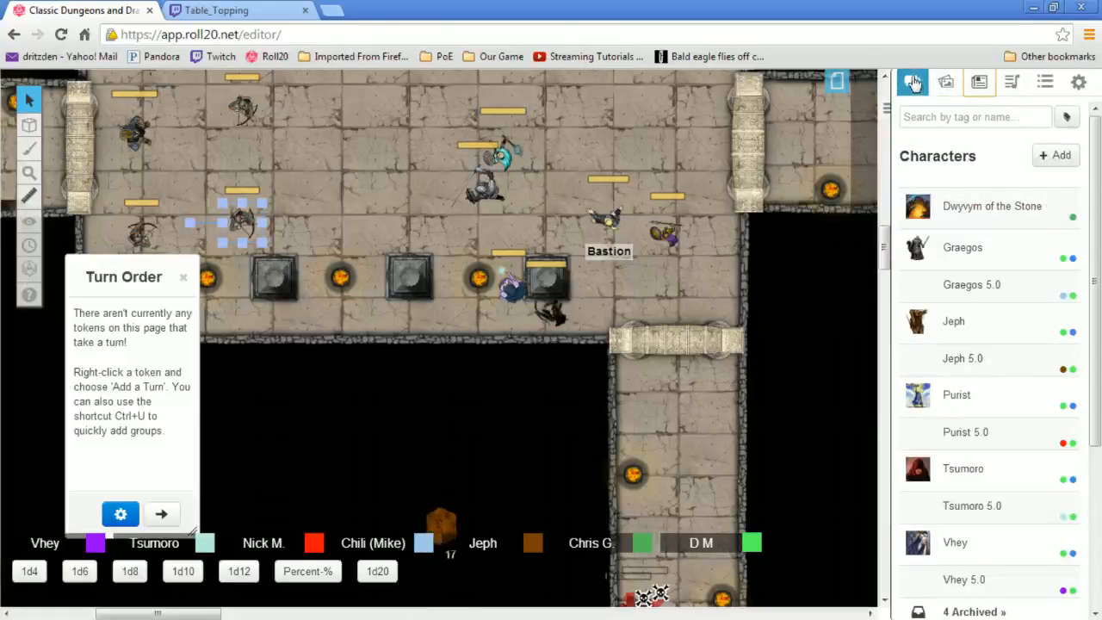
{"action": "left_click", "coordinate": [946, 81]}
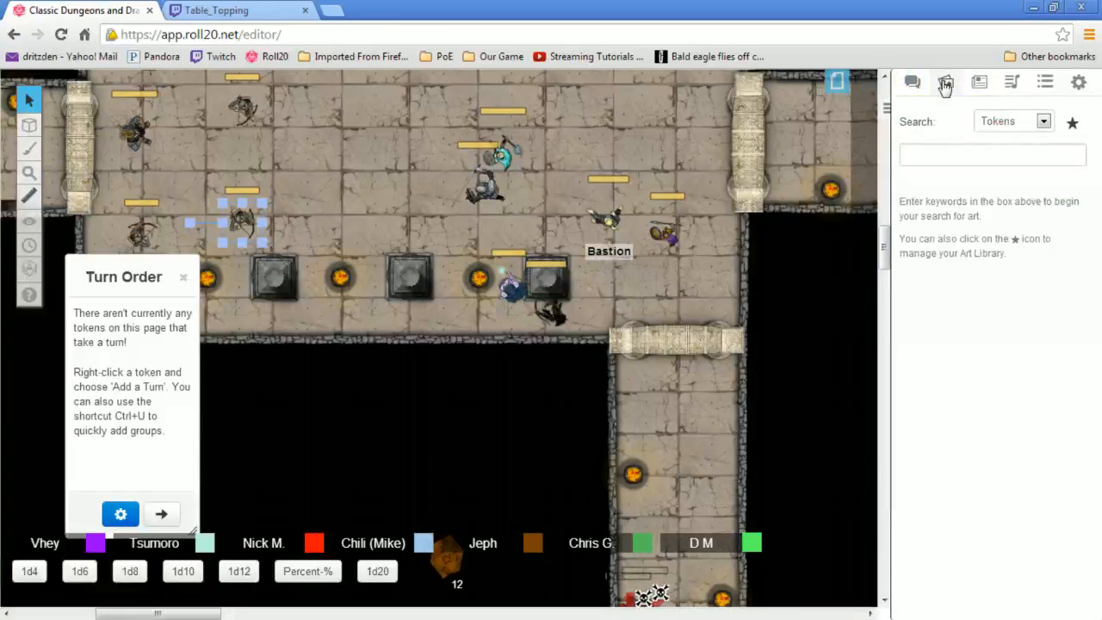
{"action": "left_click", "coordinate": [911, 82]}
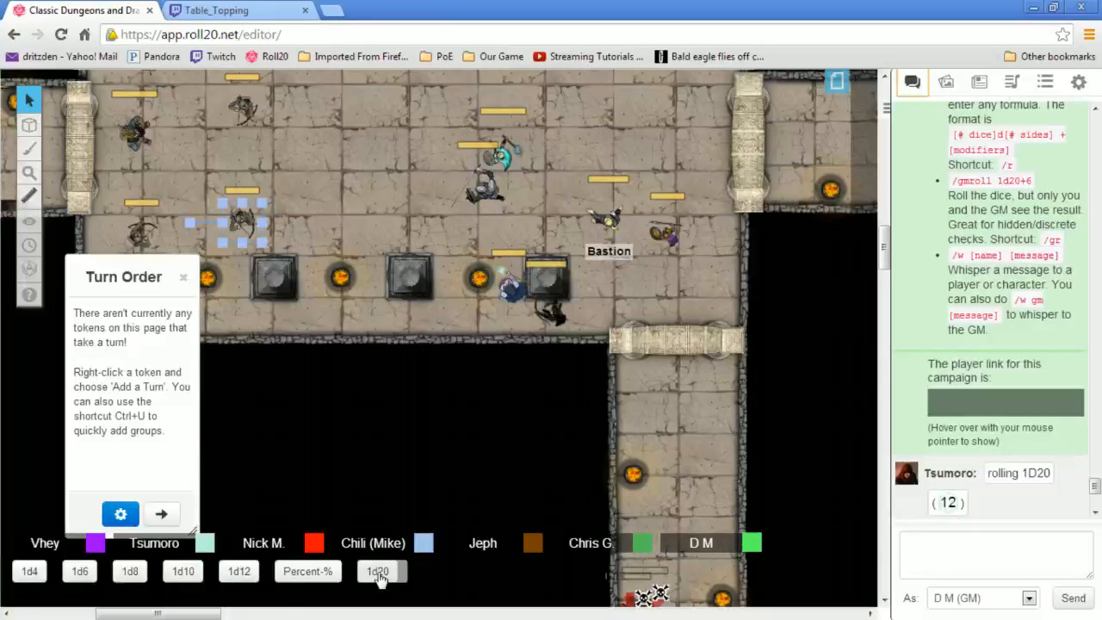
{"action": "left_click", "coordinate": [377, 570]}
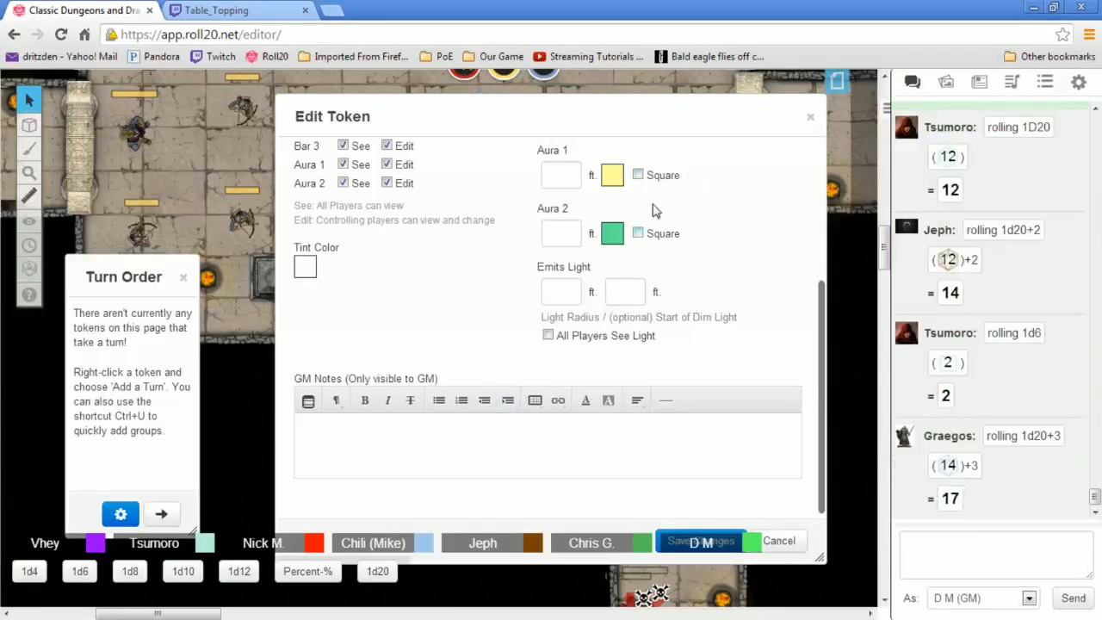
{"action": "left_click", "coordinate": [700, 541]}
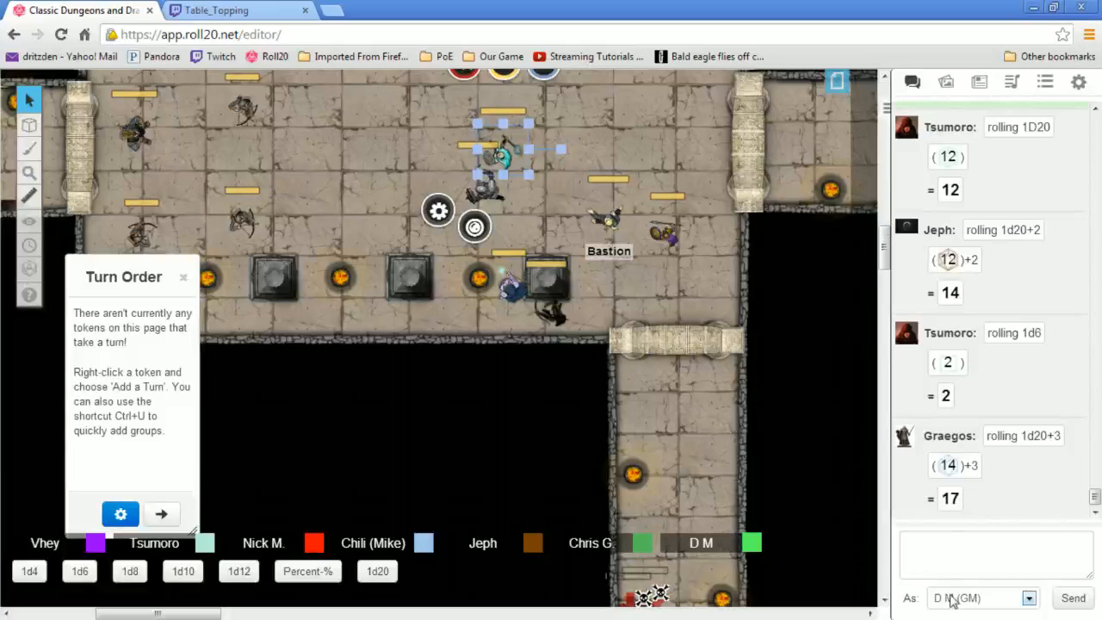
Roll /roll 1d20+2 in chat as the GM, totalling 9
{"action": "left_click", "coordinate": [996, 554]}
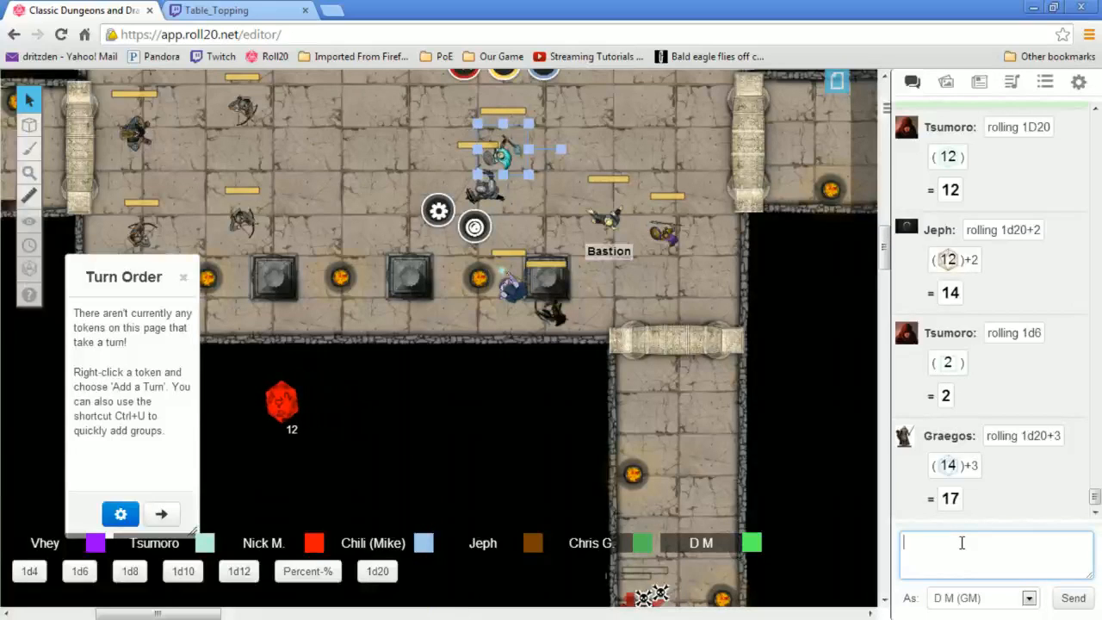
{"action": "type", "text": "/roll"}
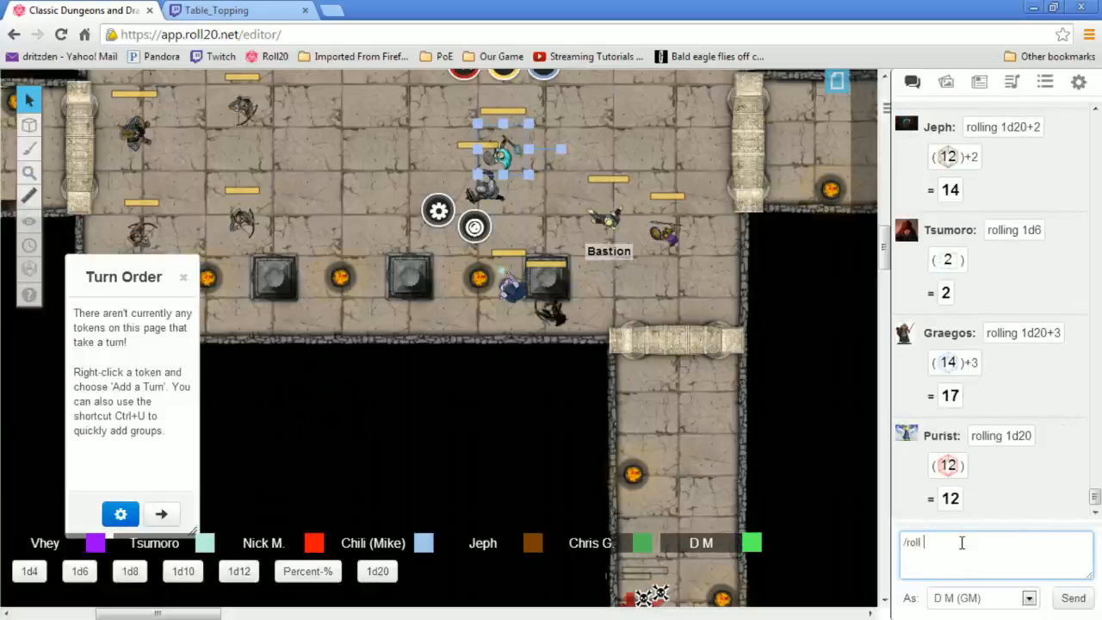
{"action": "type", "text": "1d20"}
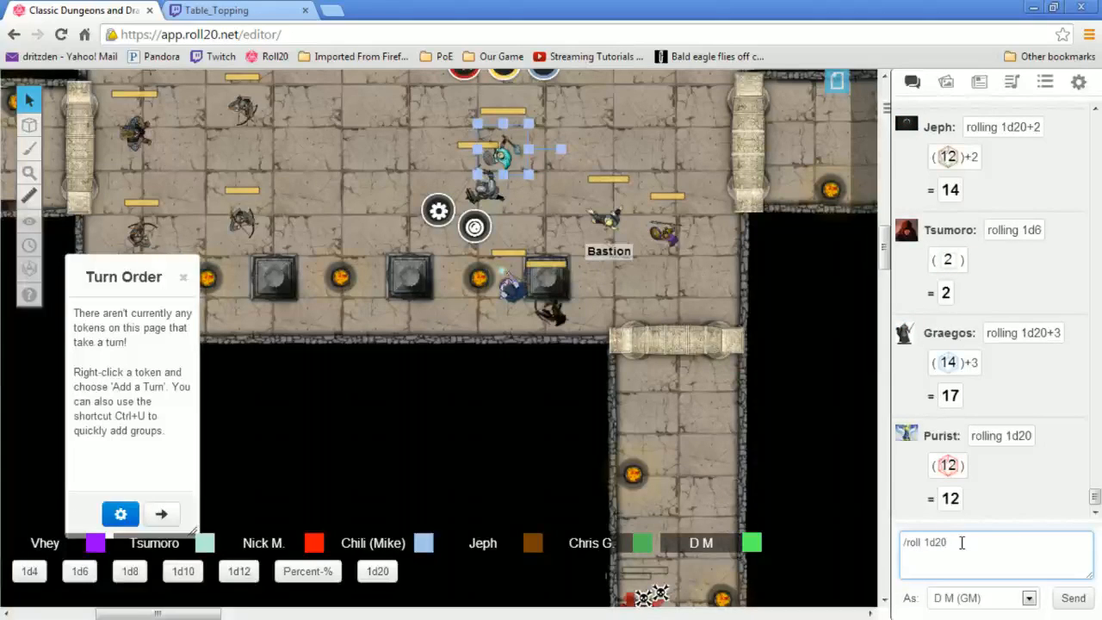
{"action": "type", "text": "+2"}
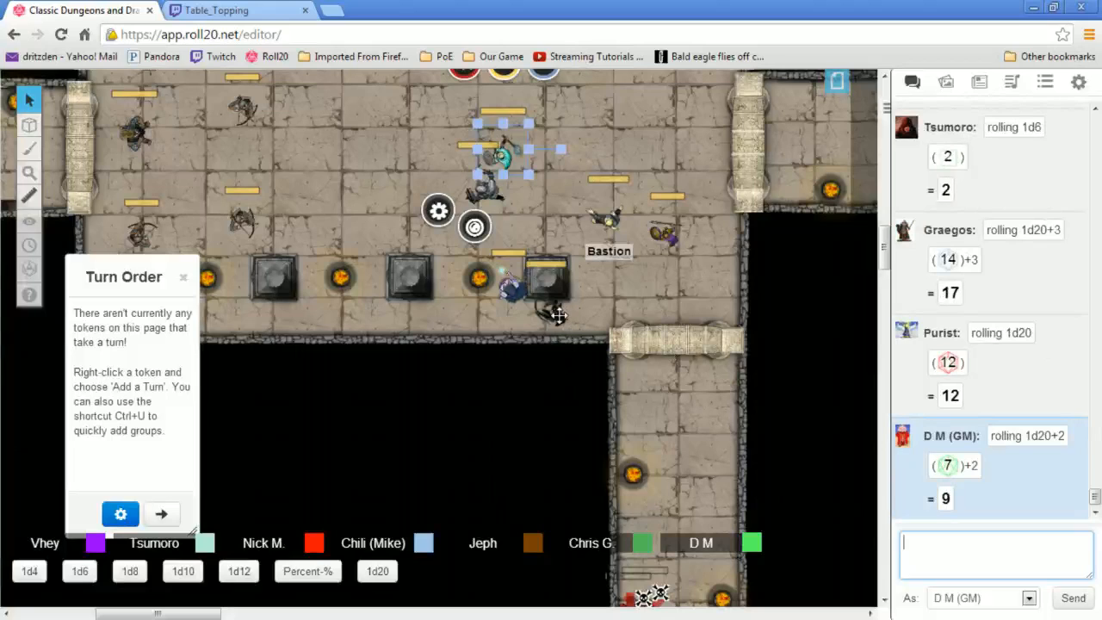
{"action": "left_click", "coordinate": [121, 514]}
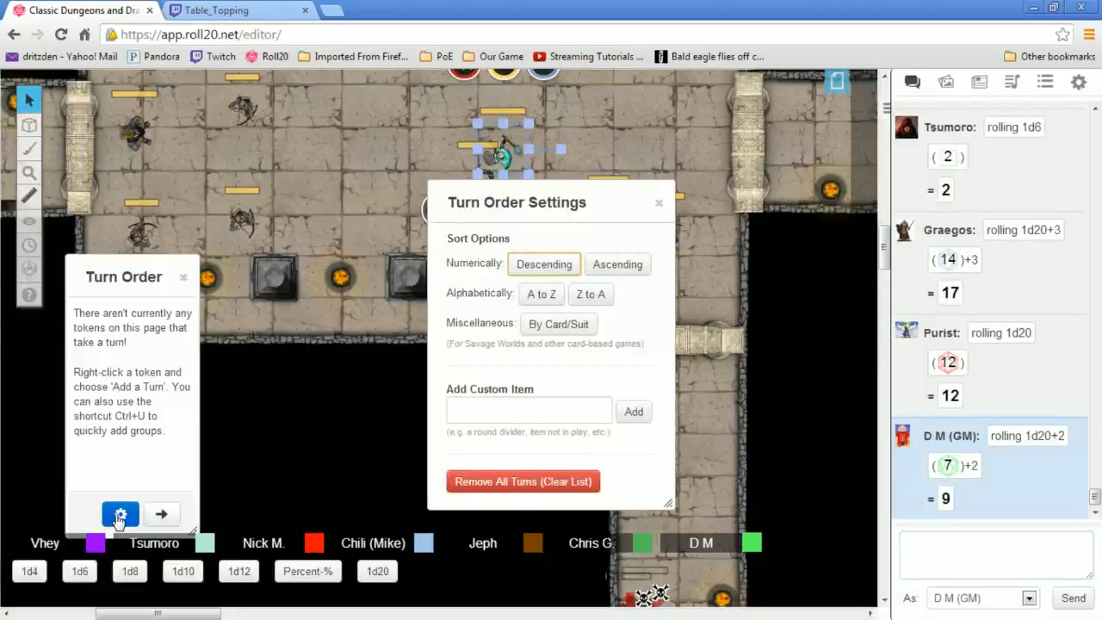
{"action": "left_click", "coordinate": [660, 202]}
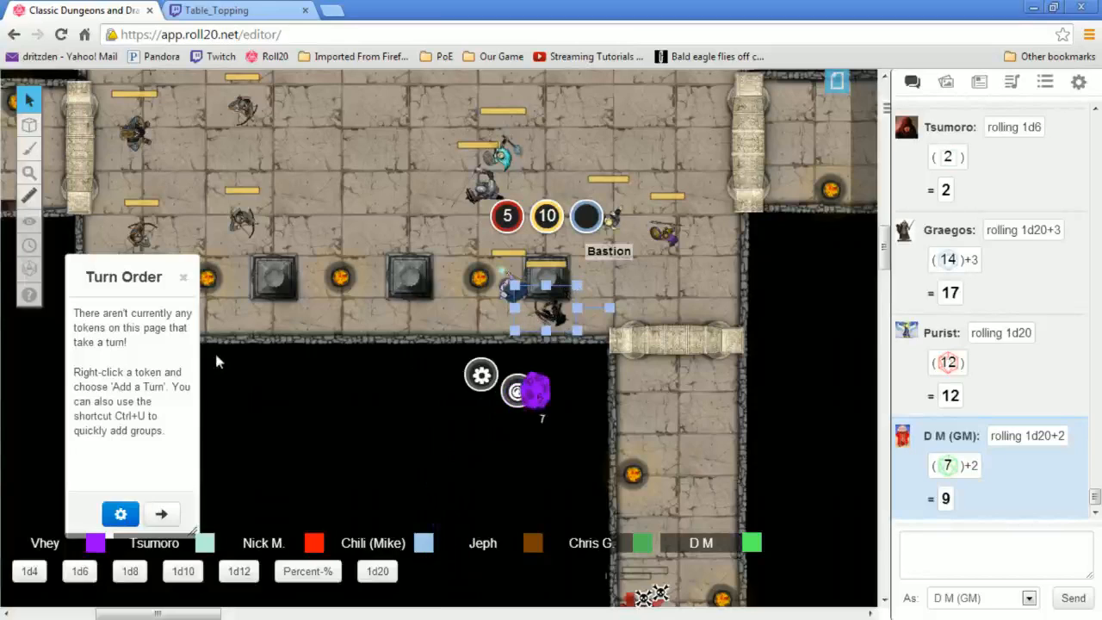
{"action": "left_click_drag", "start_coordinate": [530, 391], "coordinate": [637, 379]}
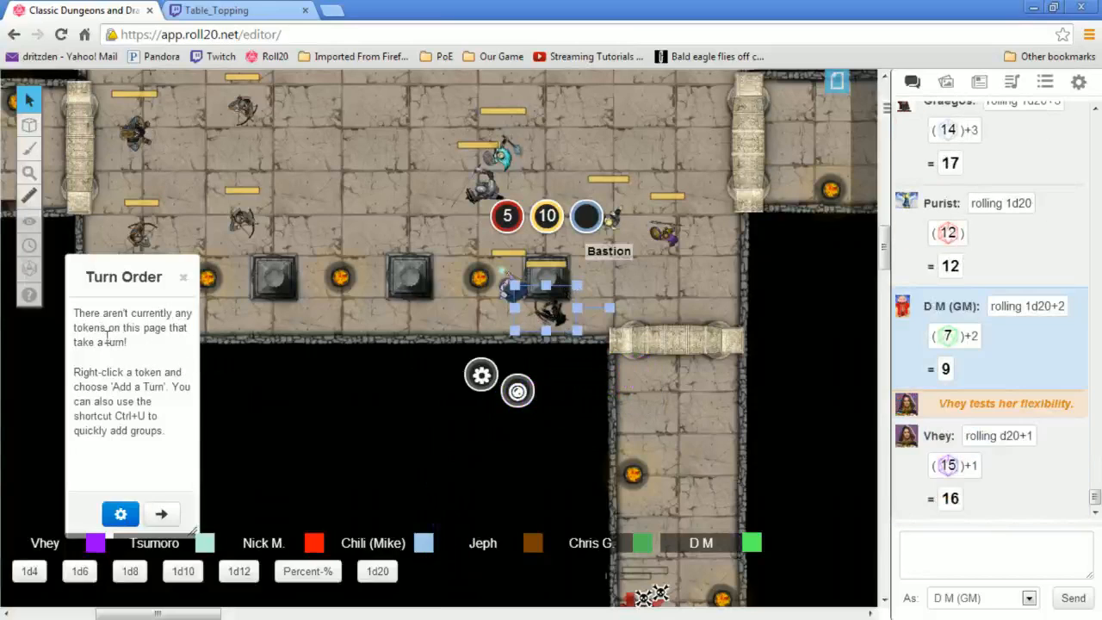
{"action": "mouse_move", "coordinate": [301, 370]}
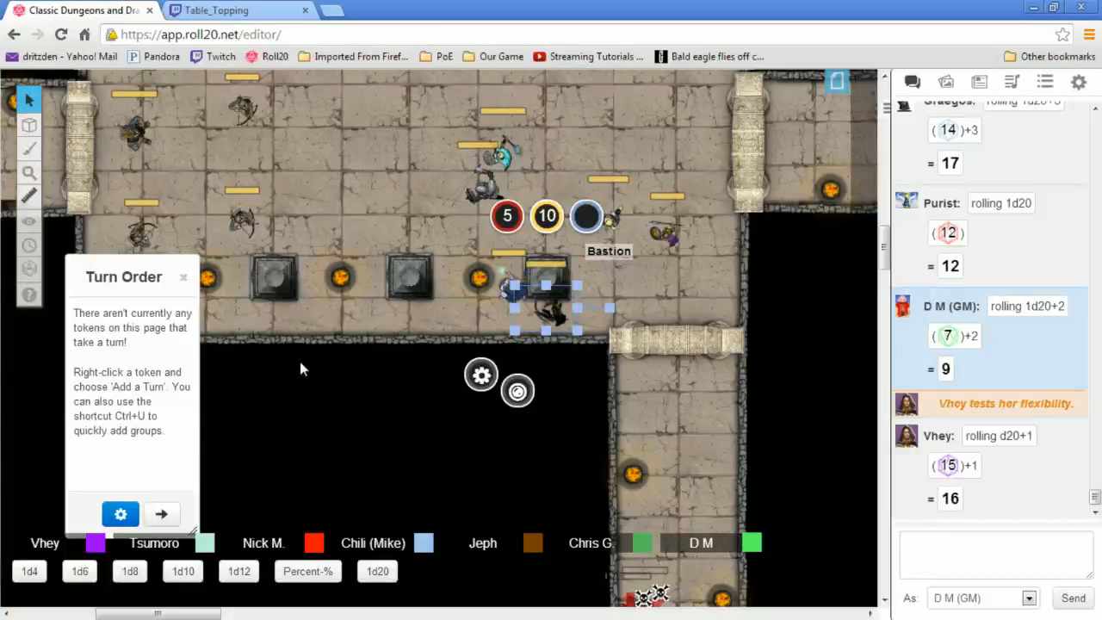
Add the token beside the pillar and Graegos to the Turn Order with Add Turn
{"action": "right_click", "coordinate": [542, 297]}
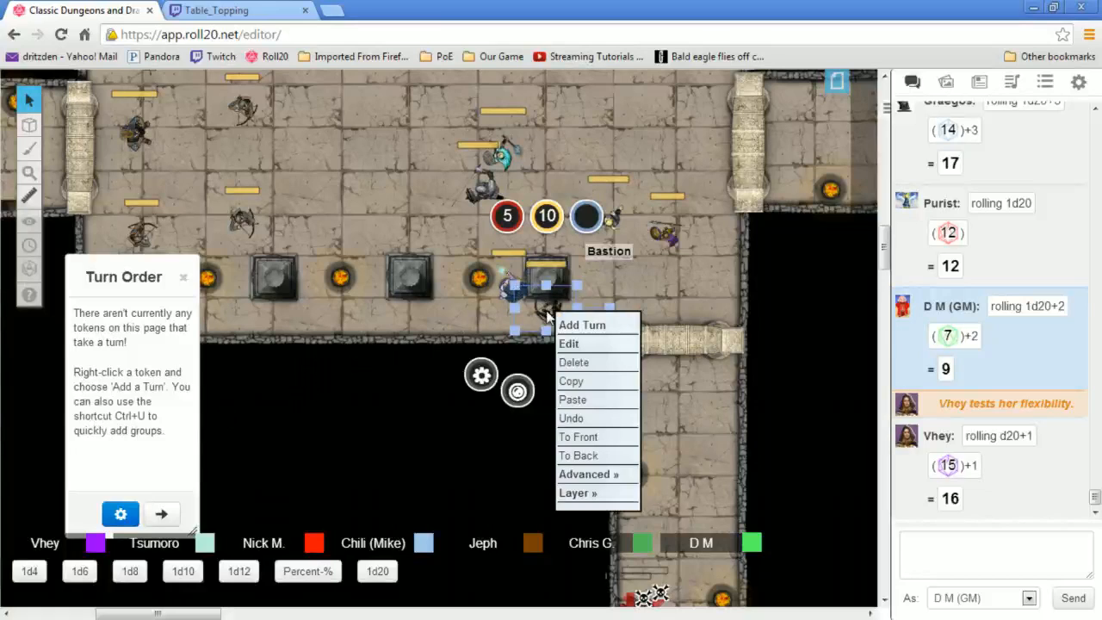
{"action": "left_click", "coordinate": [582, 325]}
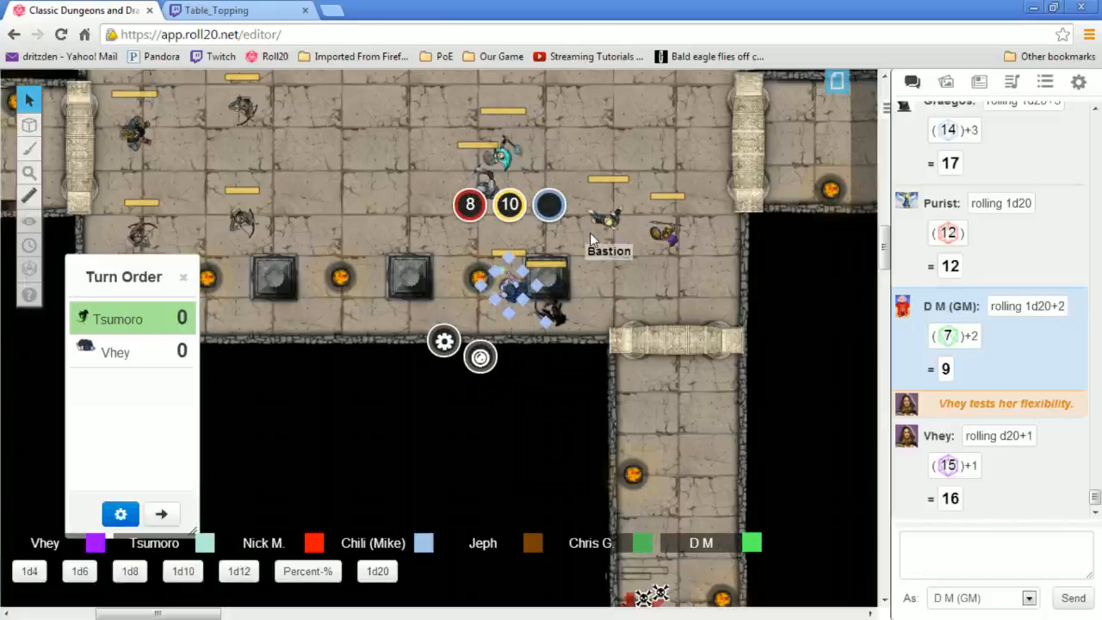
{"action": "mouse_move", "coordinate": [839, 331]}
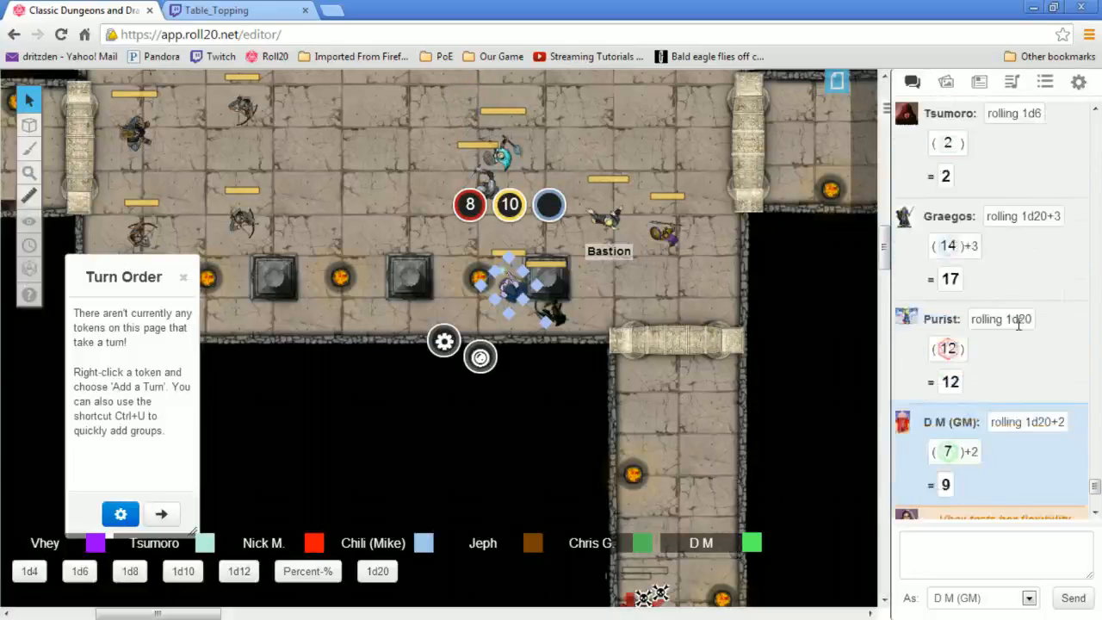
{"action": "scroll", "scroll_direction": "down", "scroll_amount": 3}
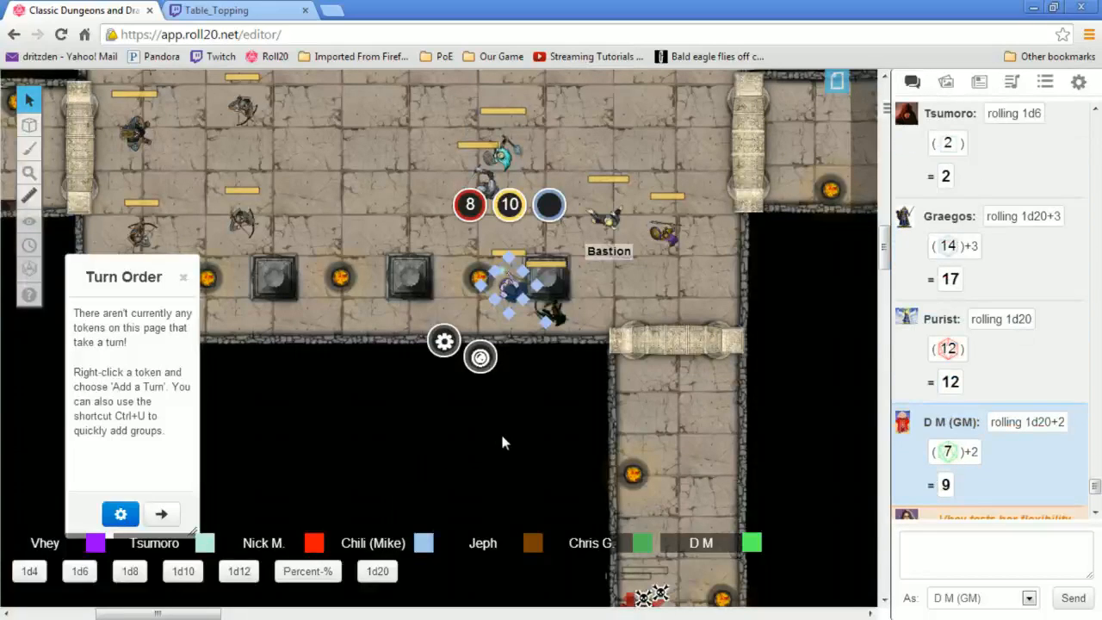
{"action": "mouse_move", "coordinate": [481, 167]}
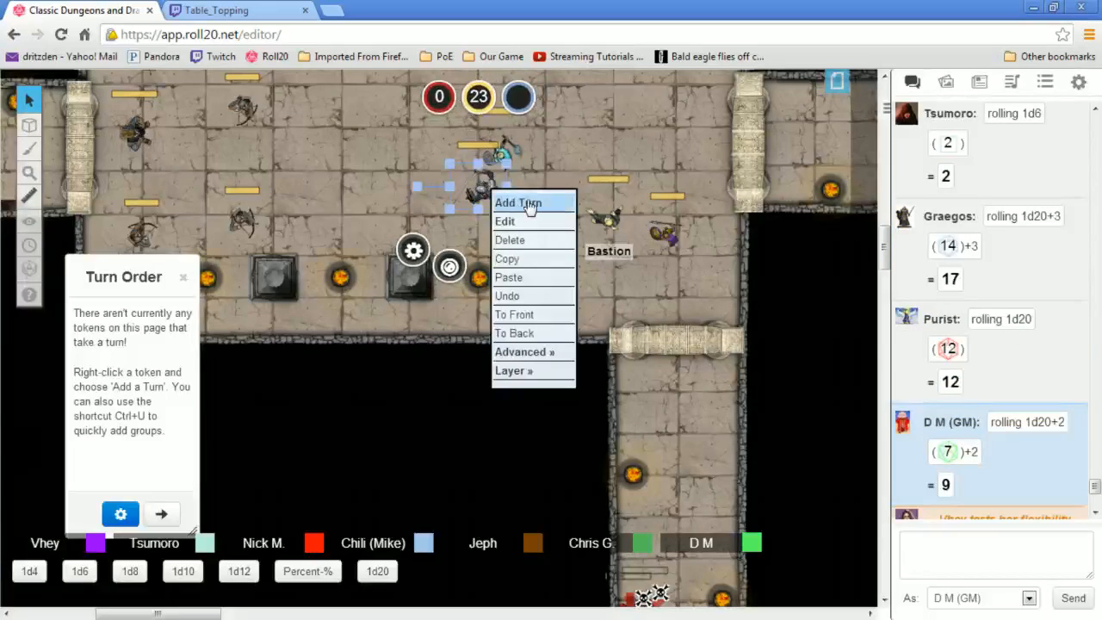
{"action": "left_click", "coordinate": [518, 202]}
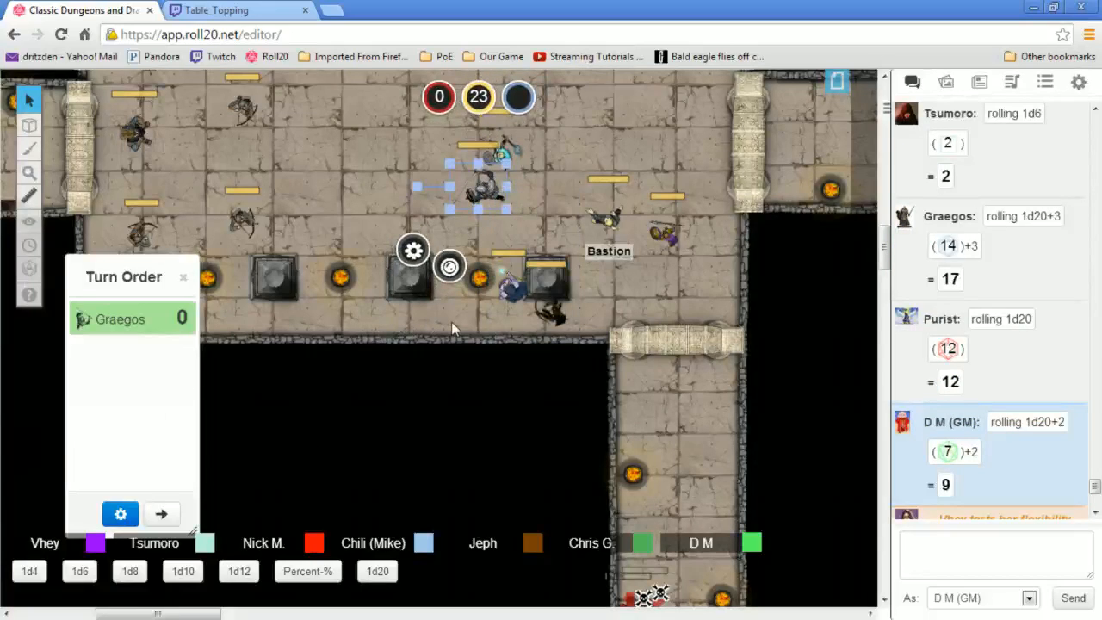
{"action": "mouse_move", "coordinate": [485, 221]}
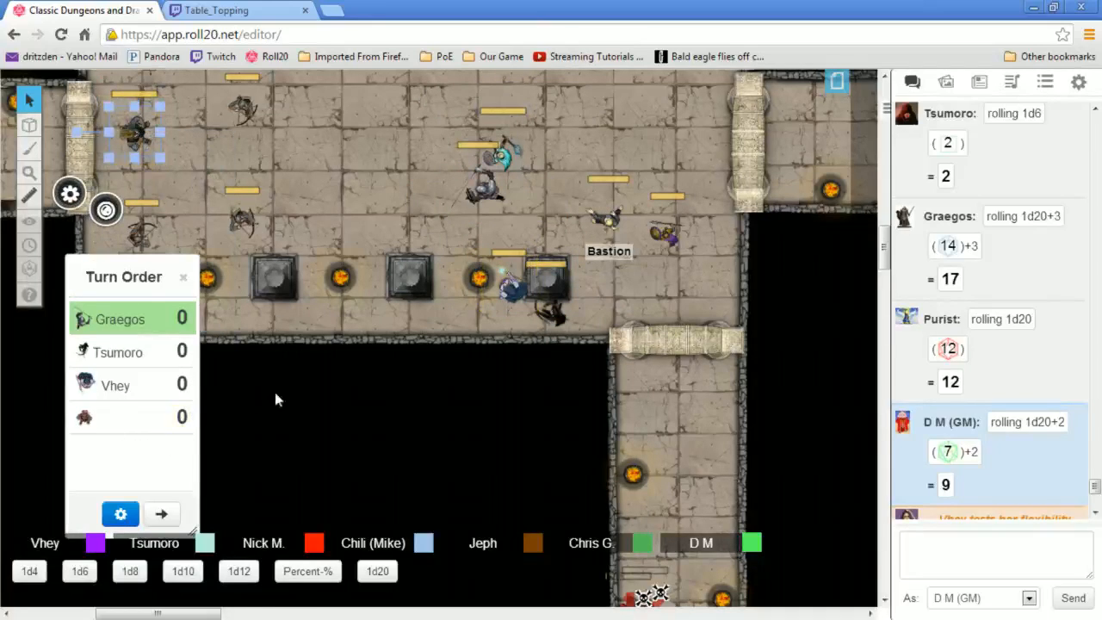
{"action": "mouse_move", "coordinate": [479, 432]}
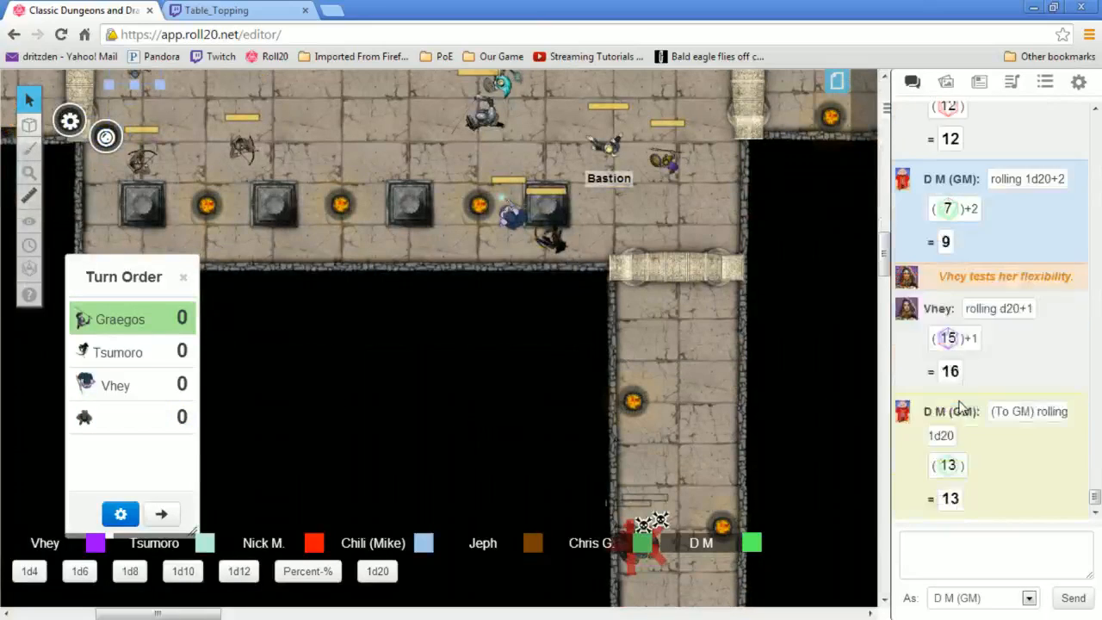
{"action": "mouse_move", "coordinate": [559, 373]}
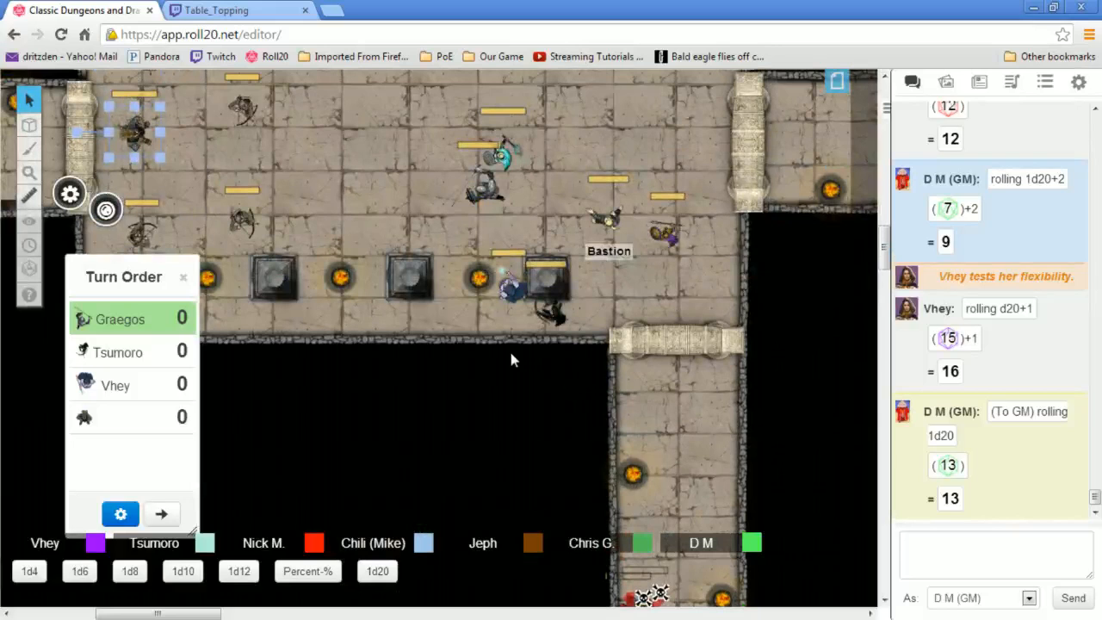
Scroll the map down toward Jeph and the 9-hit-point monster token
{"action": "scroll", "scroll_direction": "down", "scroll_amount": 3}
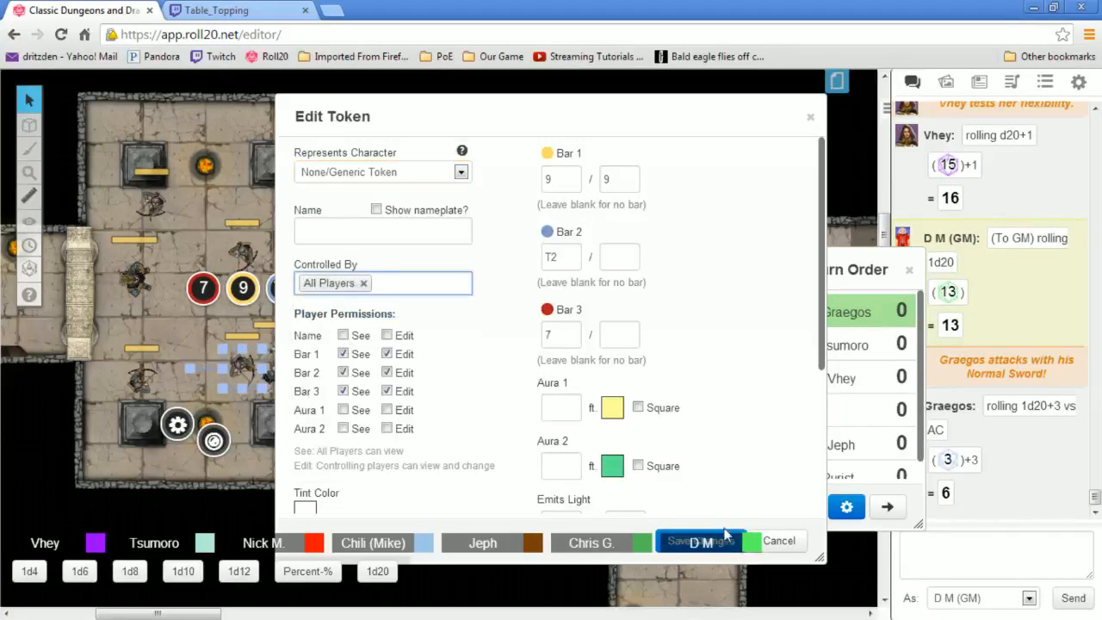
Set Controlled By to All Players for the current monster and the 18-hit-point monster
{"action": "left_click", "coordinate": [698, 540]}
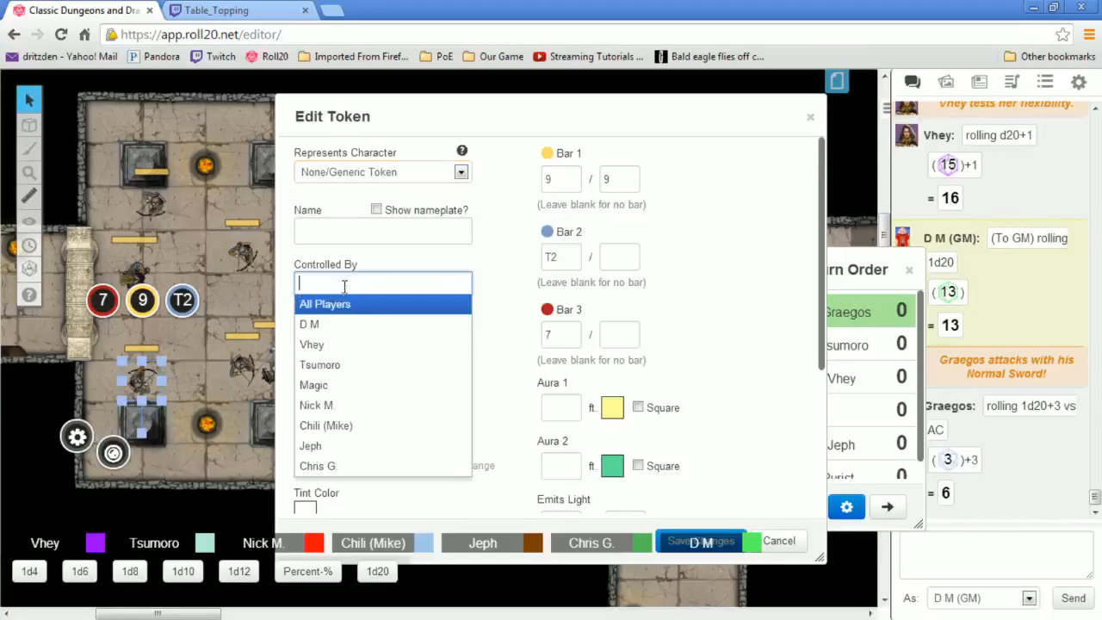
{"action": "left_click", "coordinate": [325, 303]}
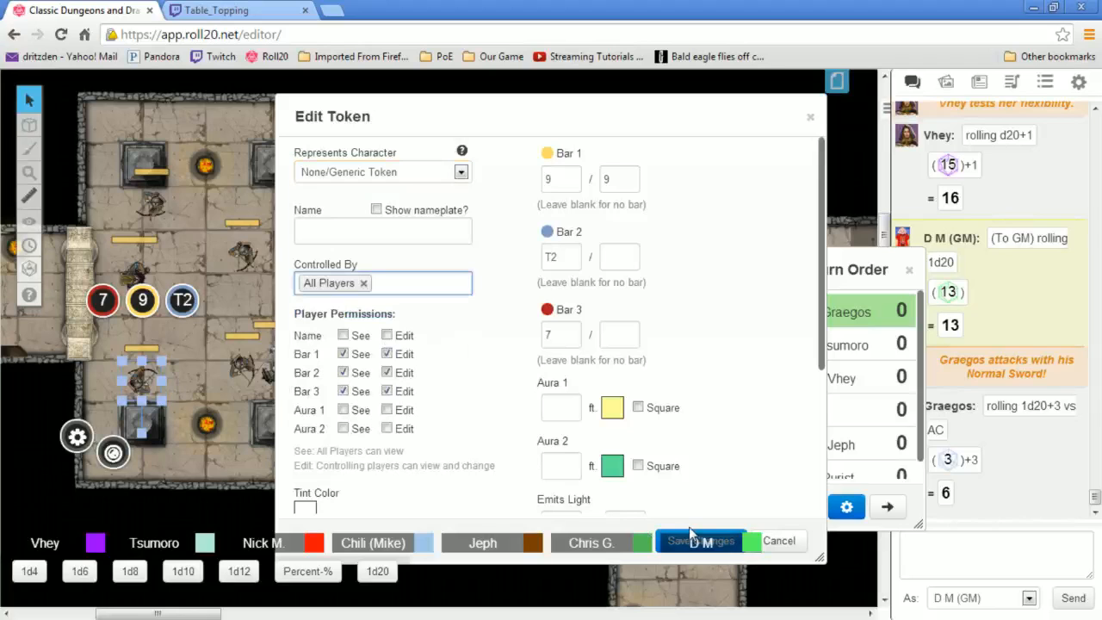
{"action": "left_click", "coordinate": [699, 540]}
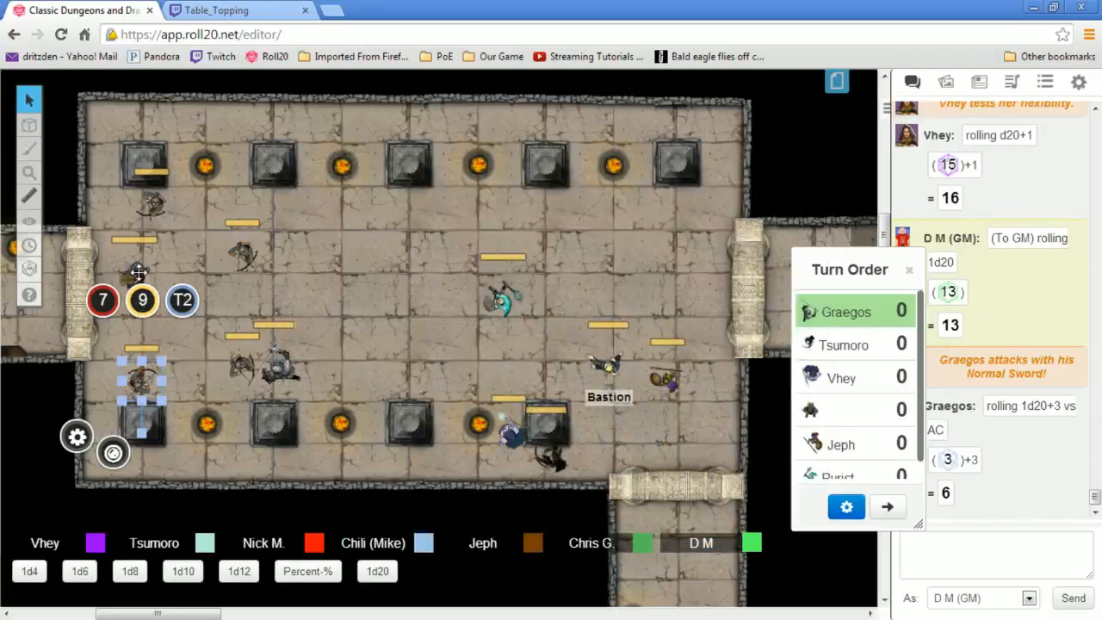
{"action": "double_click", "coordinate": [142, 300]}
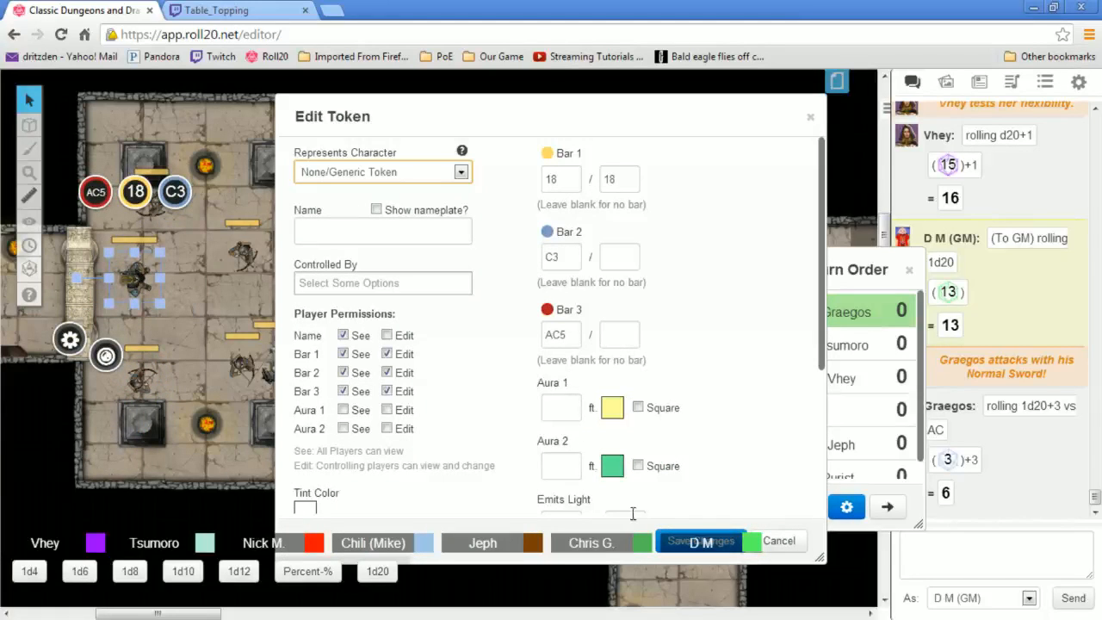
{"action": "left_click", "coordinate": [382, 283]}
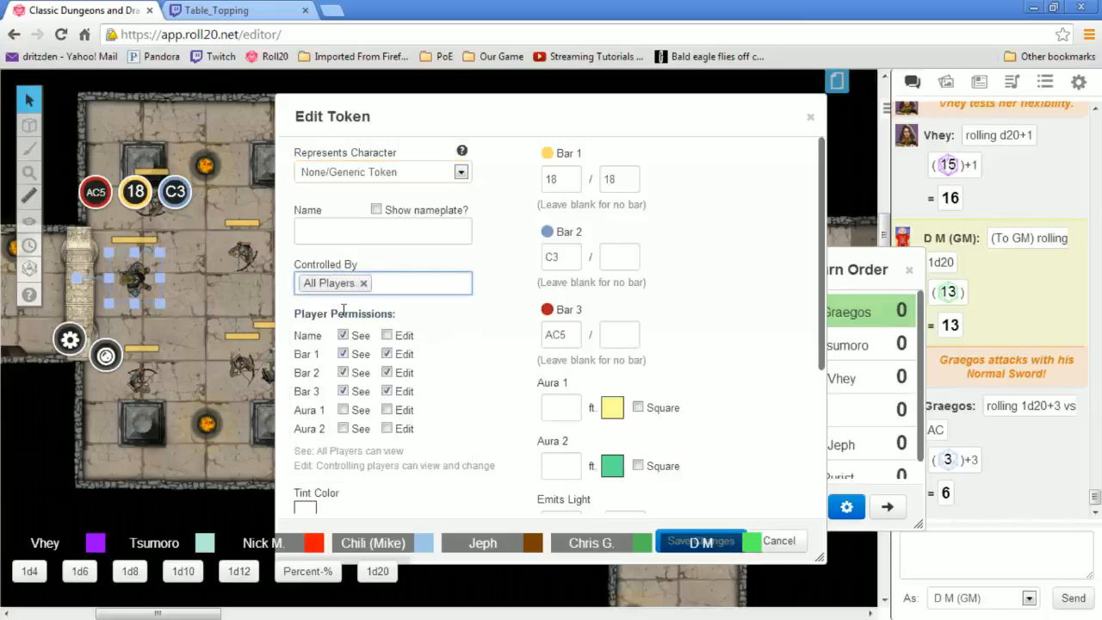
{"action": "left_click", "coordinate": [700, 541]}
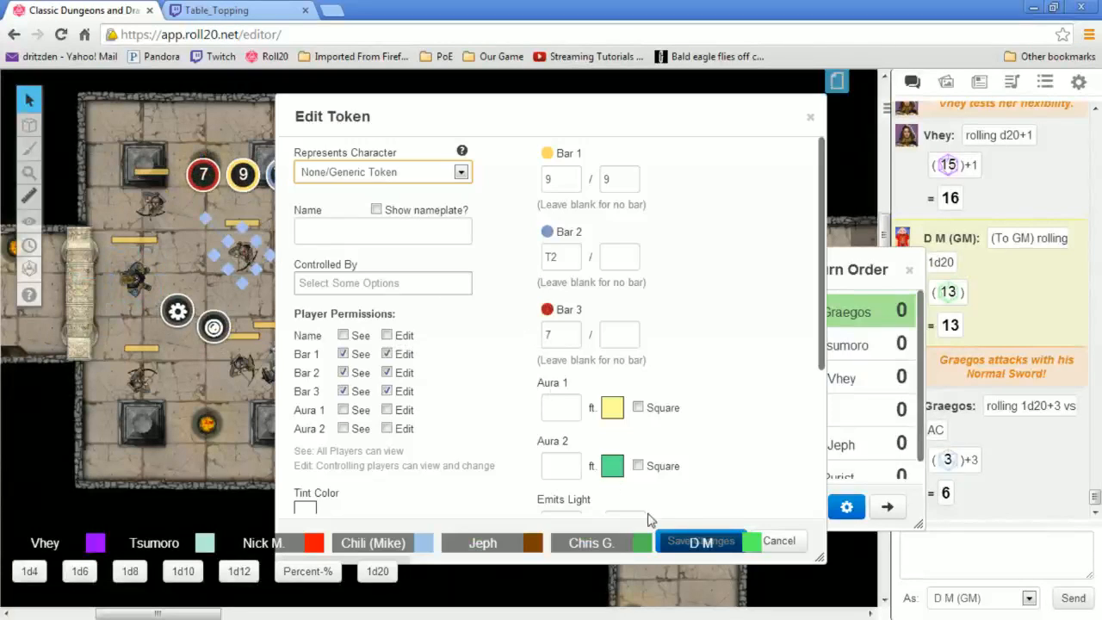
Give All Players control of the remaining monster tokens and save each
{"action": "left_click", "coordinate": [382, 282]}
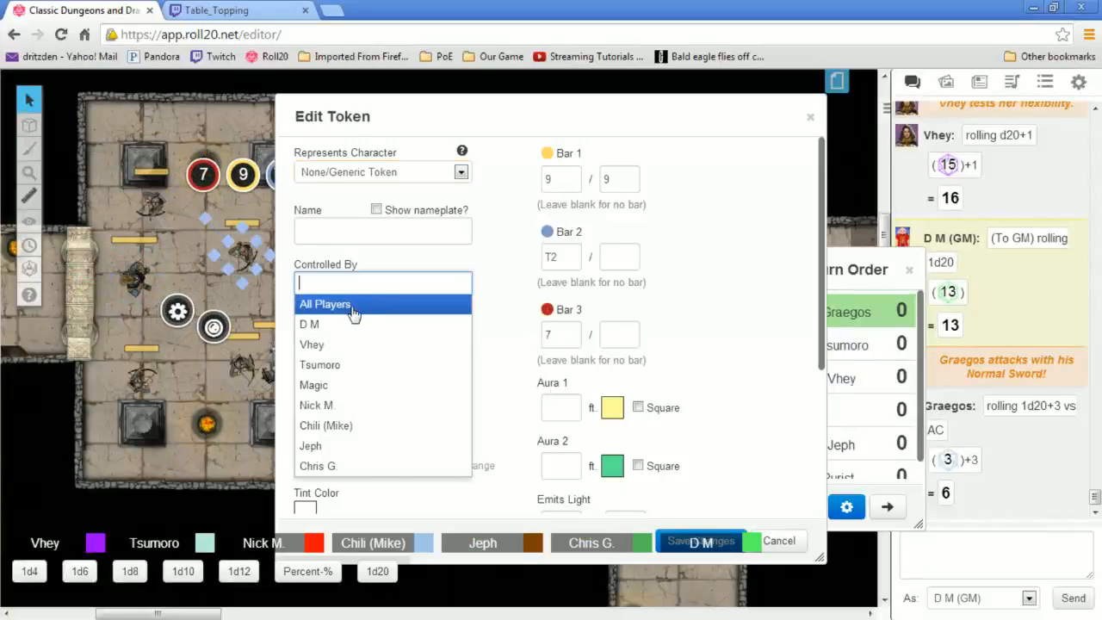
{"action": "left_click", "coordinate": [700, 540]}
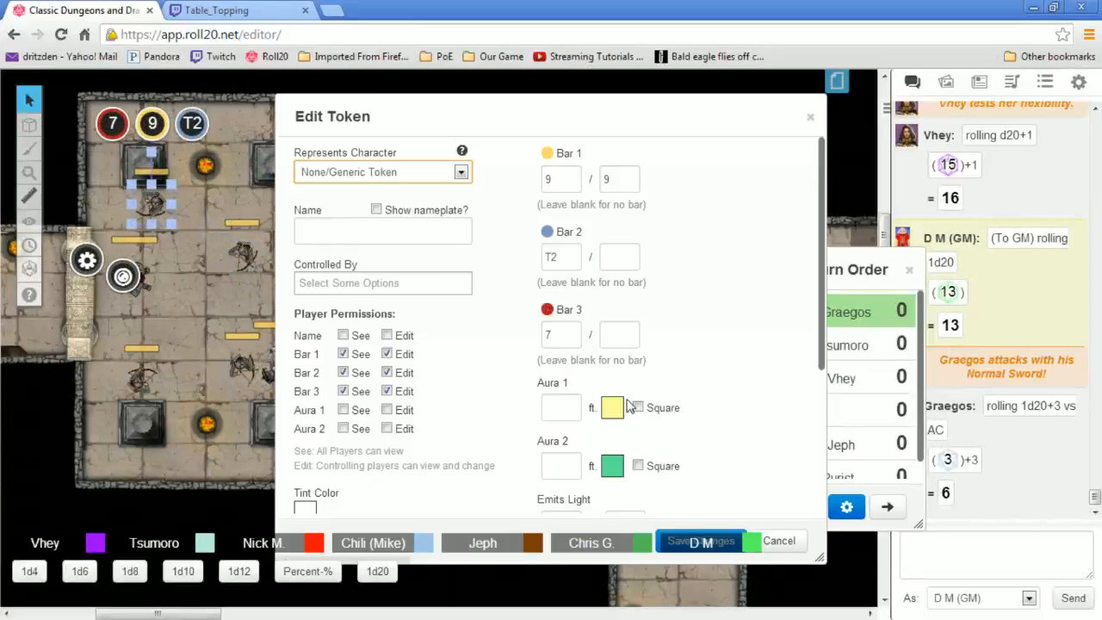
{"action": "left_click", "coordinate": [383, 283]}
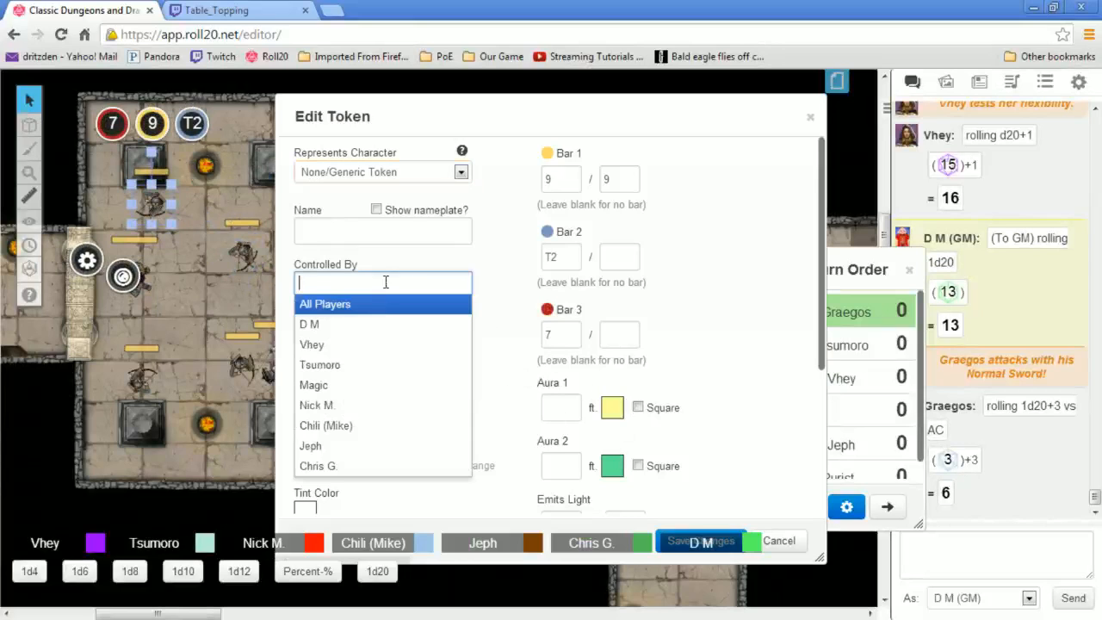
{"action": "left_click", "coordinate": [325, 303]}
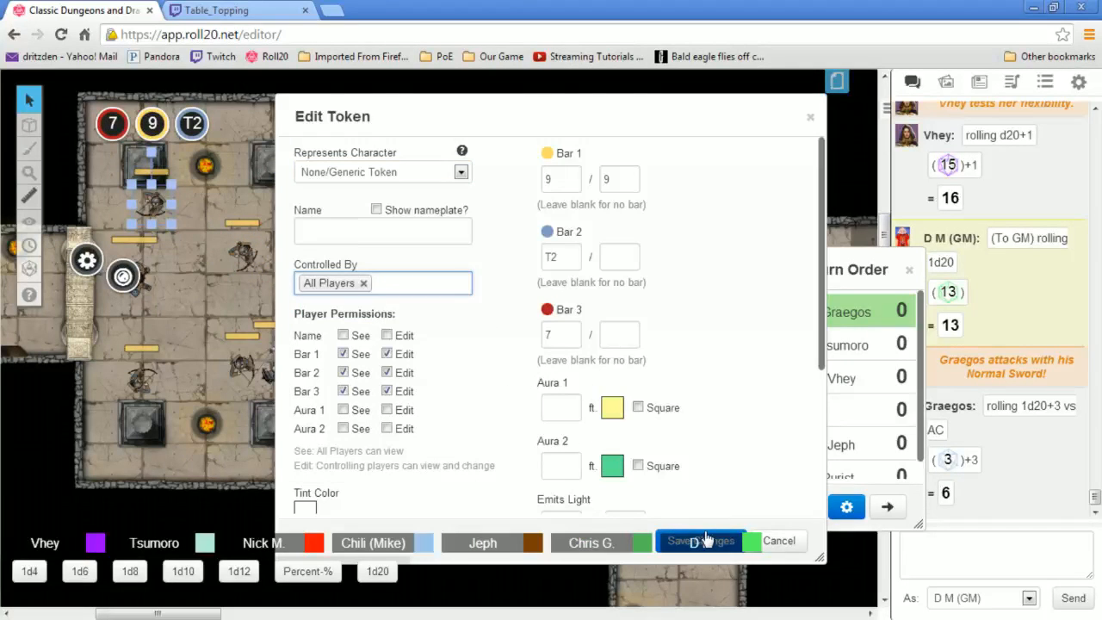
{"action": "left_click", "coordinate": [699, 540]}
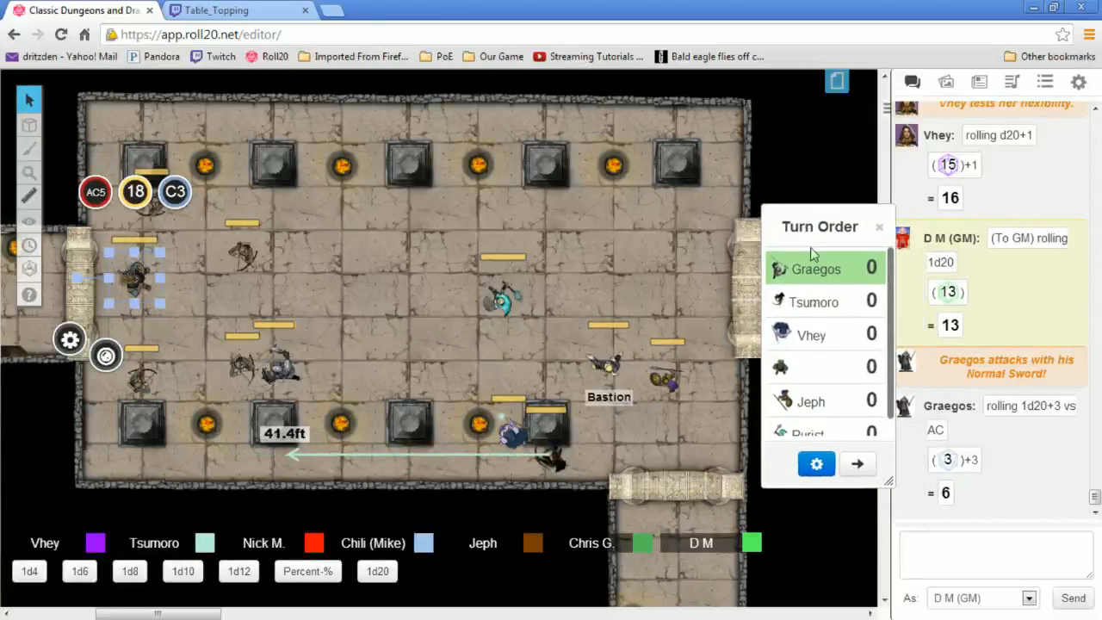
Advance the Turn Order to Tsumoro and move the dark creature left under a western pillar
{"action": "left_click", "coordinate": [857, 464]}
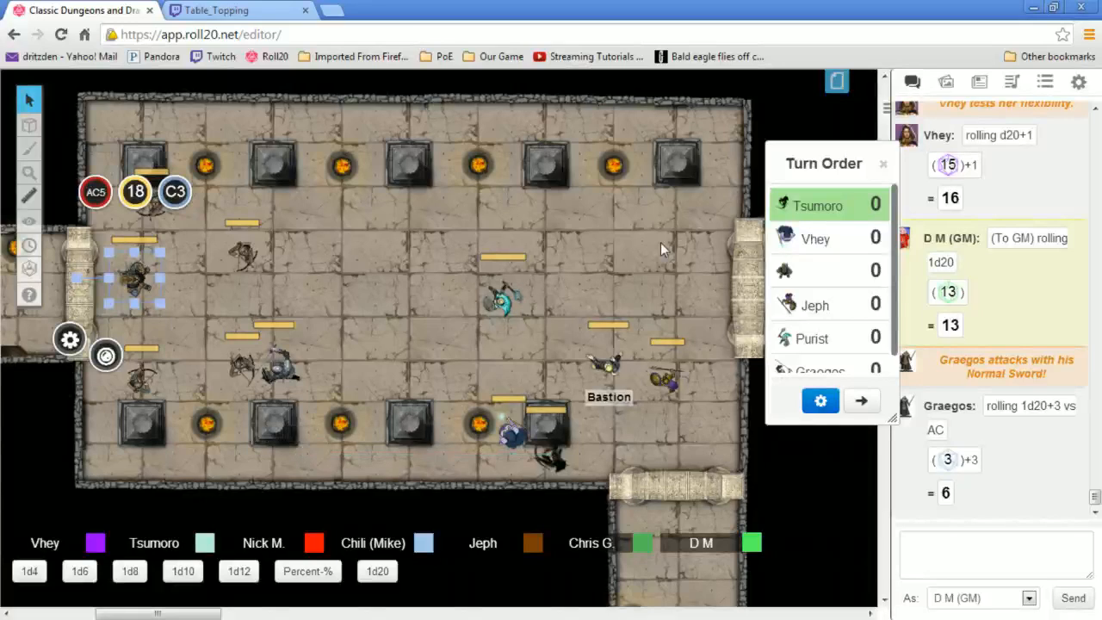
{"action": "left_click_drag", "start_coordinate": [516, 452], "coordinate": [288, 437]}
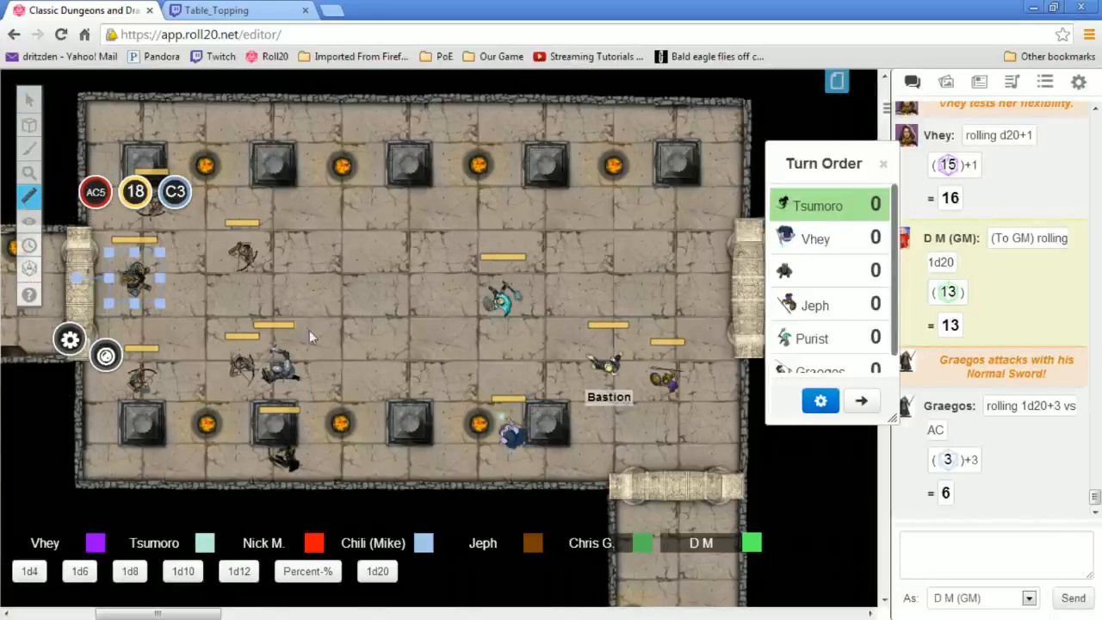
{"action": "mouse_move", "coordinate": [463, 345]}
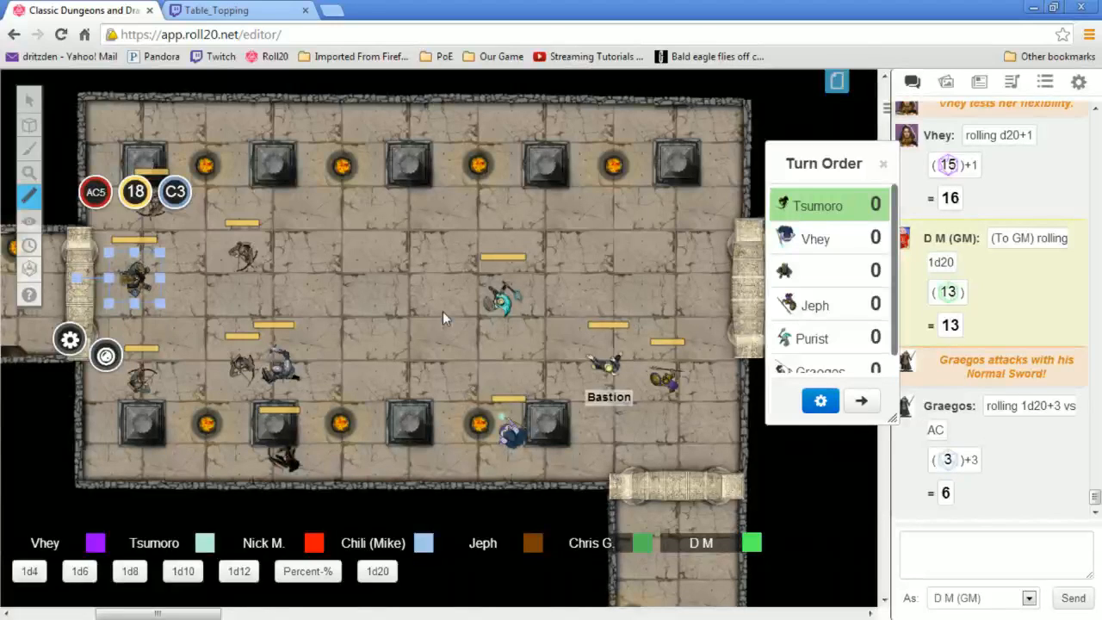
Measure Bastion's distances to the west-doorway monsters with the Ruler, then return to Select
{"action": "left_click_drag", "start_coordinate": [650, 387], "coordinate": [103, 469]}
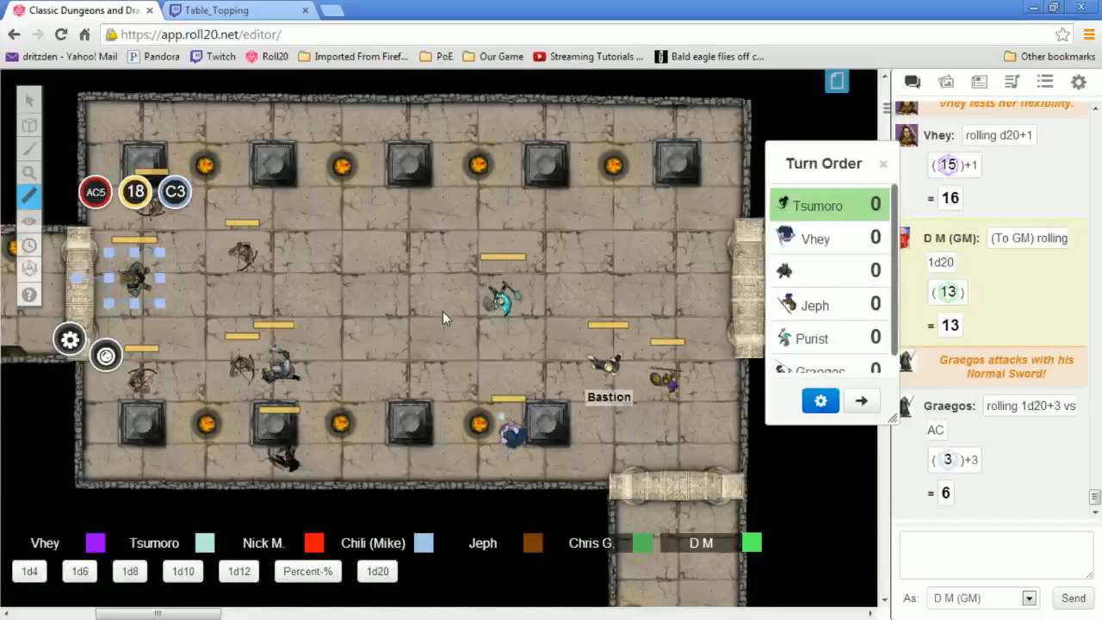
{"action": "left_click_drag", "start_coordinate": [499, 299], "coordinate": [439, 291]}
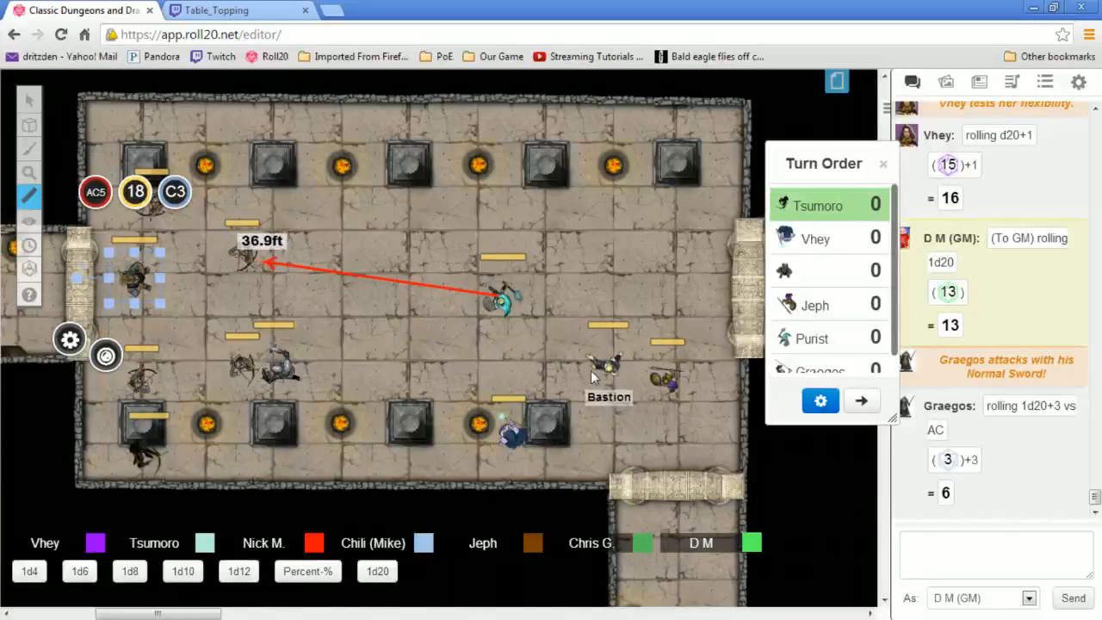
{"action": "left_click_drag", "start_coordinate": [504, 297], "coordinate": [594, 362]}
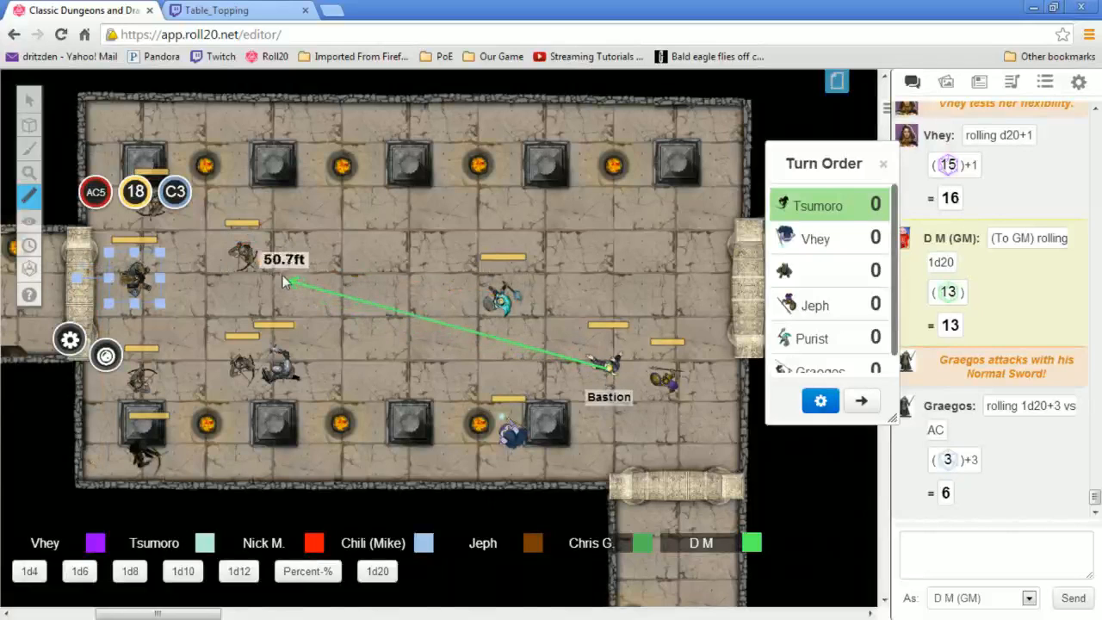
{"action": "left_click_drag", "start_coordinate": [288, 281], "coordinate": [155, 296]}
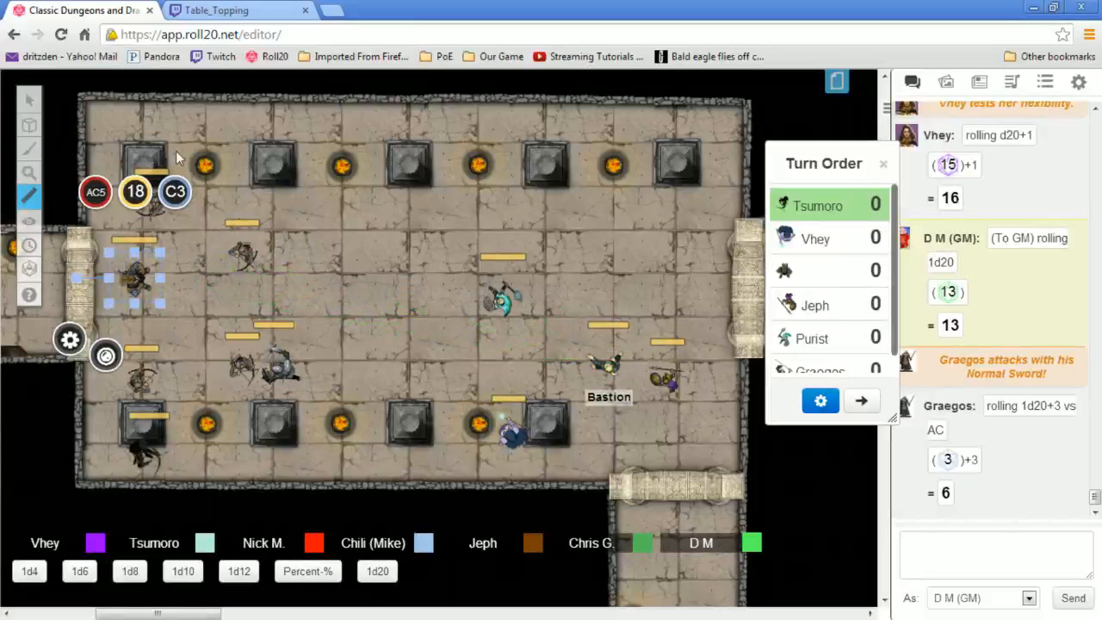
{"action": "left_click", "coordinate": [28, 101]}
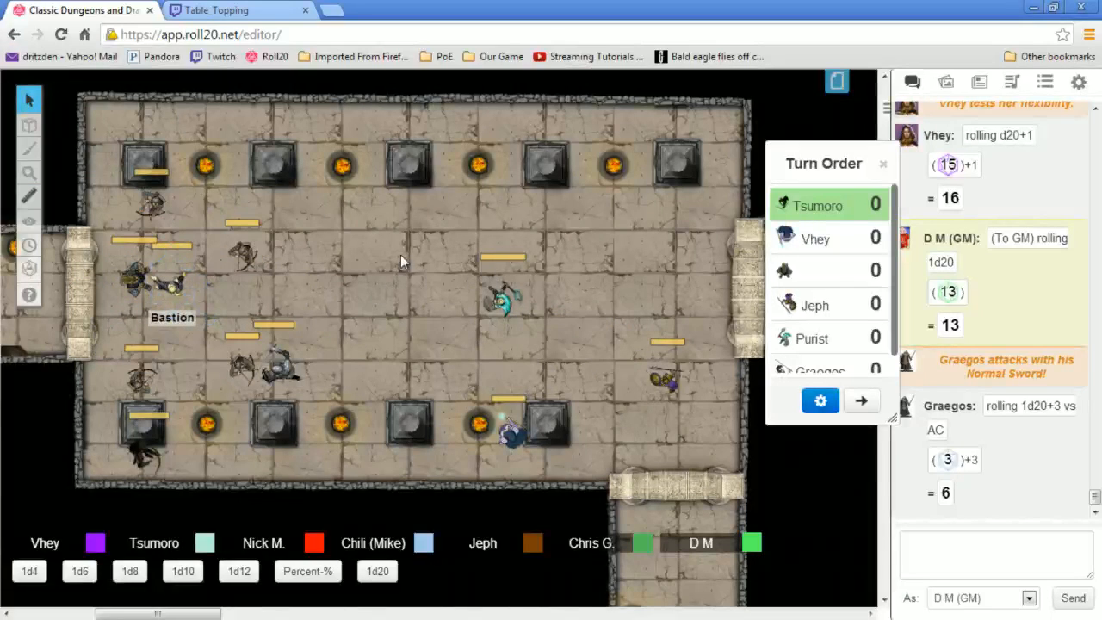
{"action": "mouse_move", "coordinate": [633, 304]}
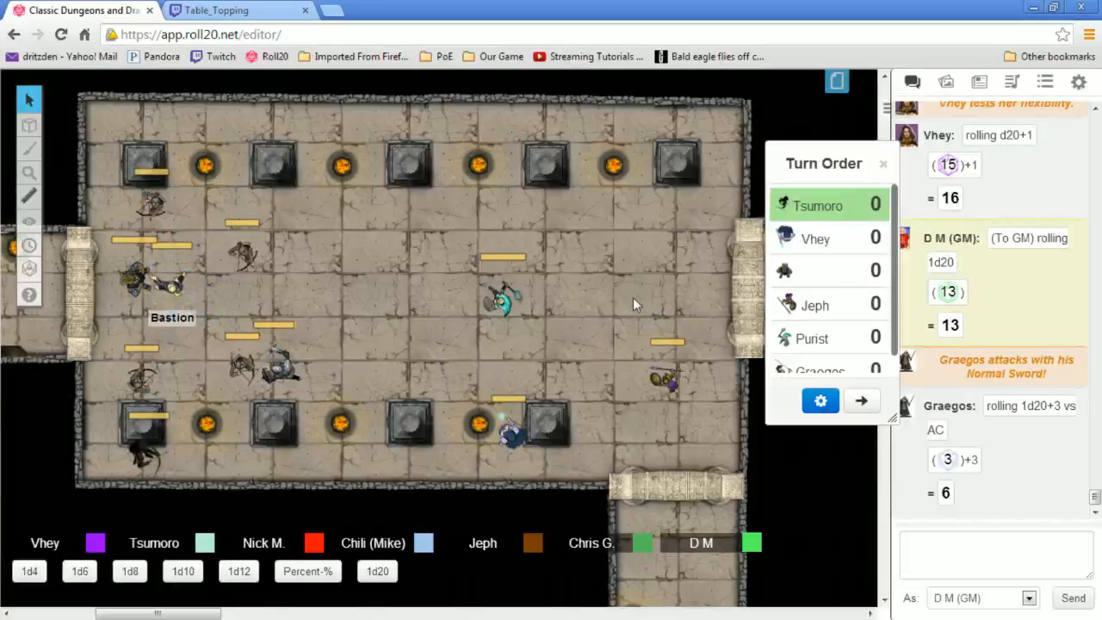
Advance the turn order to Vhey and open Graegos's token settings
{"action": "left_click", "coordinate": [860, 400]}
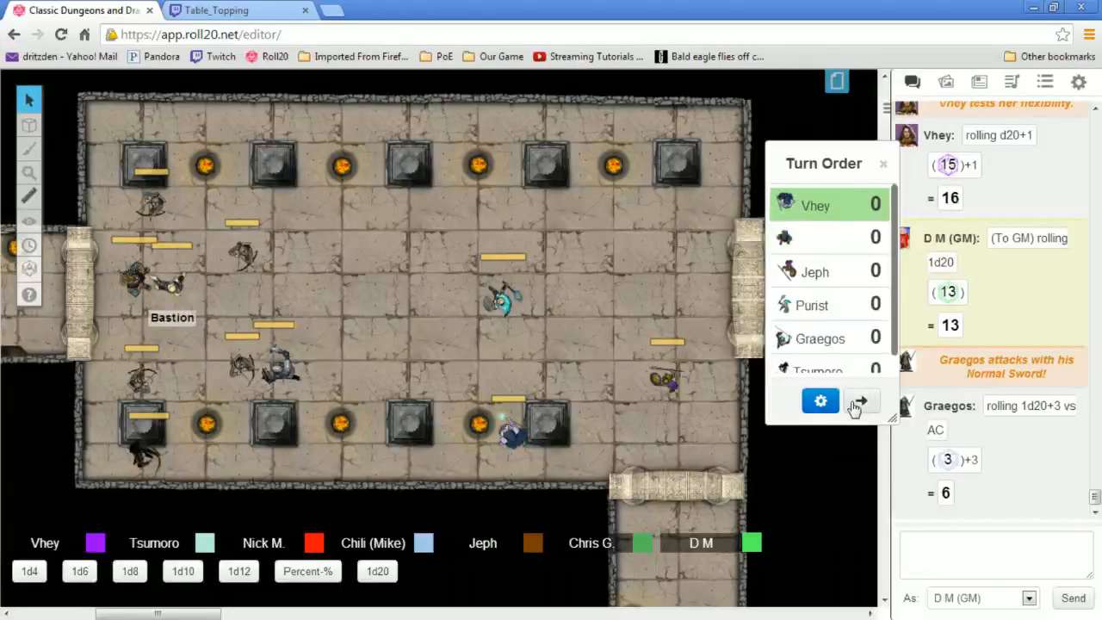
{"action": "mouse_move", "coordinate": [508, 269]}
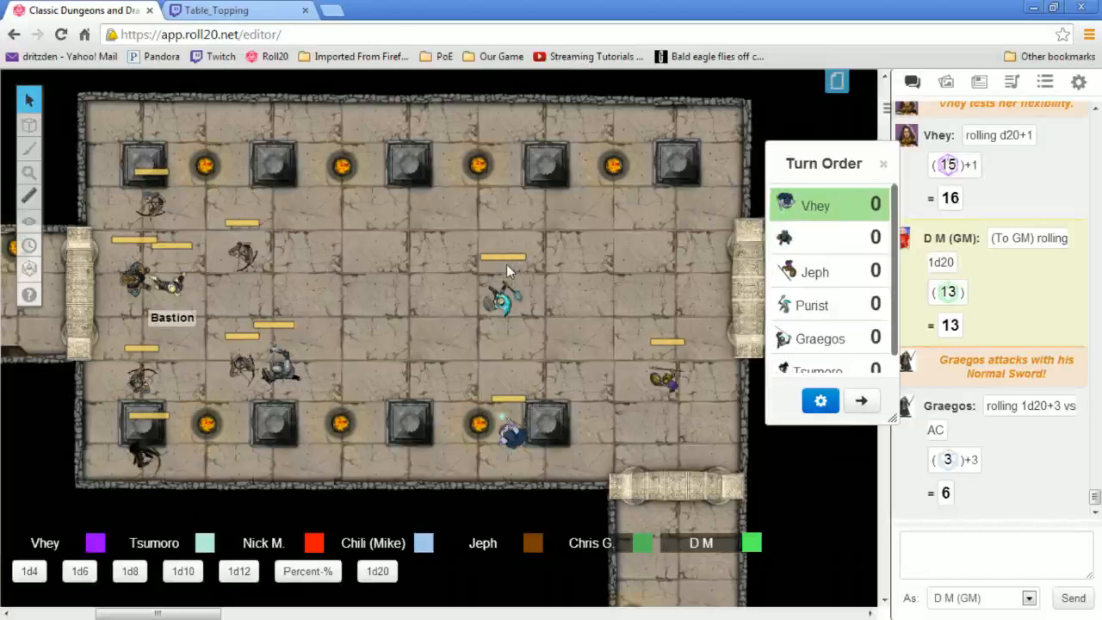
{"action": "mouse_move", "coordinate": [310, 180]}
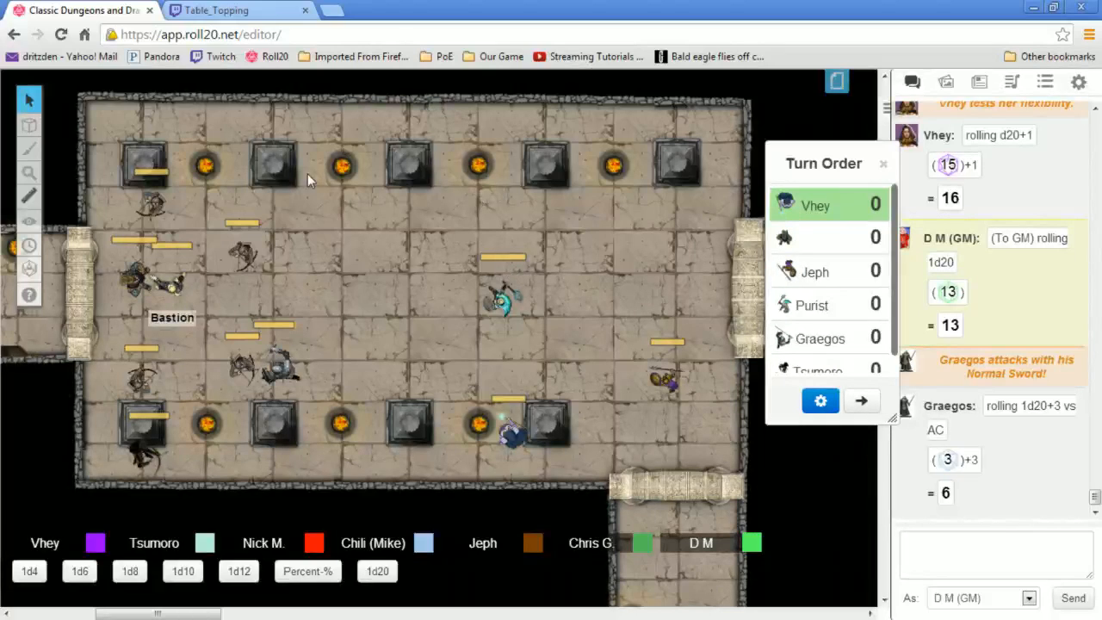
{"action": "left_click", "coordinate": [516, 427]}
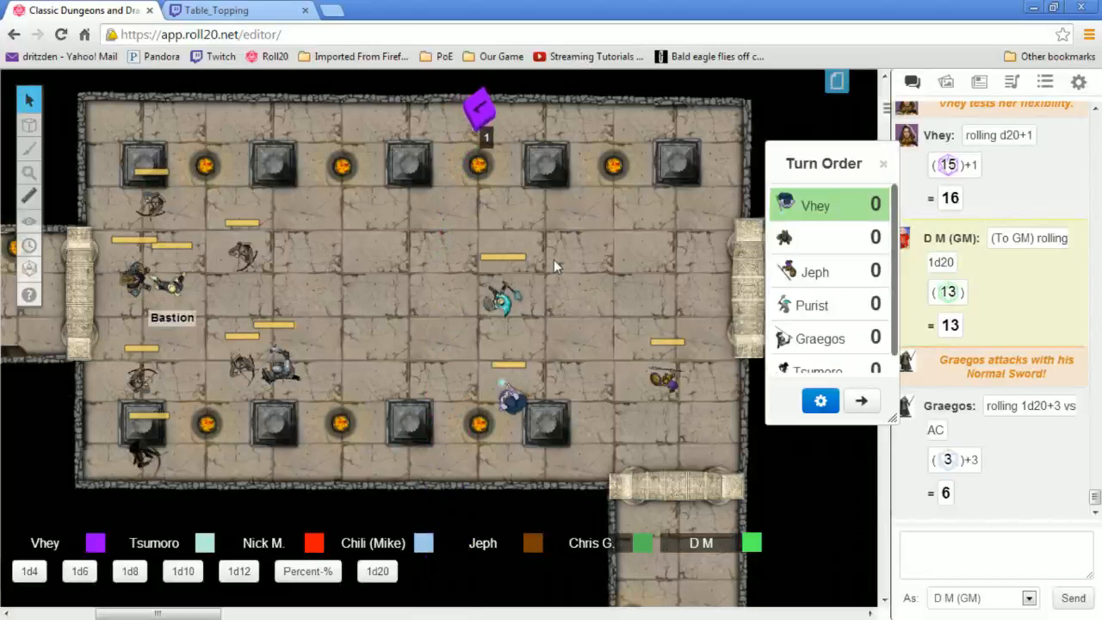
{"action": "scroll", "scroll_direction": "down", "scroll_amount": 3}
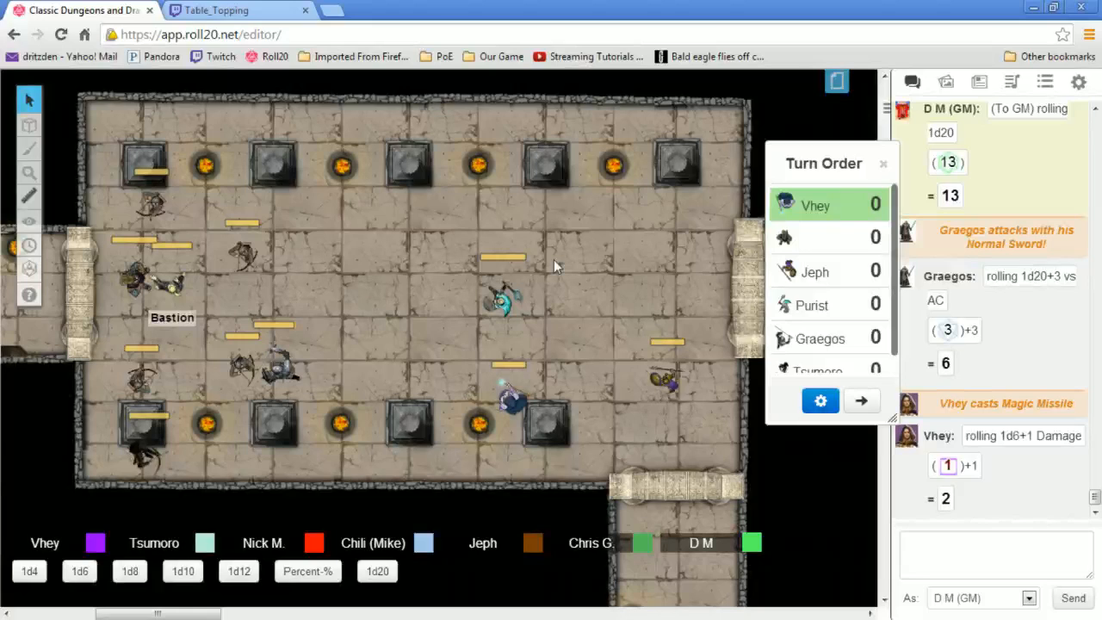
{"action": "mouse_move", "coordinate": [585, 284]}
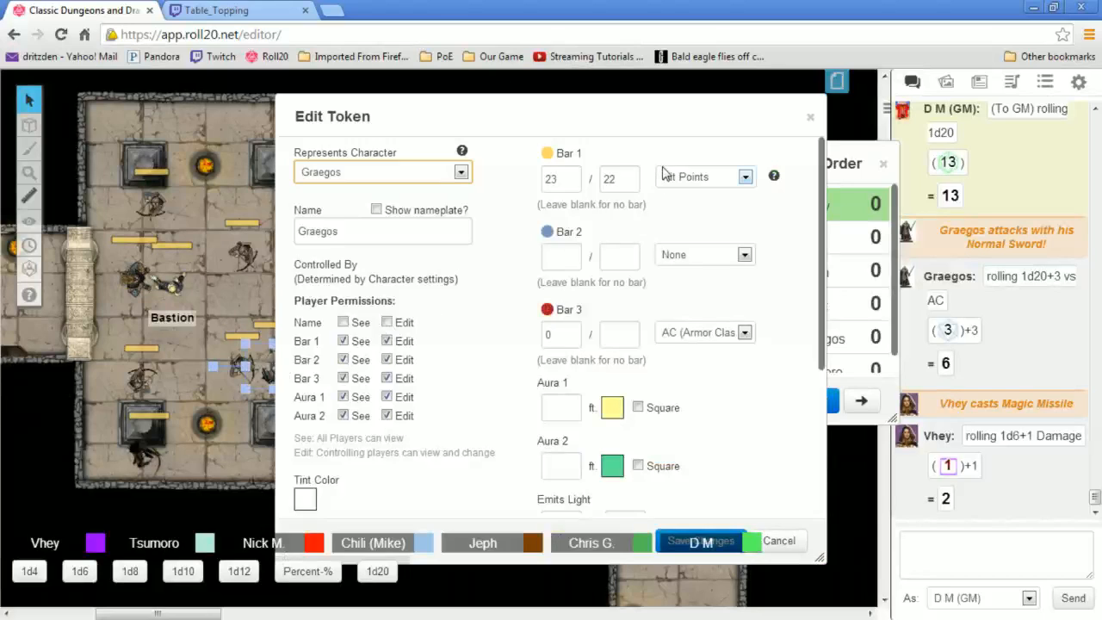
Change Graegos's Bar 1 current hit points from 23 to 22 and save
{"action": "left_click", "coordinate": [560, 178]}
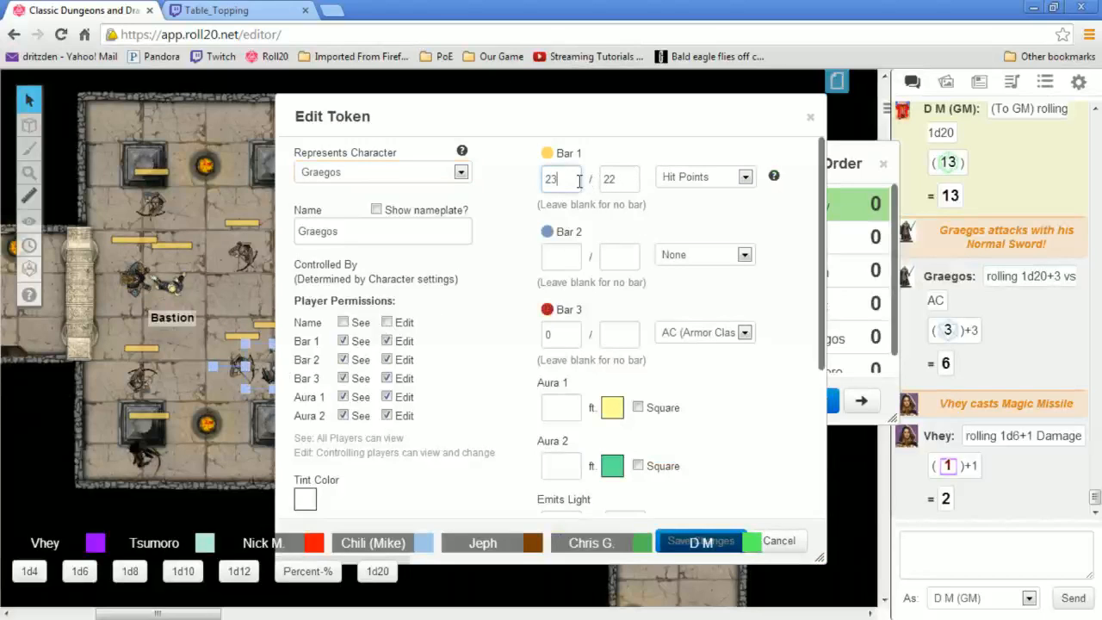
{"action": "type", "text": "22"}
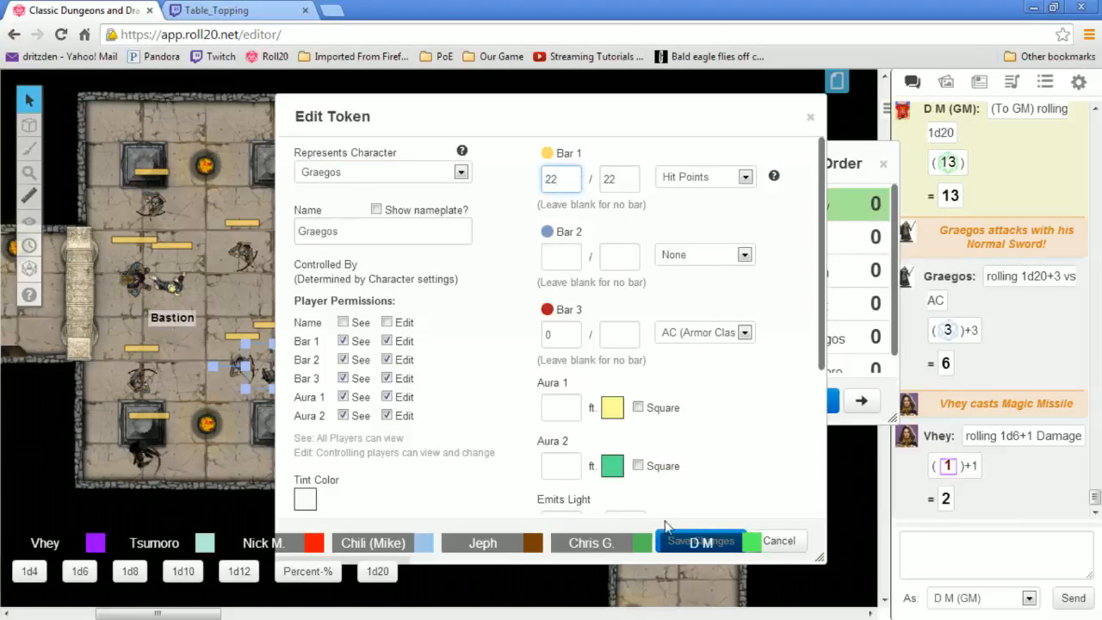
{"action": "left_click", "coordinate": [699, 541]}
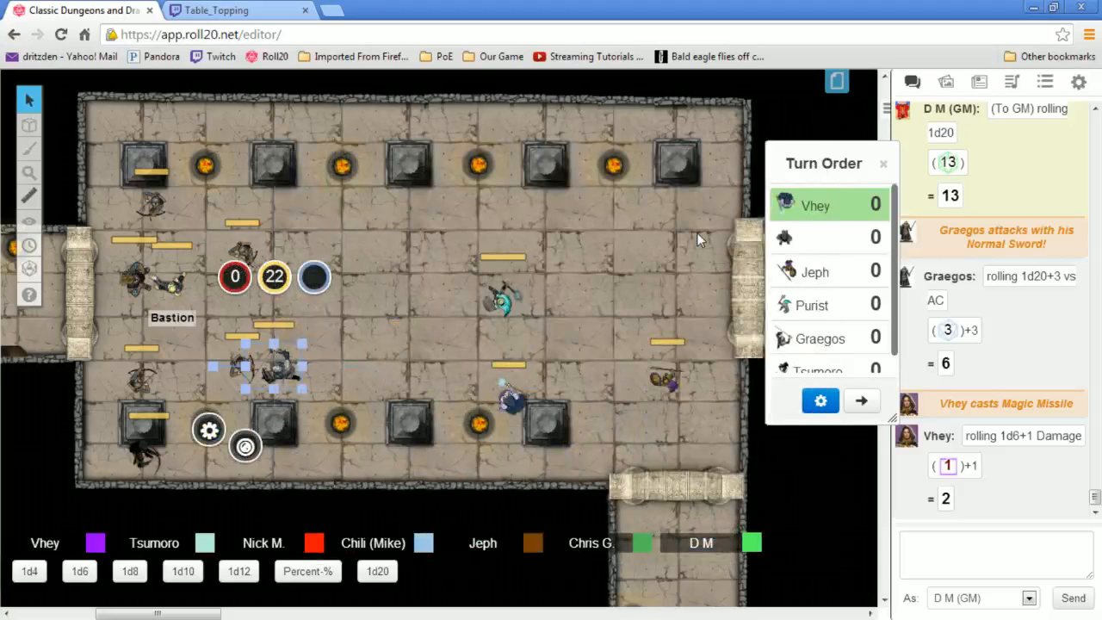
{"action": "mouse_move", "coordinate": [599, 250]}
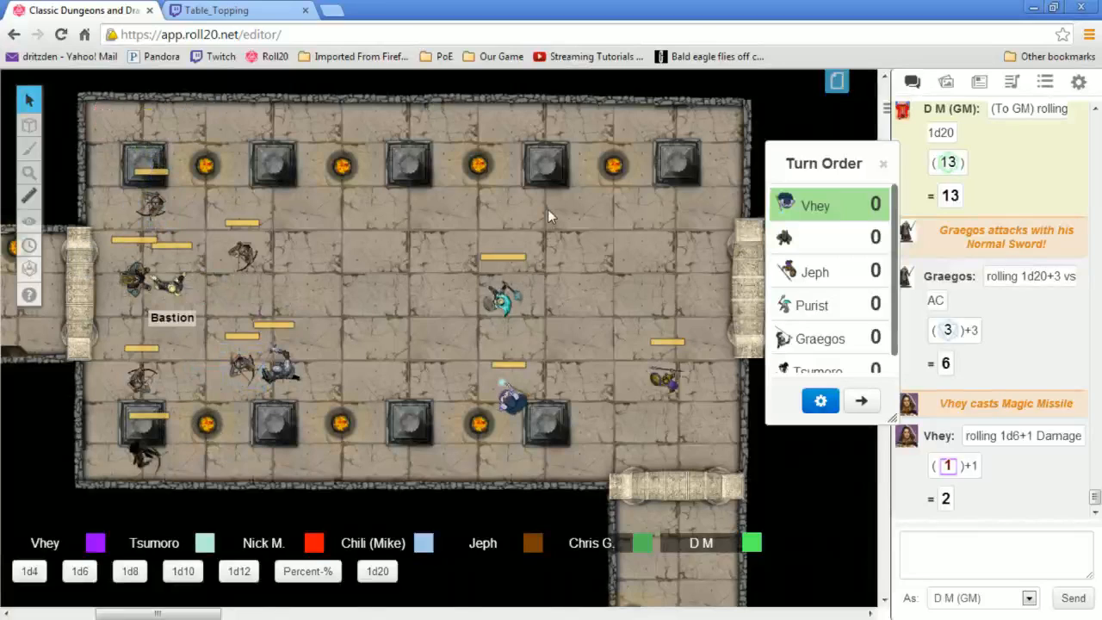
{"action": "mouse_move", "coordinate": [538, 306]}
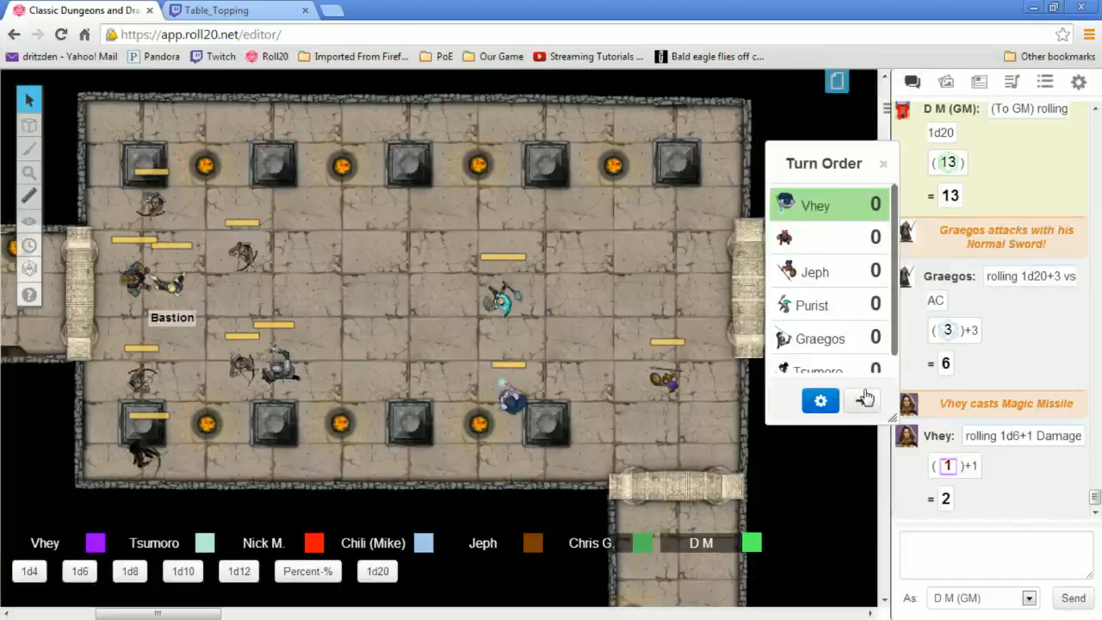
Move the turn order to the unnamed creature and roll a private GM 1d20, getting 15
{"action": "left_click", "coordinate": [862, 400]}
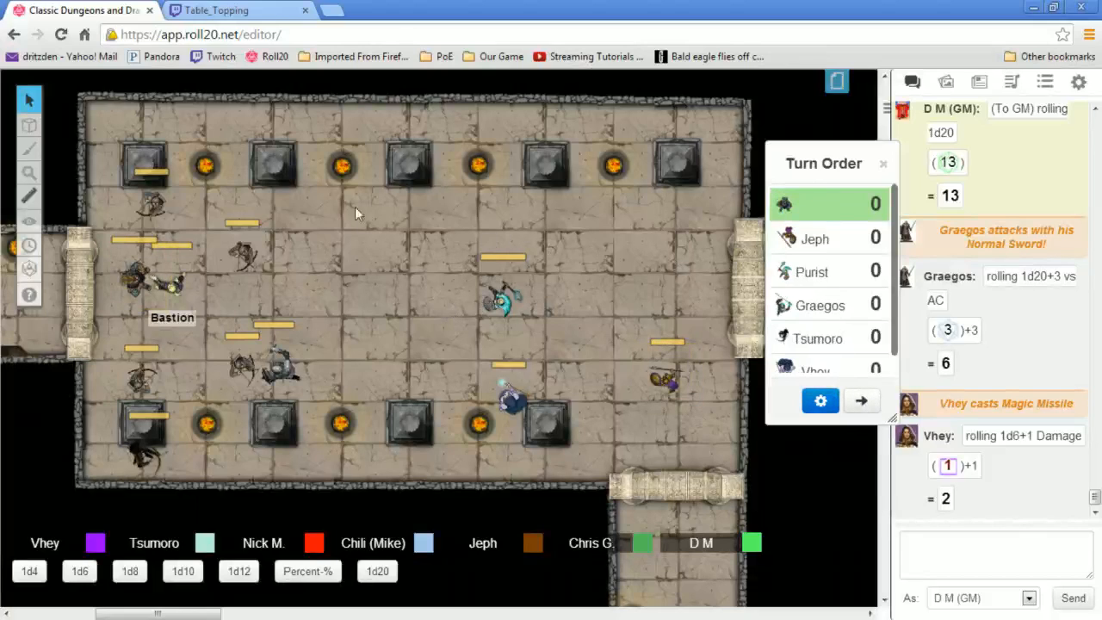
{"action": "mouse_move", "coordinate": [410, 289]}
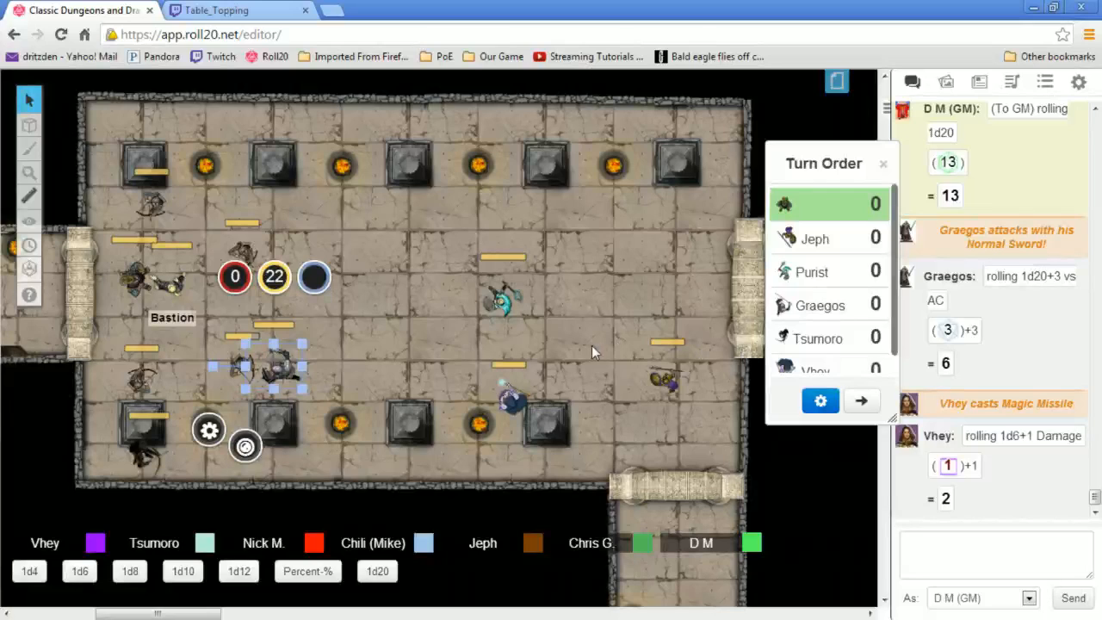
{"action": "mouse_move", "coordinate": [654, 267]}
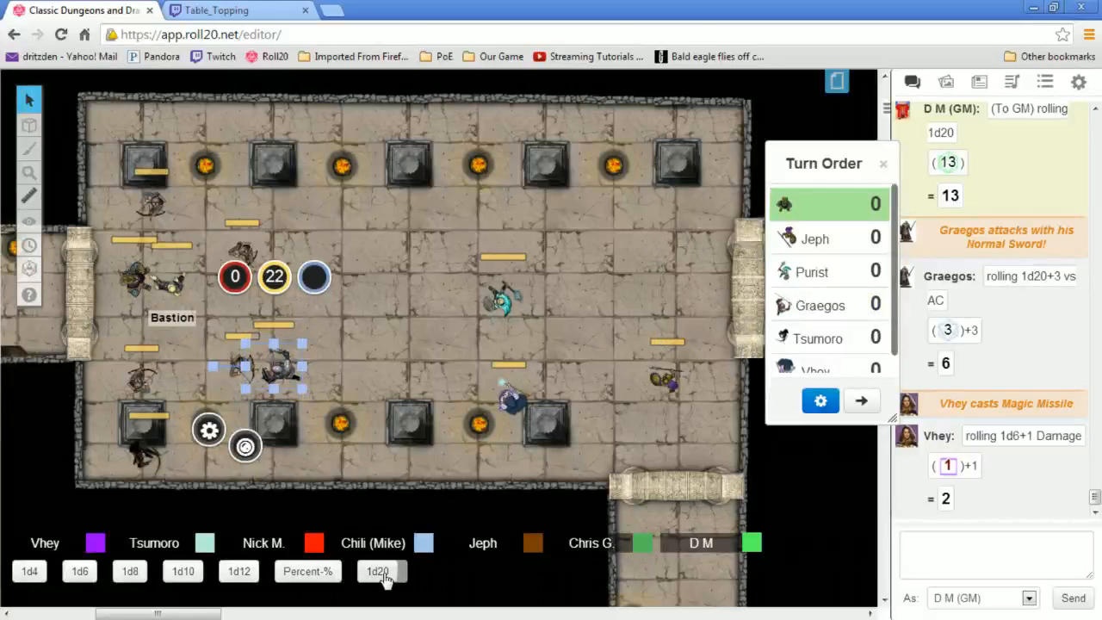
{"action": "left_click", "coordinate": [377, 571]}
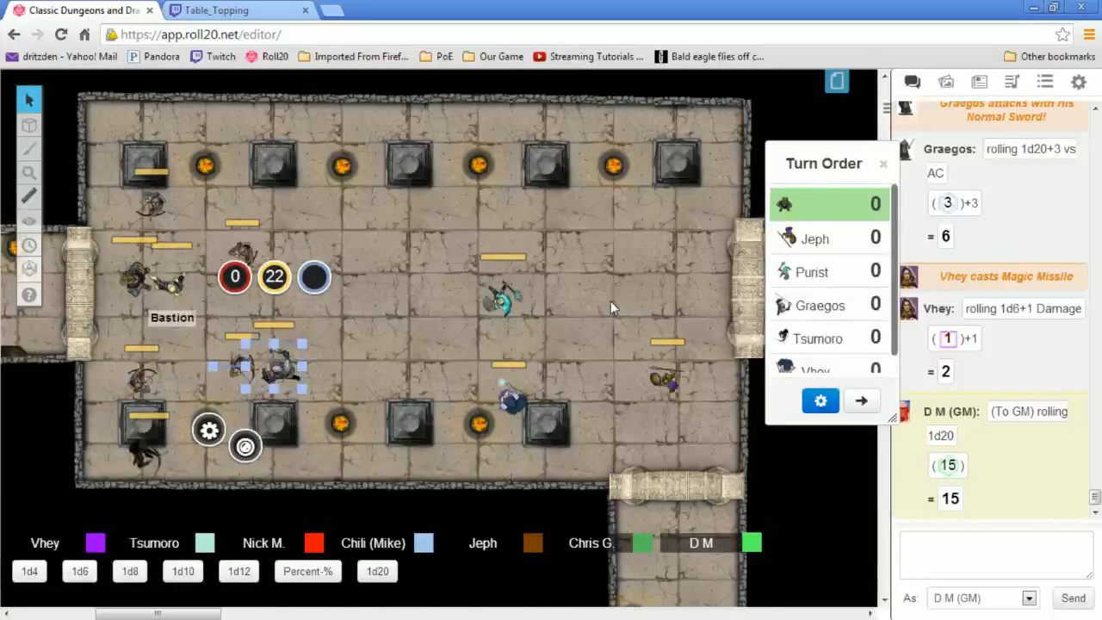
{"action": "mouse_move", "coordinate": [558, 247]}
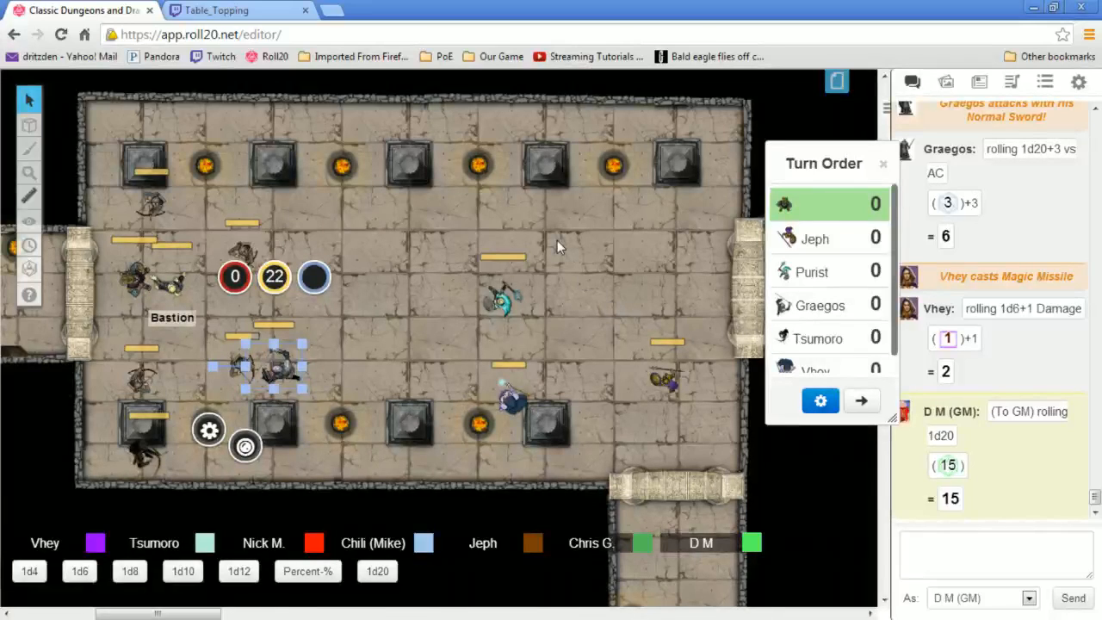
{"action": "mouse_move", "coordinate": [159, 360]}
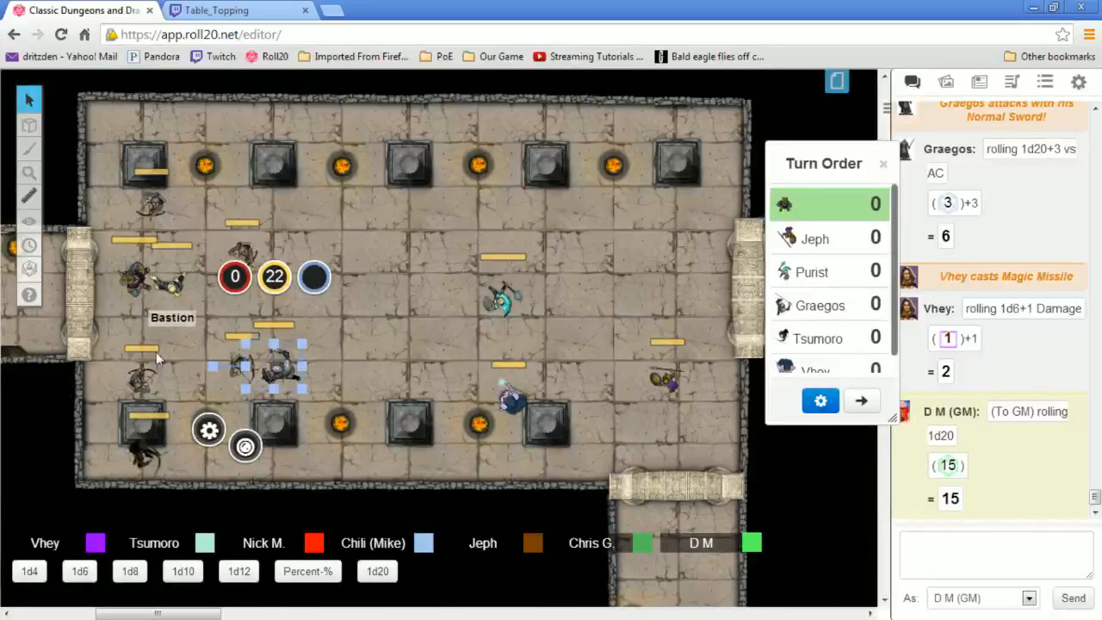
{"action": "mouse_move", "coordinate": [139, 380]}
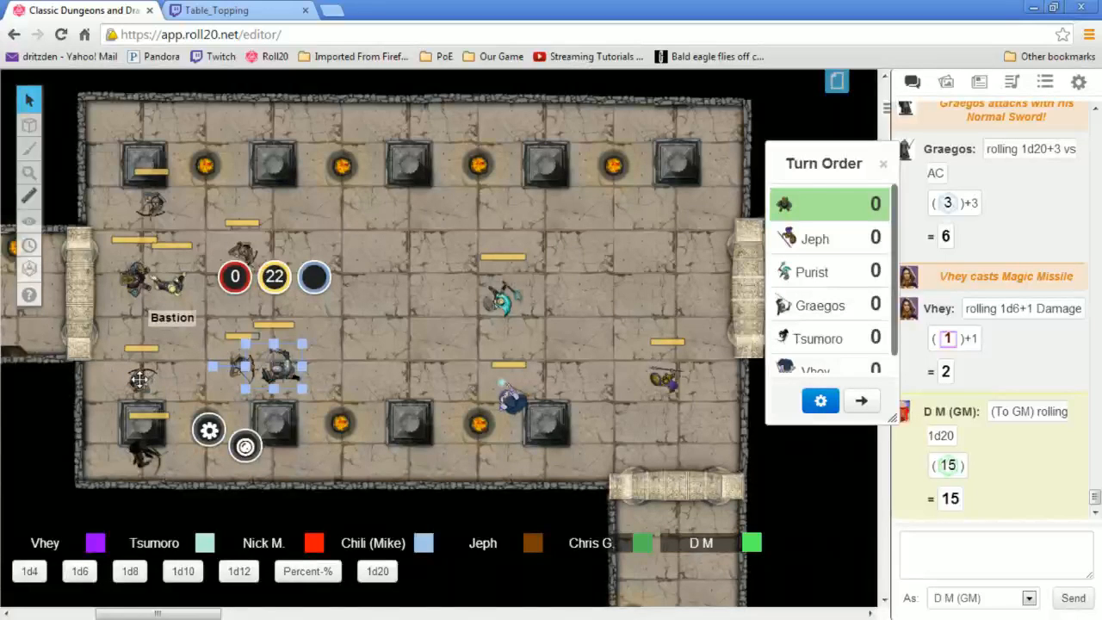